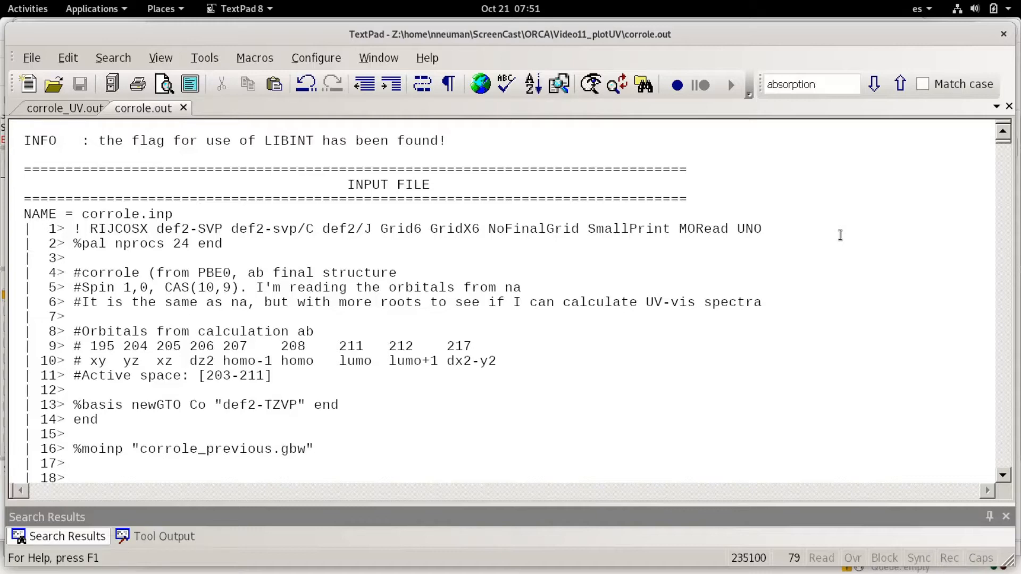
mouse_move(967, 318)
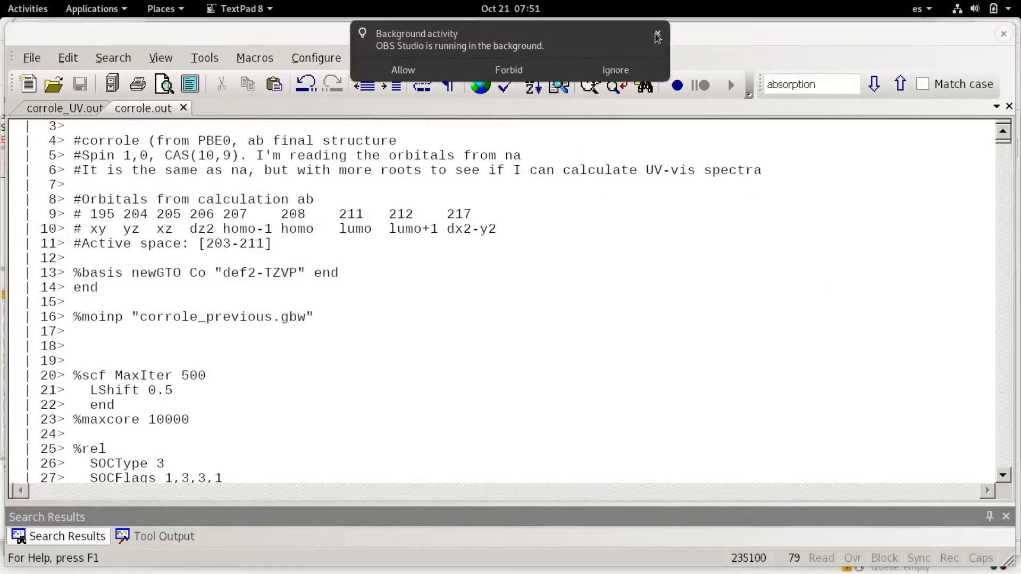
- Dismiss the OBS notification and scroll corrole.out down to the %casscf block
click(658, 33)
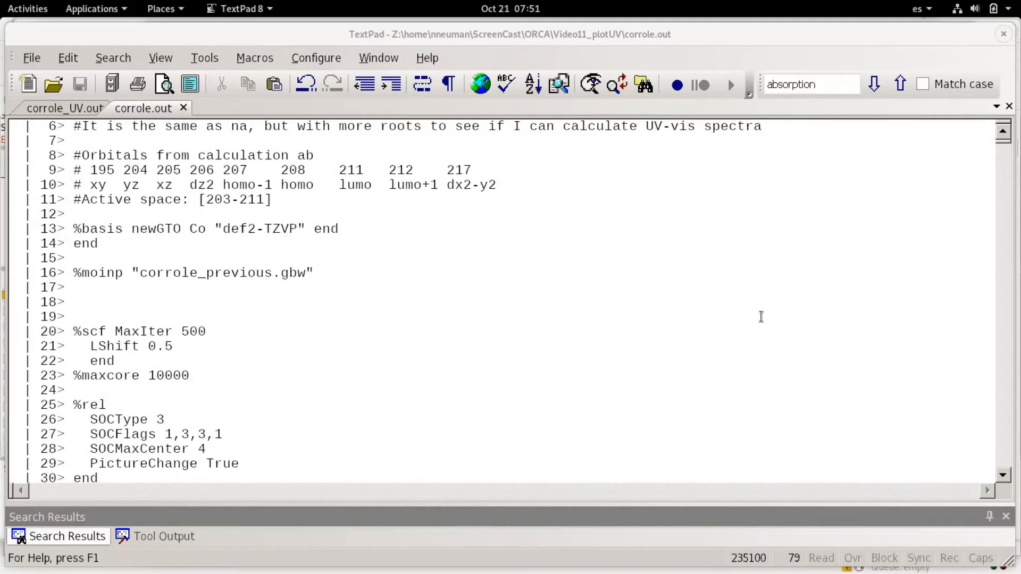
scroll(down, 3)
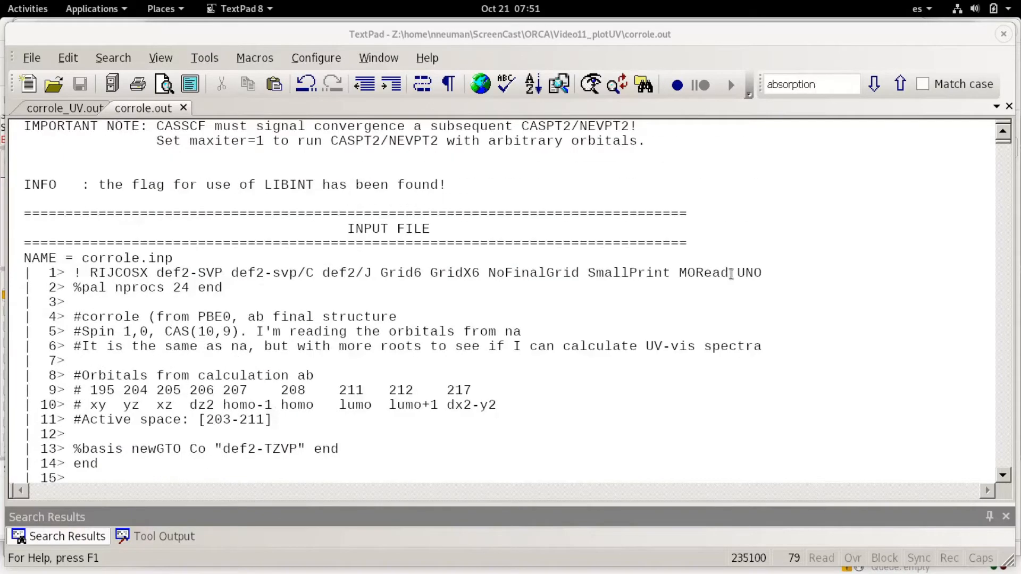
mouse_move(837, 311)
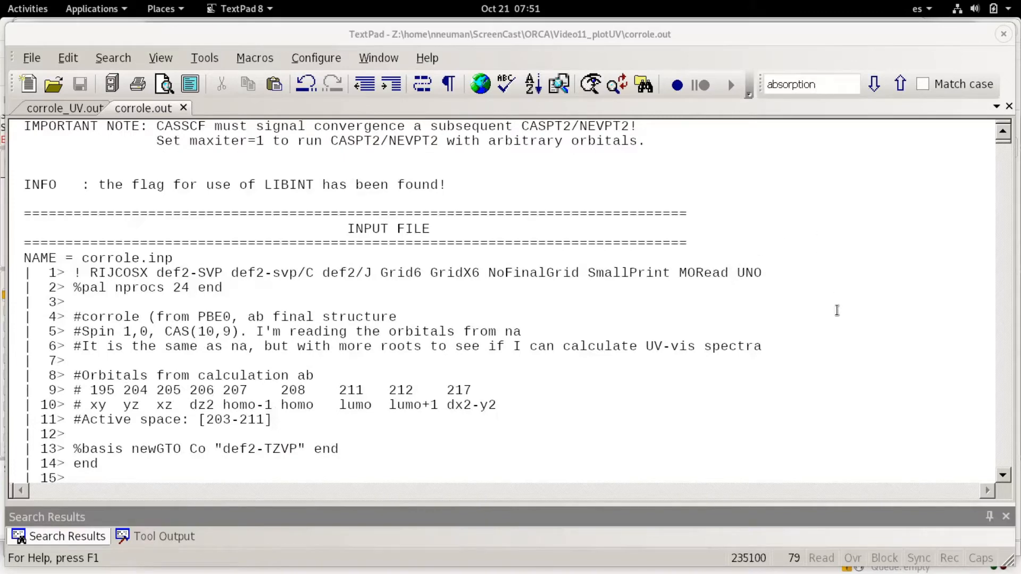
scroll(down, 3)
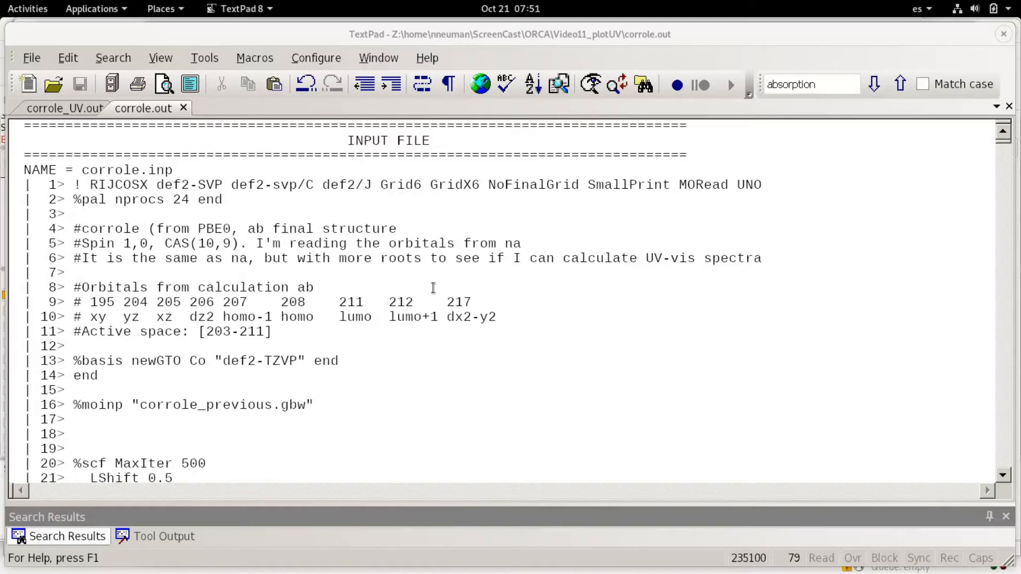
scroll(down, 3)
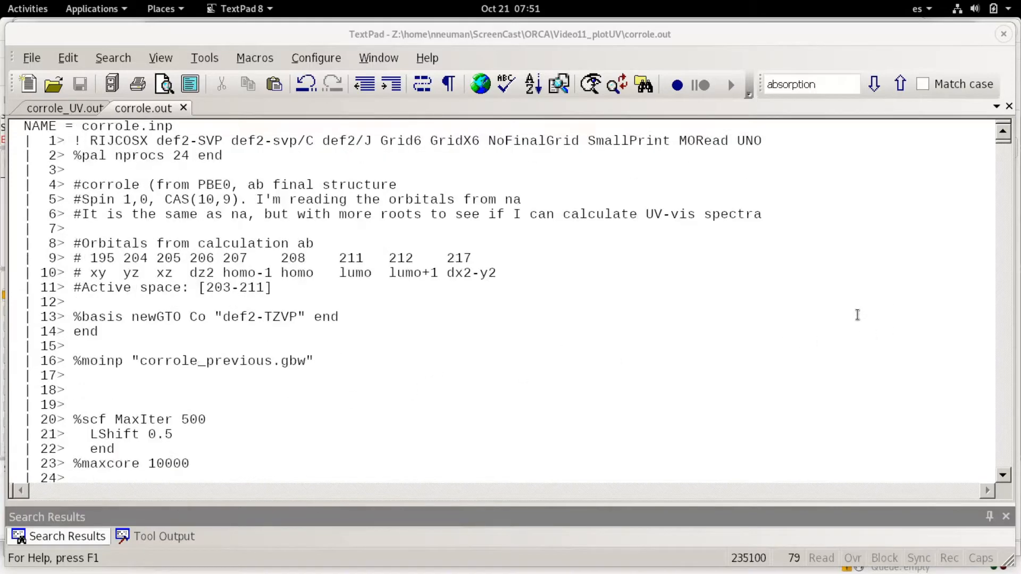
mouse_move(217, 273)
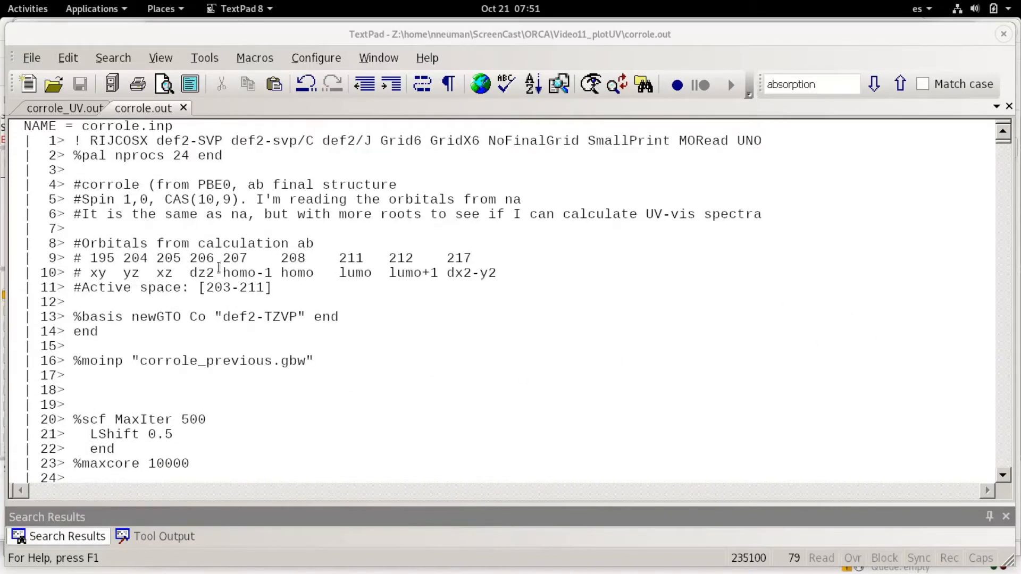
scroll(down, 3)
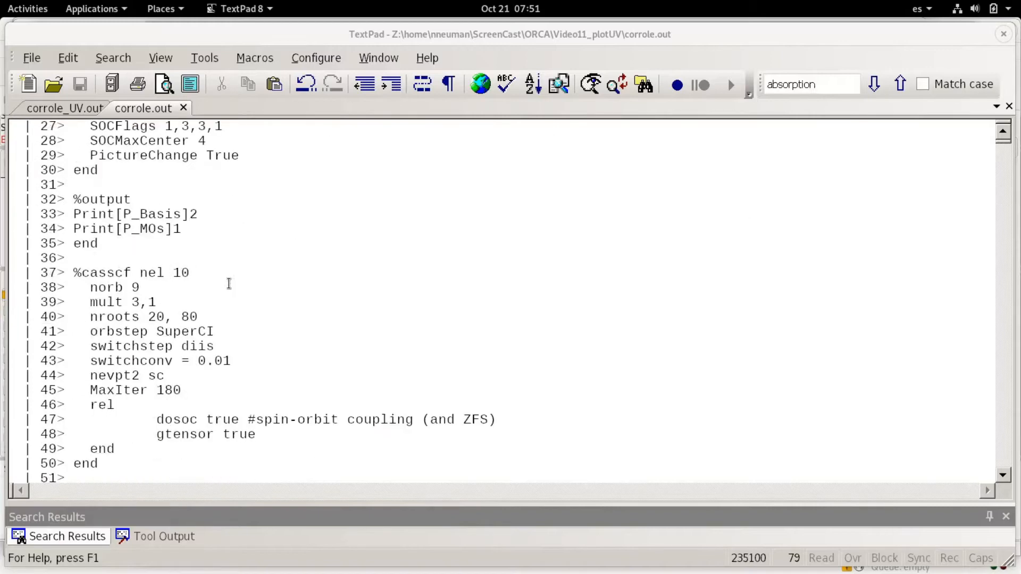
mouse_move(164, 272)
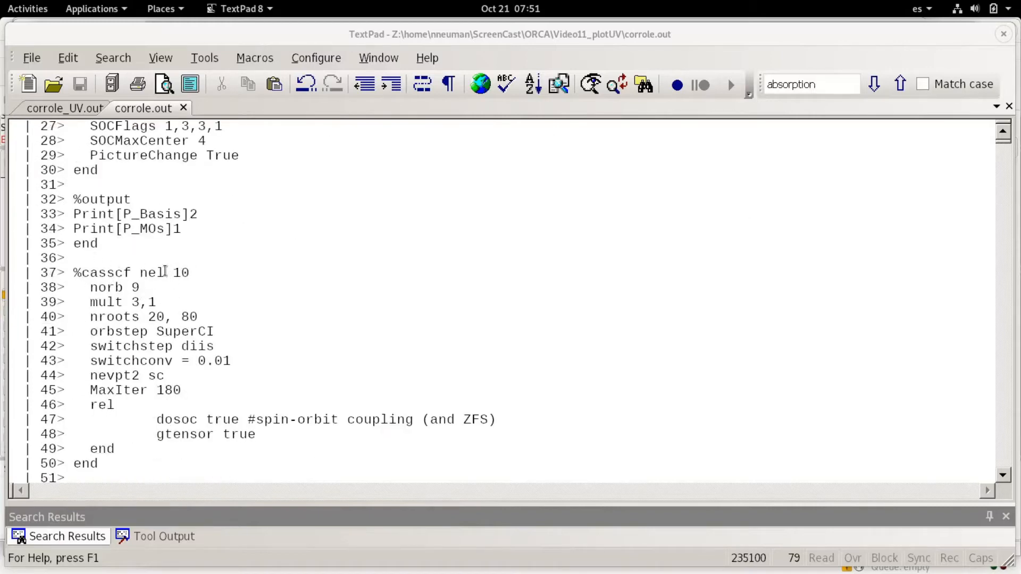
double_click(180, 273)
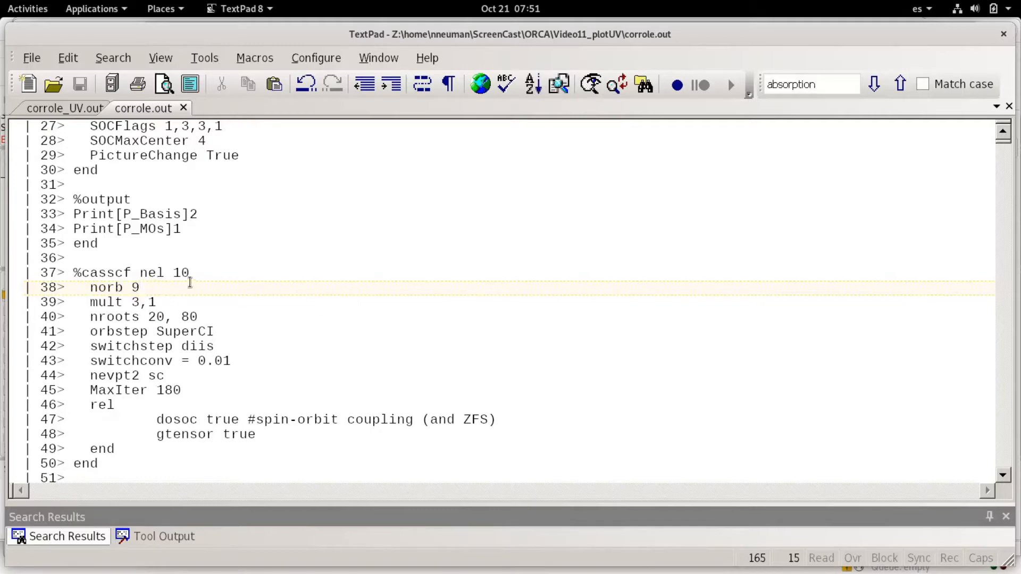
mouse_move(259, 307)
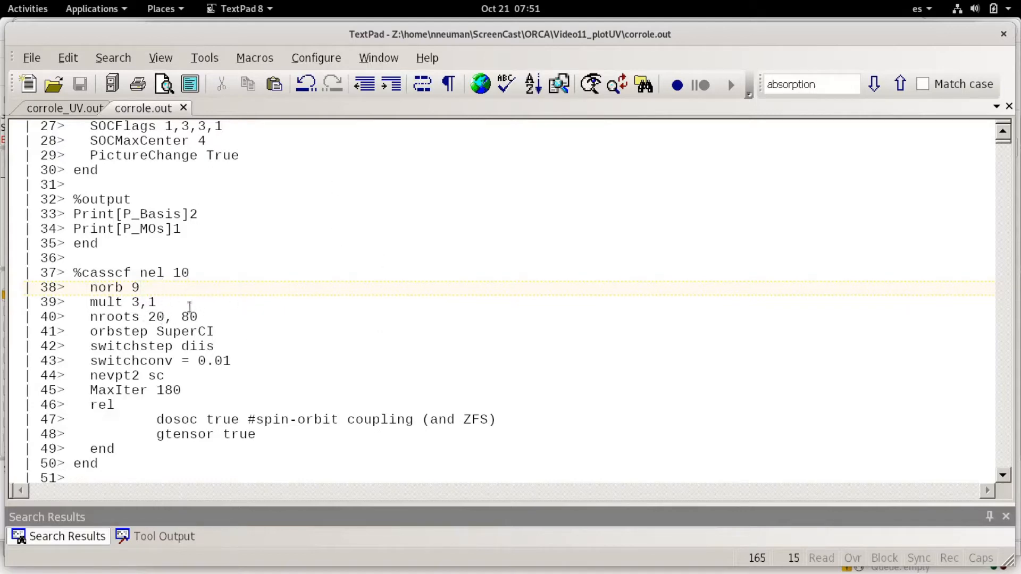
mouse_move(309, 332)
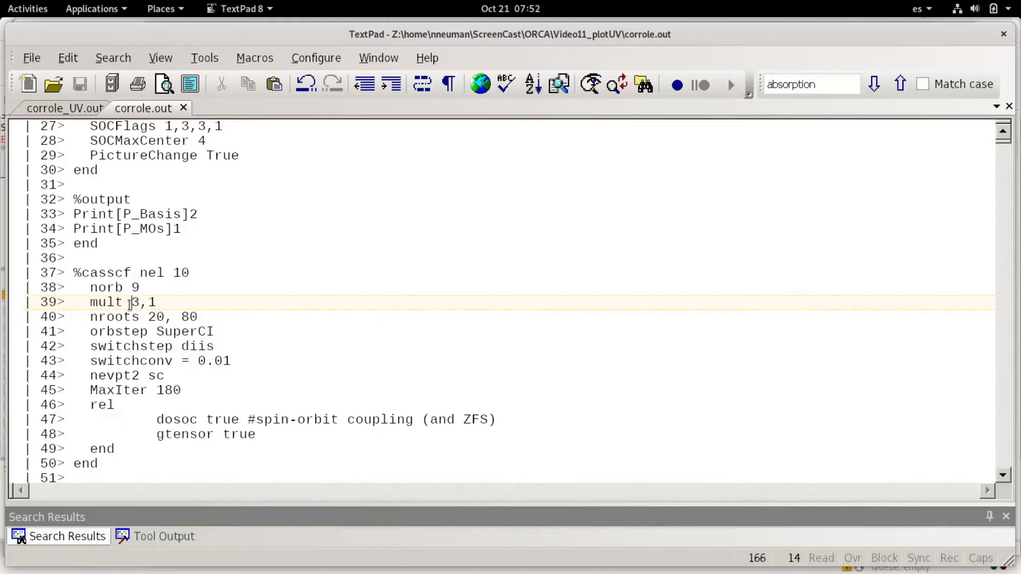
drag(128, 302, 157, 302)
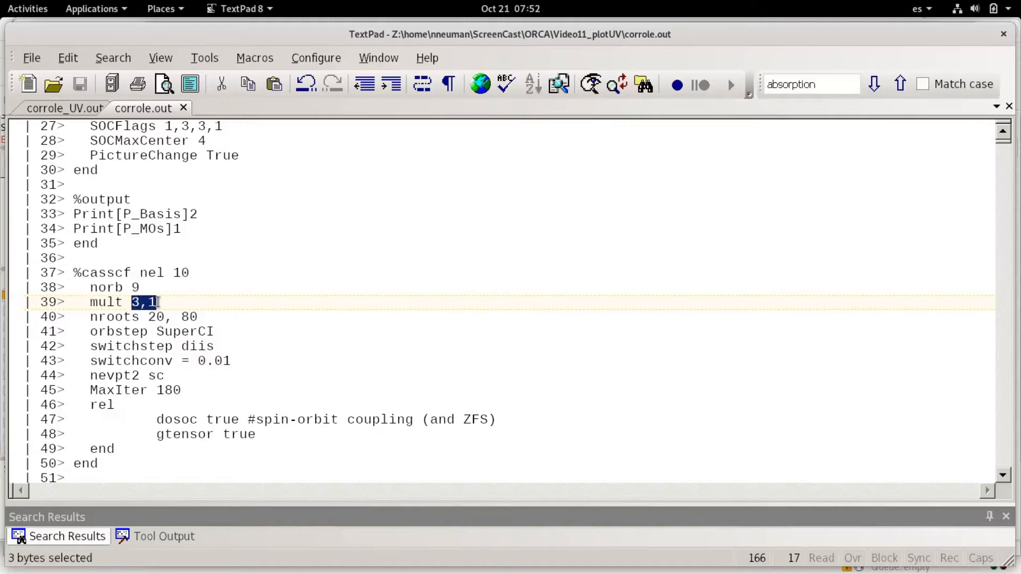
click(137, 302)
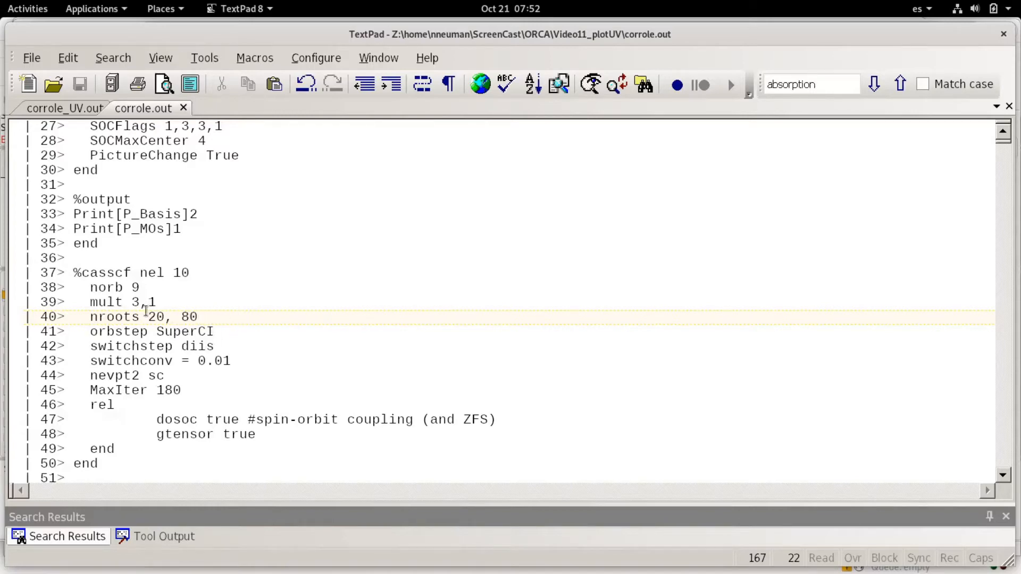
mouse_move(313, 324)
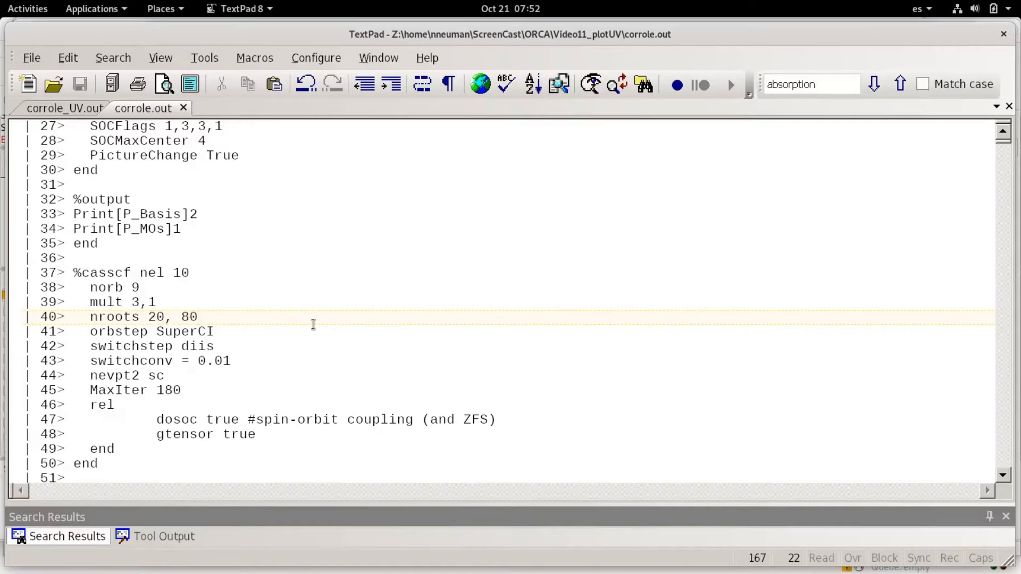
mouse_move(589, 313)
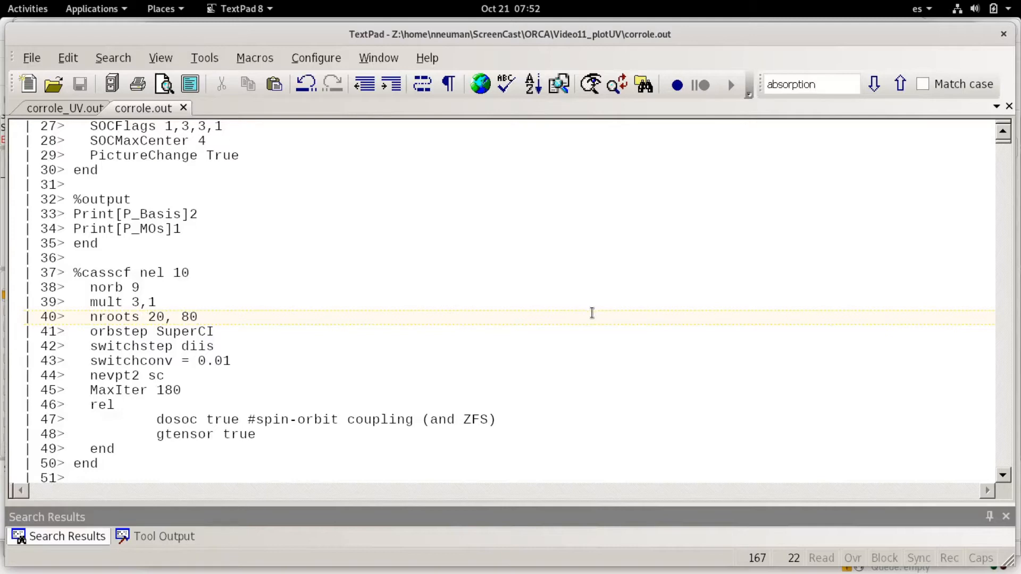
mouse_move(501, 312)
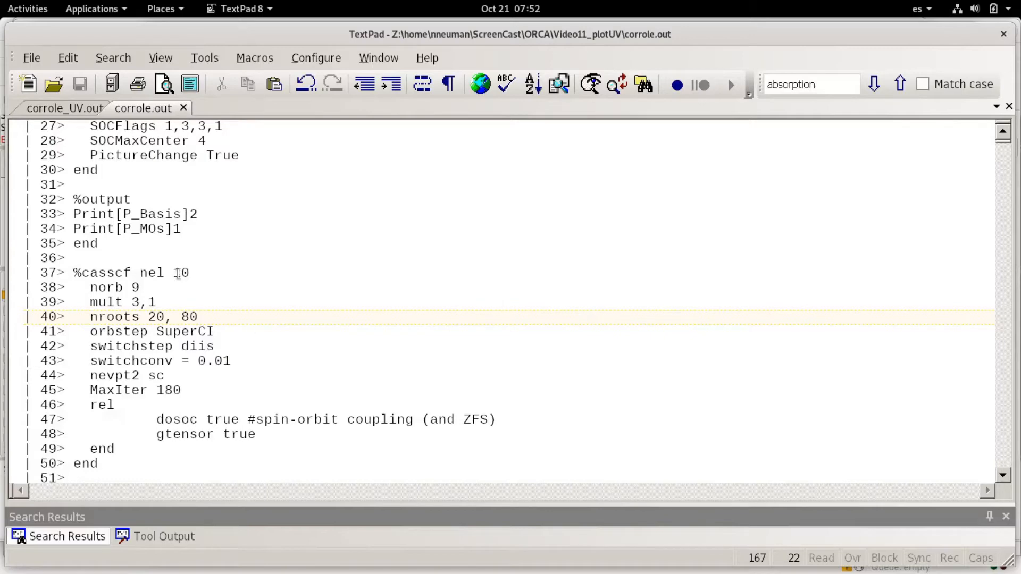
mouse_move(224, 308)
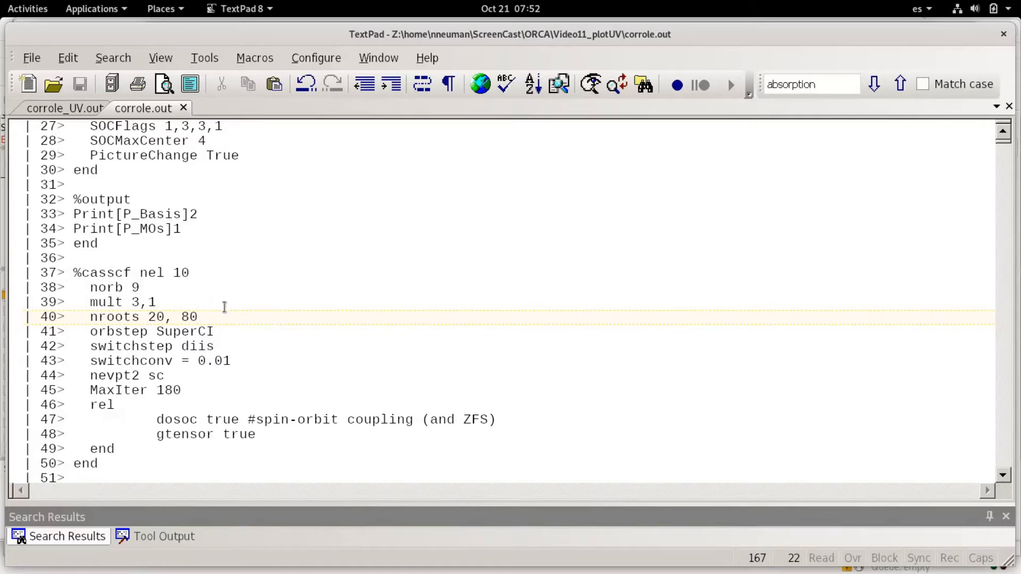
- Search backward for 'absorption' to land on the CASSCF NEVPT2 absorption spectrum heading
scroll(down, 3)
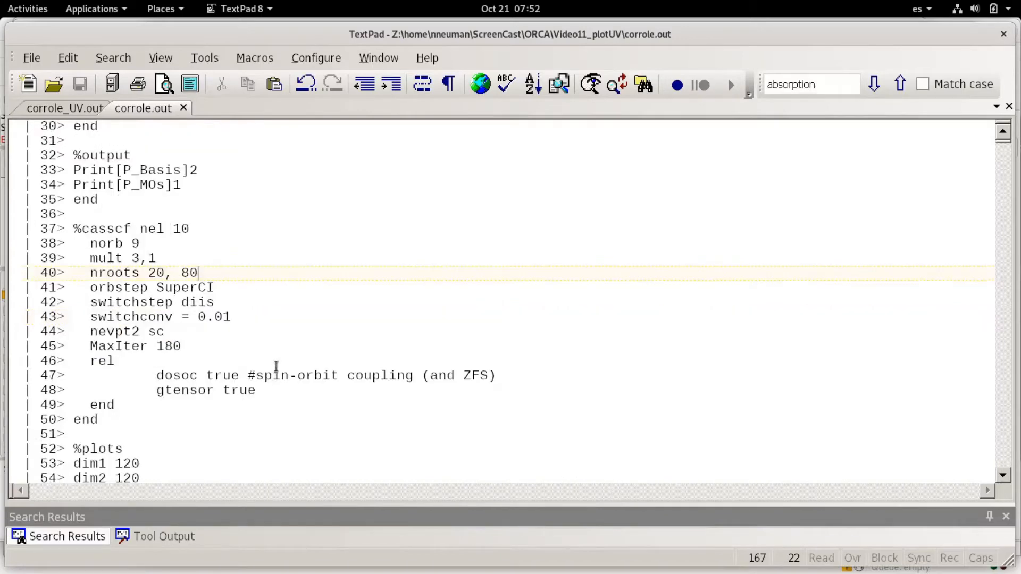
scroll(down, 3)
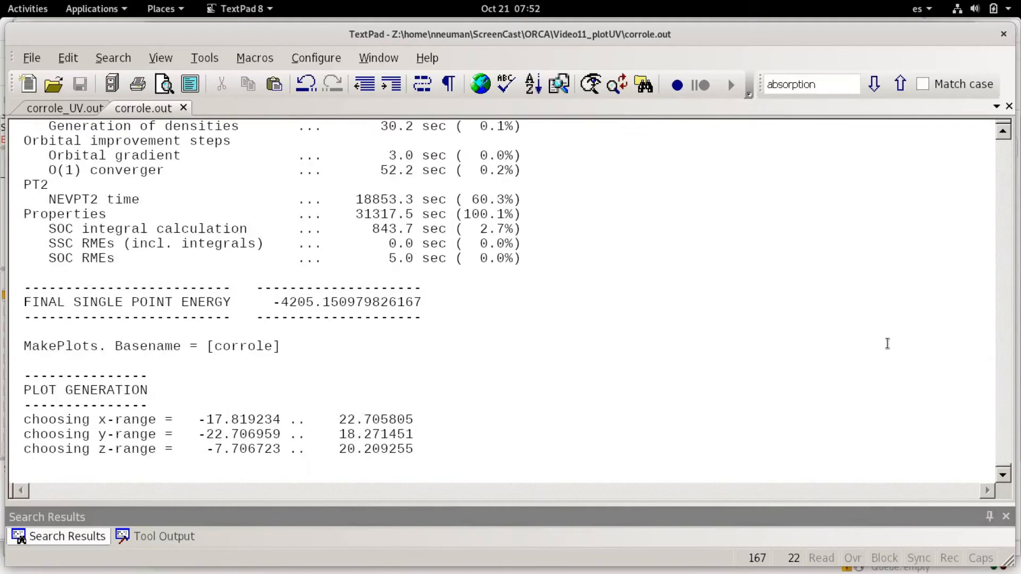
scroll(down, 3)
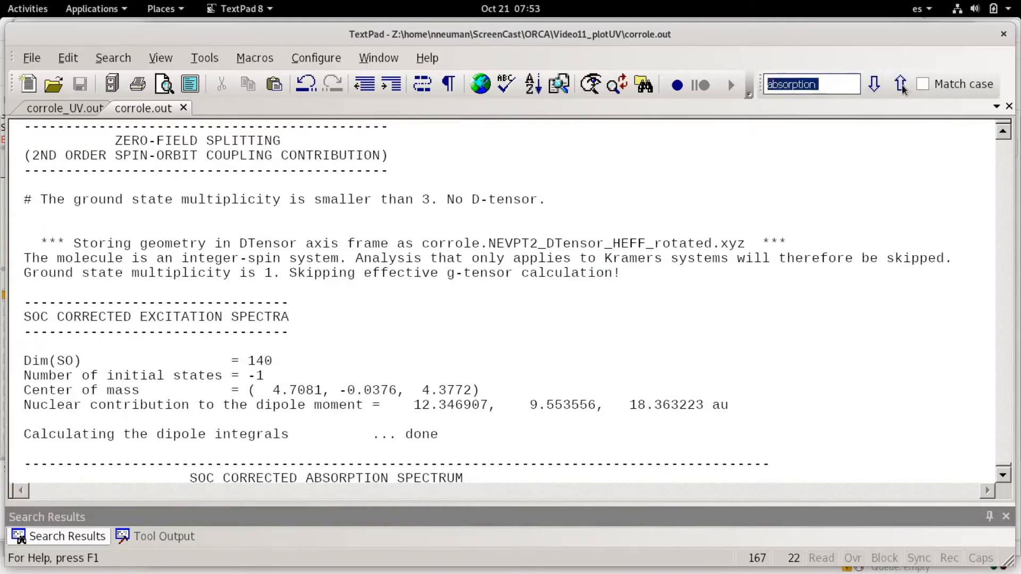
click(900, 84)
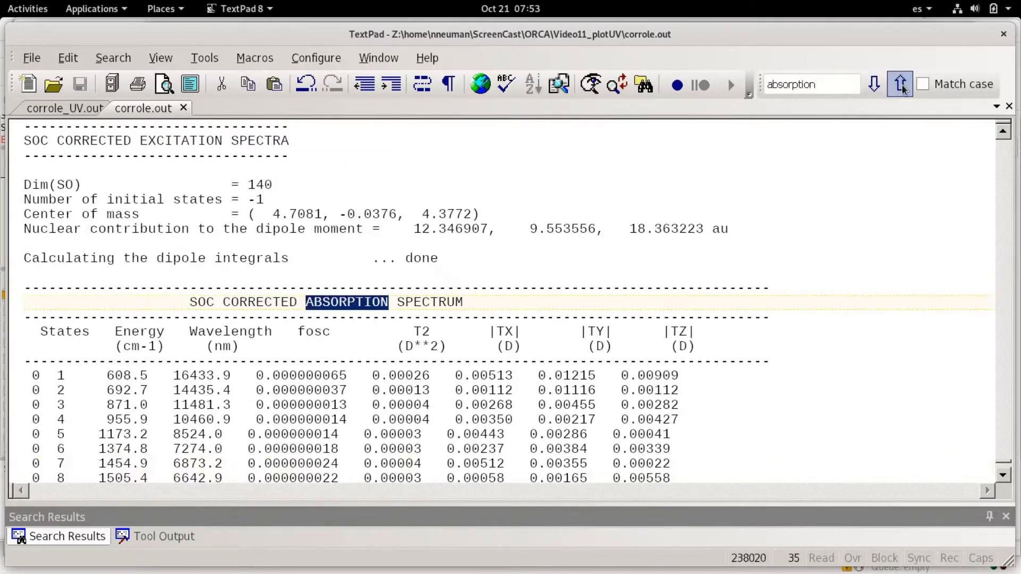
click(898, 84)
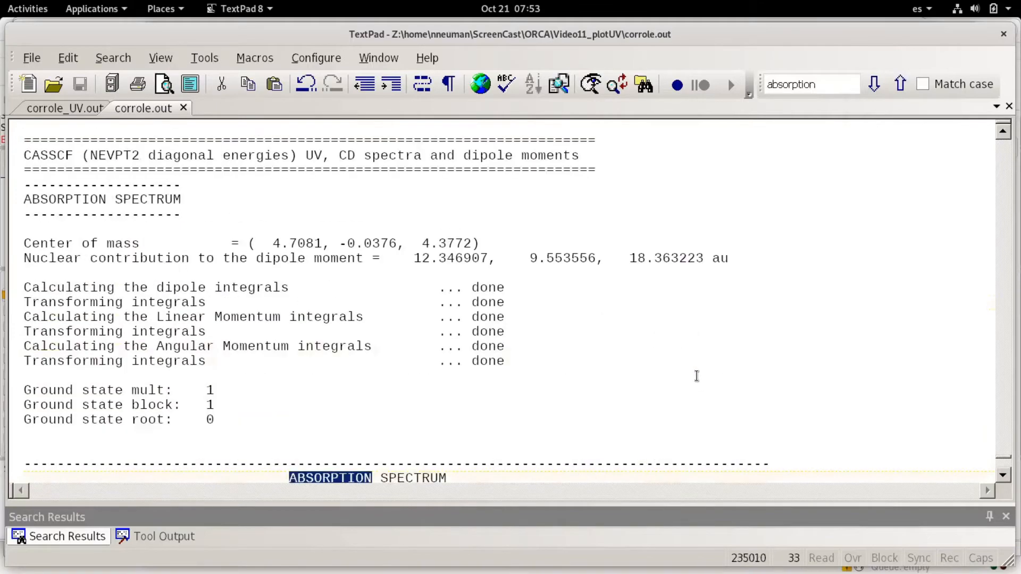
scroll(down, 3)
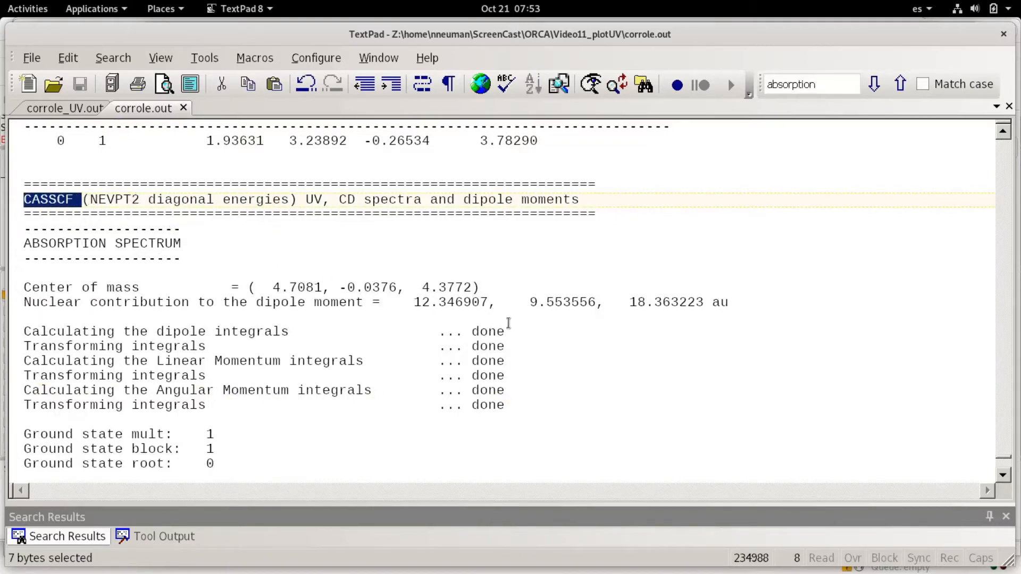
- Move the 86-line absorption table into corrole_UV.out and return to corrole.out
scroll(down, 3)
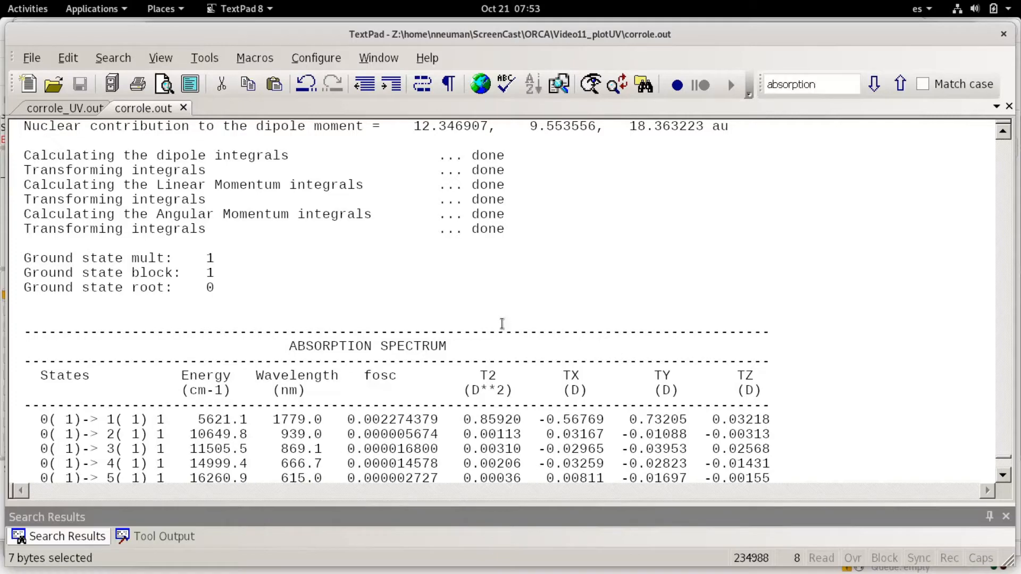
scroll(down, 3)
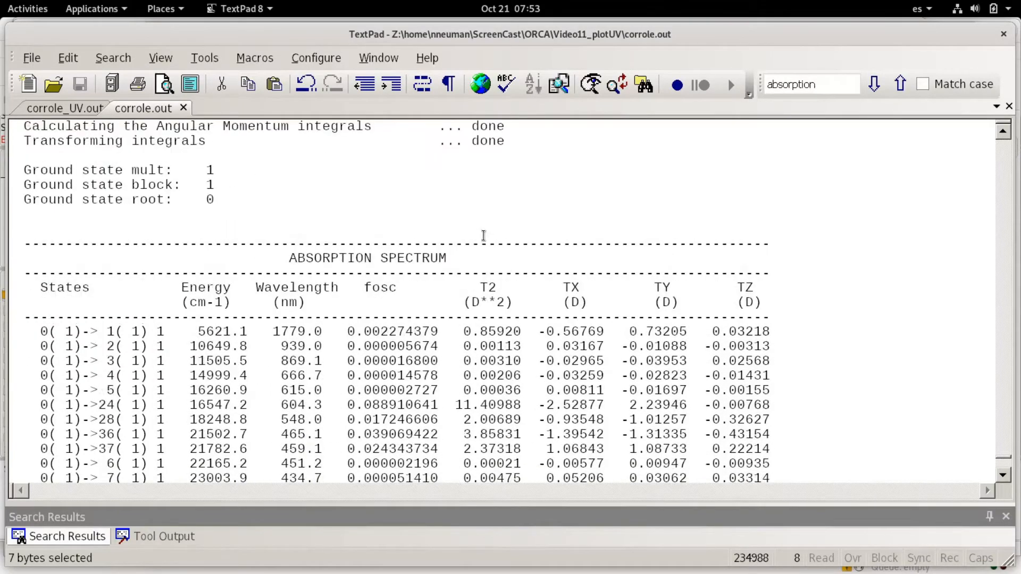
scroll(down, 3)
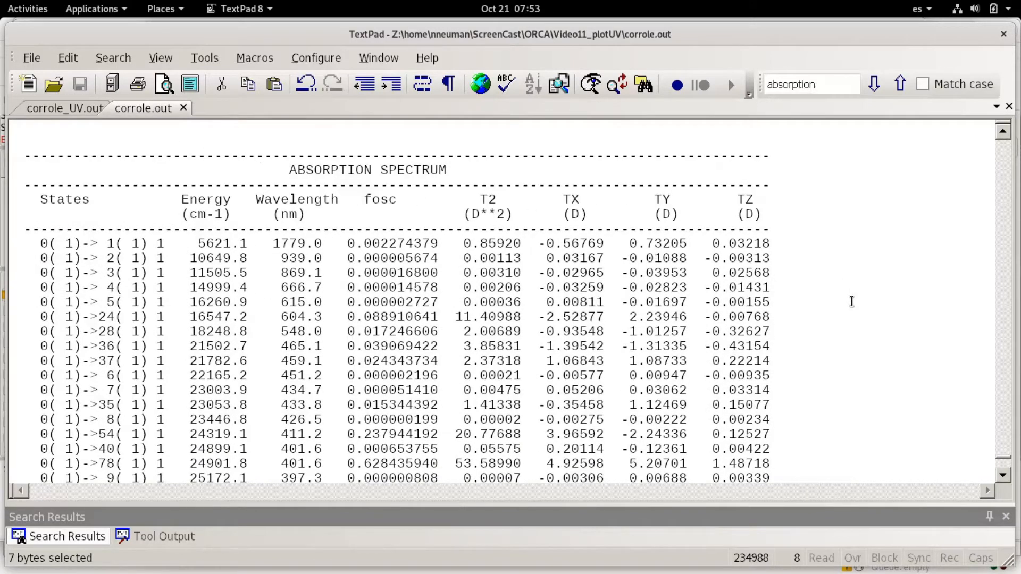
mouse_move(861, 295)
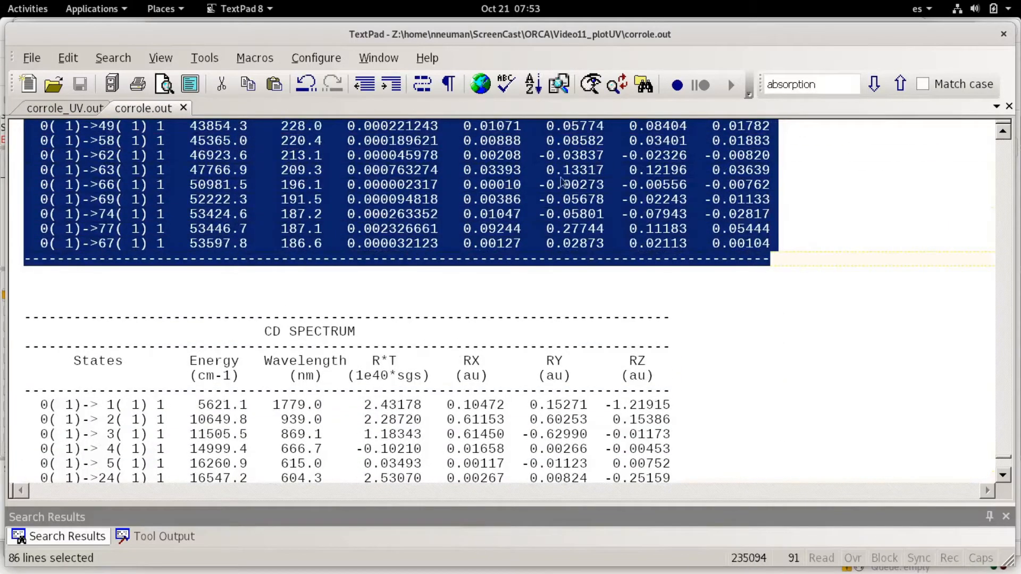
click(60, 108)
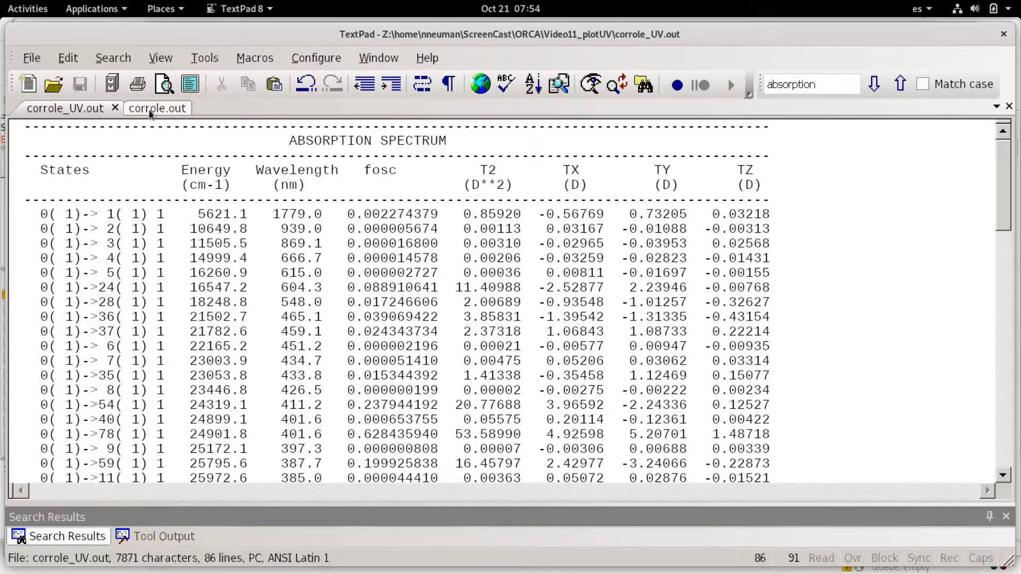
mouse_move(160, 109)
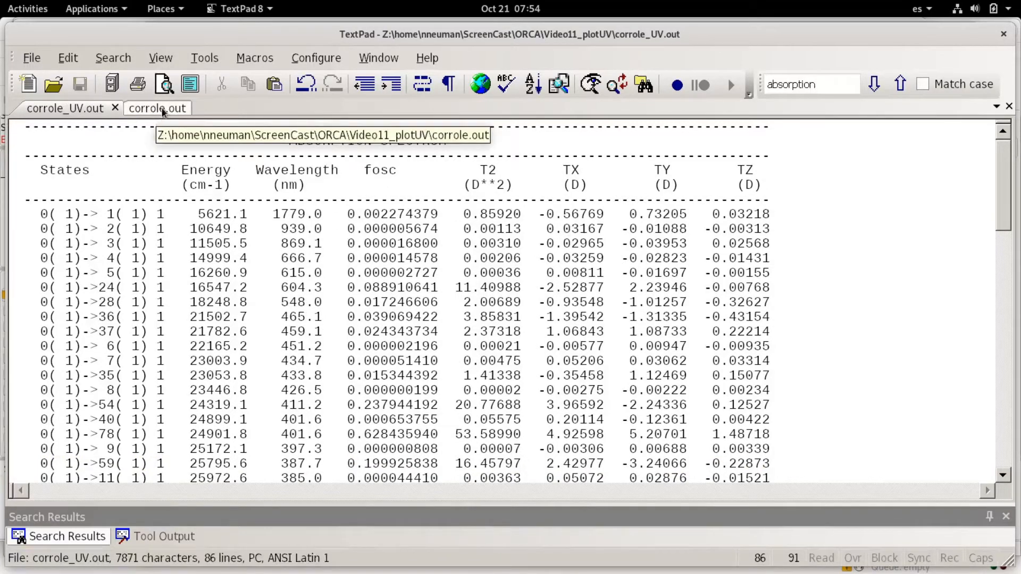
click(154, 109)
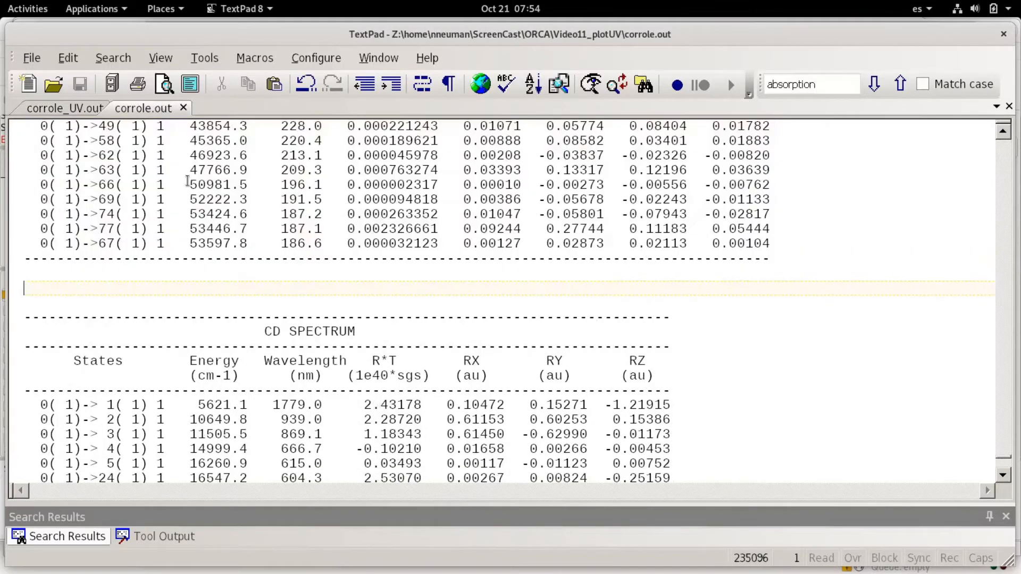
mouse_move(972, 389)
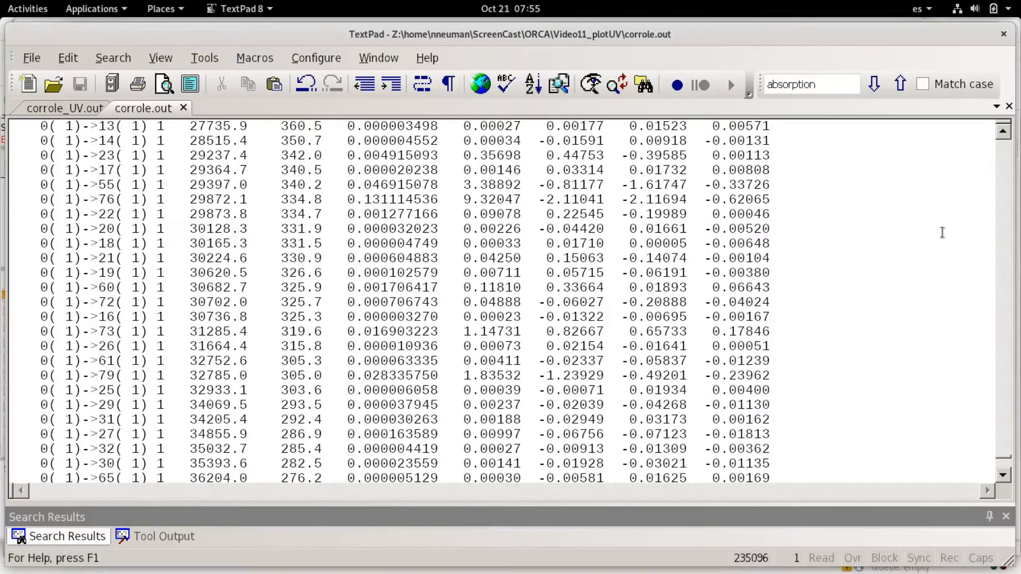
click(26, 9)
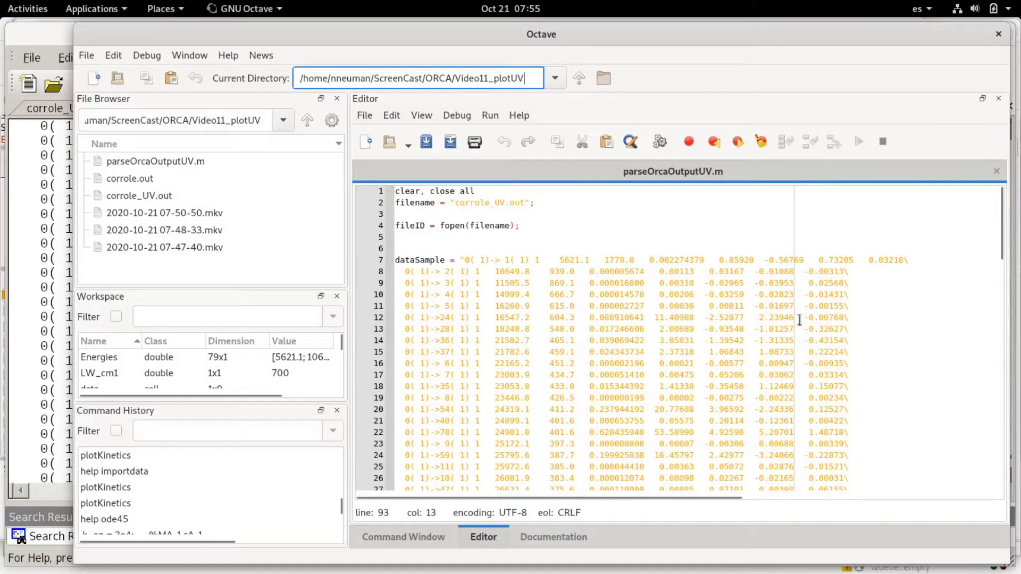
mouse_move(1012, 228)
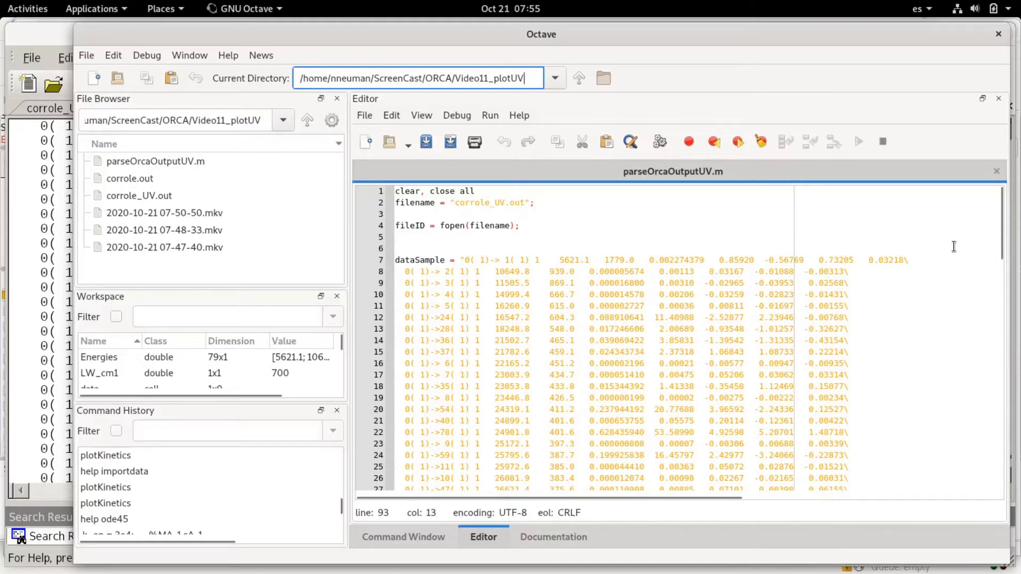
mouse_move(996, 566)
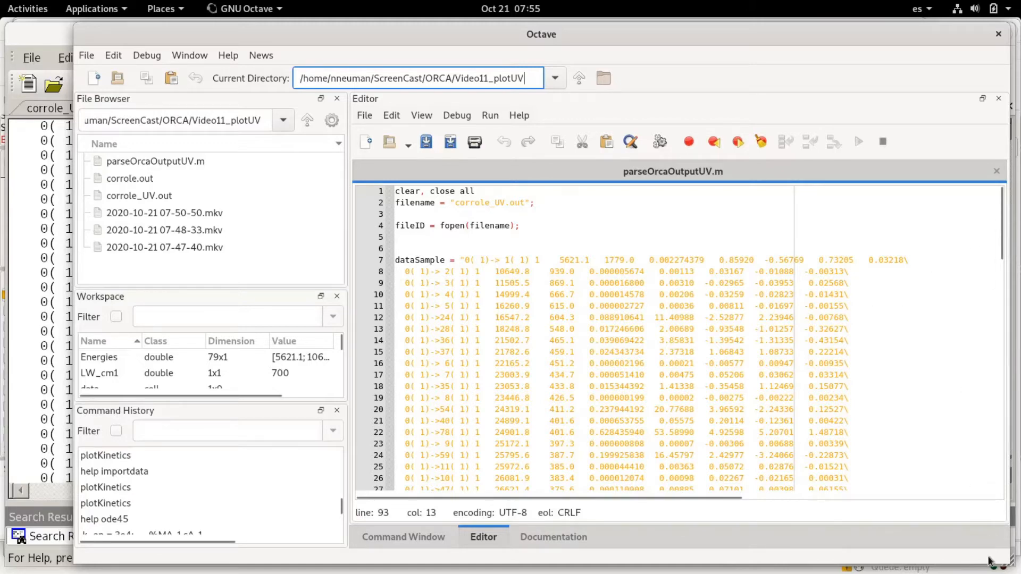
mouse_move(999, 563)
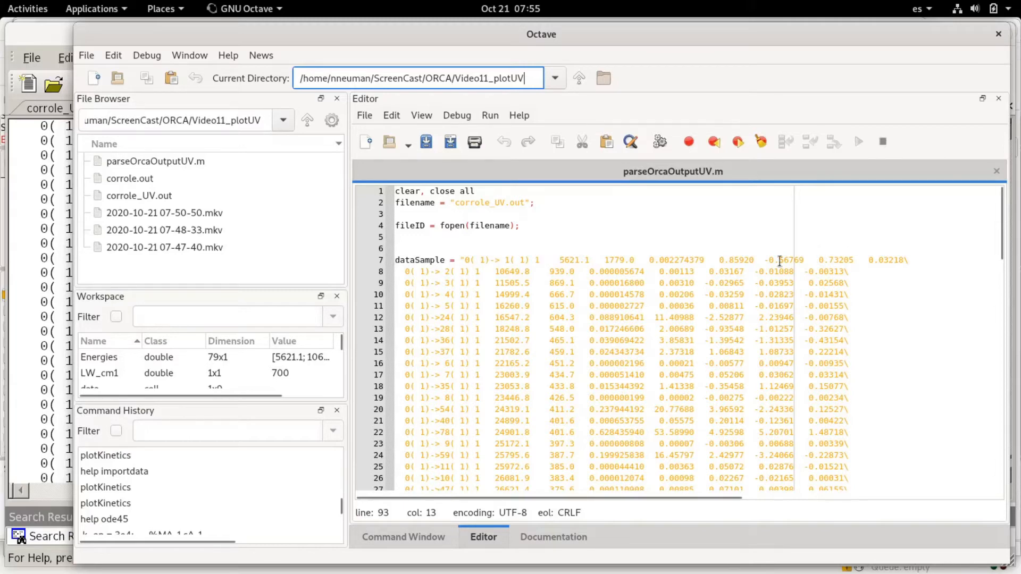
mouse_move(625, 253)
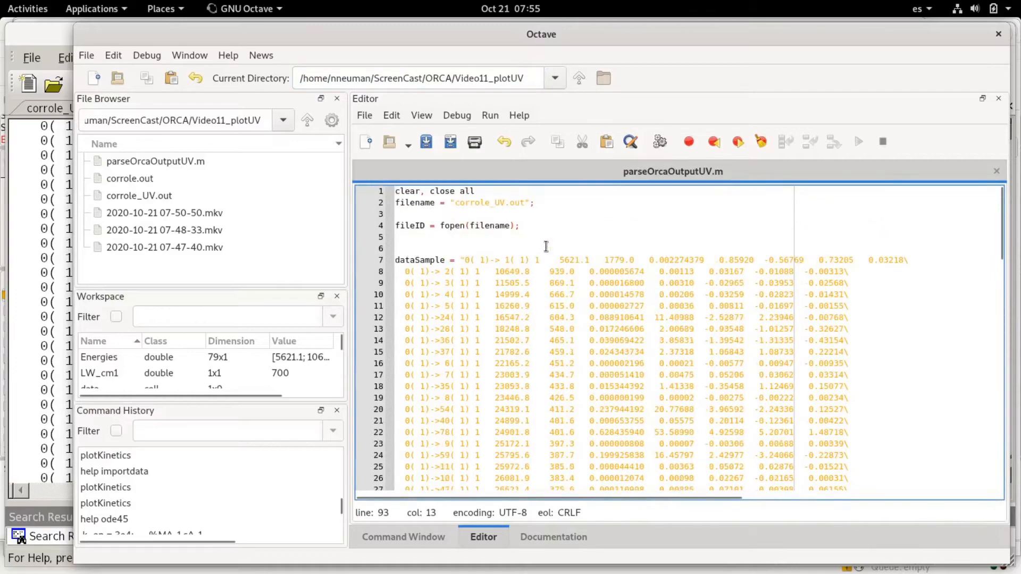
scroll(down, 3)
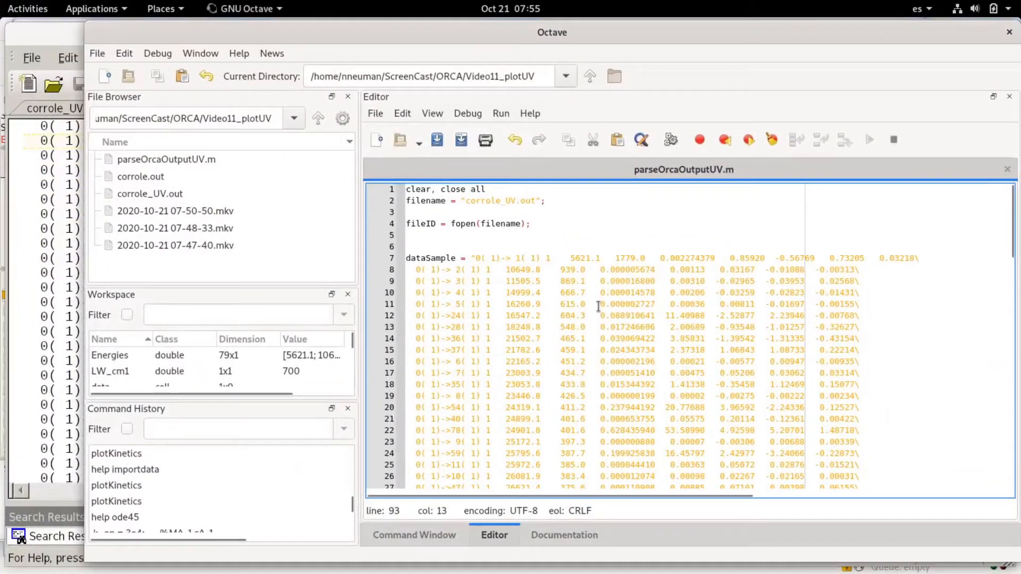
- Replace the dataSample block with a textscan of fileID using tab delimiter and 6 header lines
scroll(down, 3)
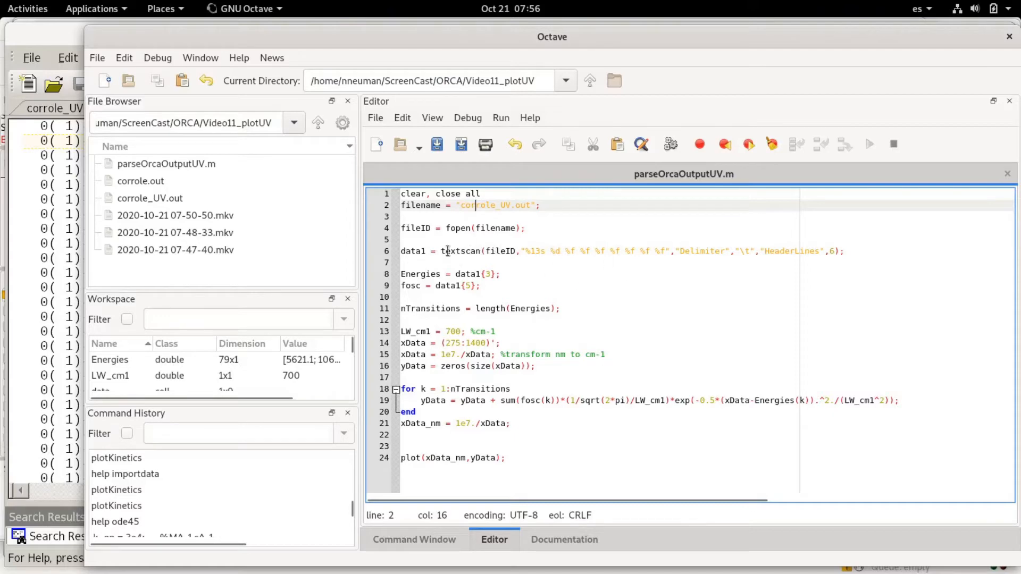
mouse_move(459, 245)
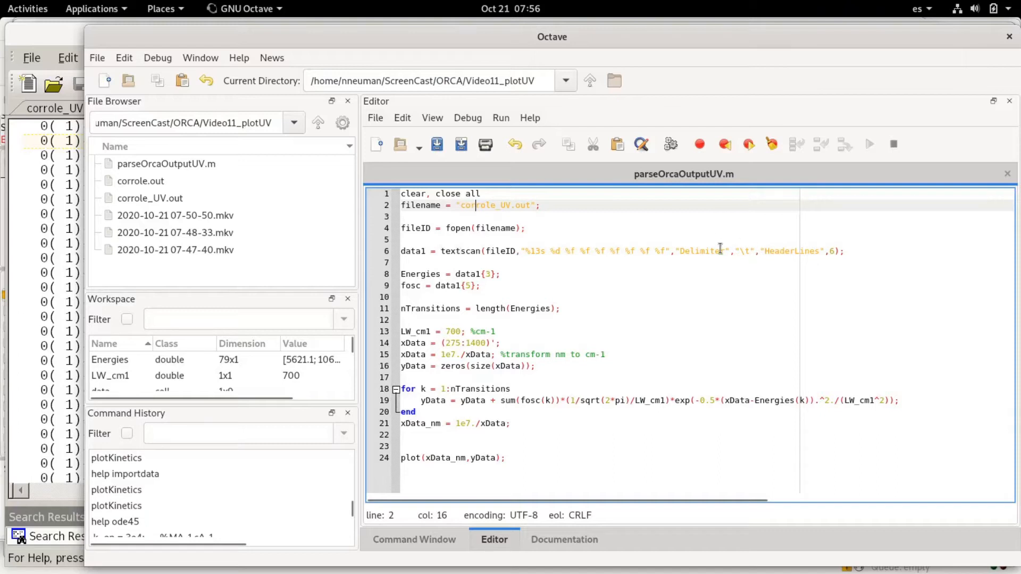
mouse_move(460, 251)
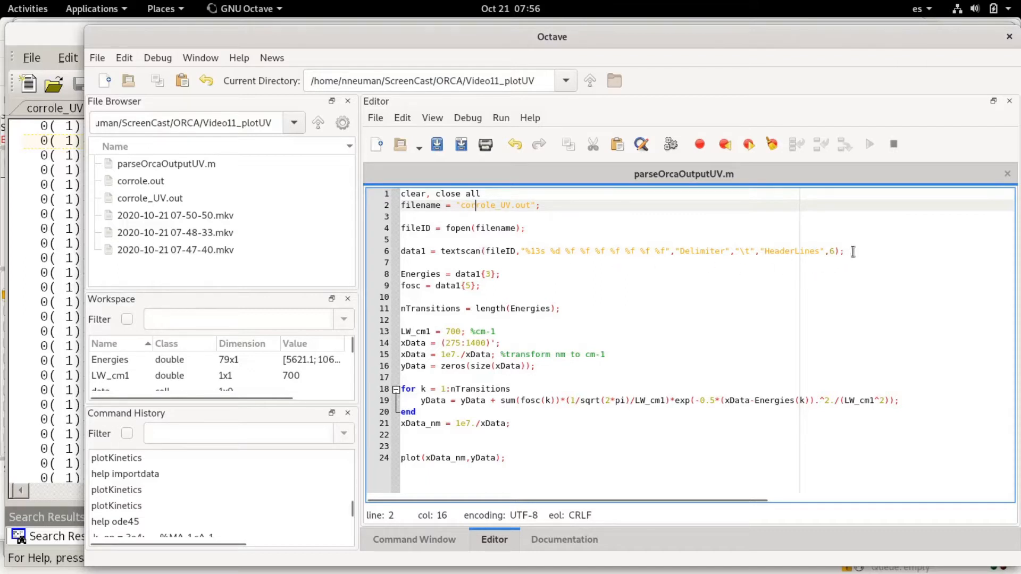
mouse_move(493, 285)
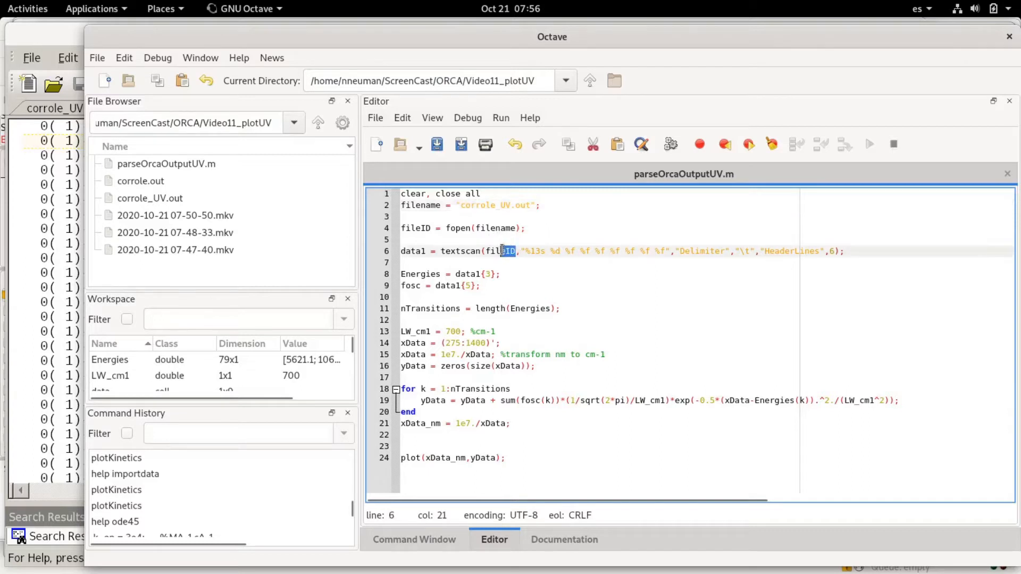
double_click(500, 251)
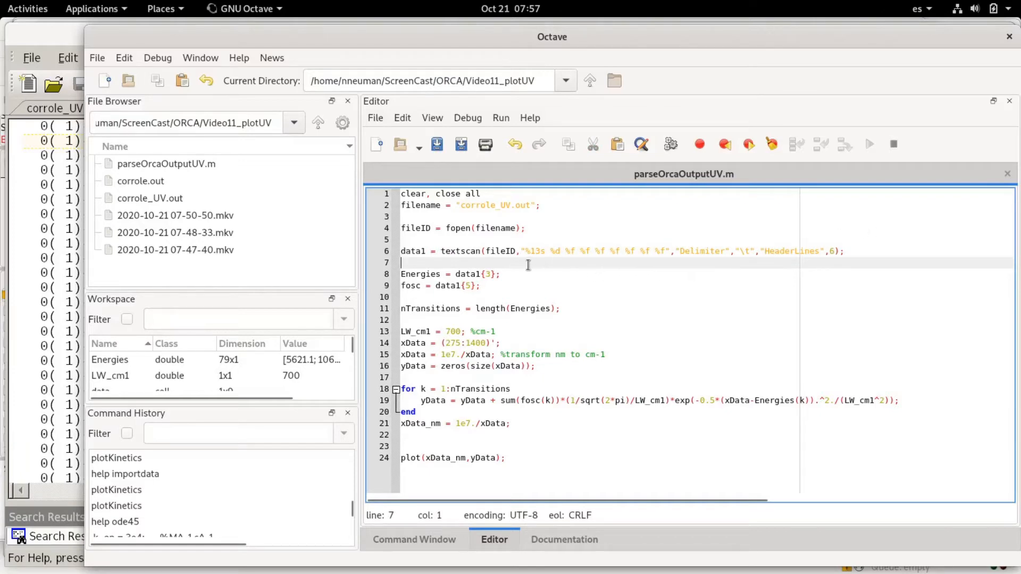
drag(522, 251, 671, 251)
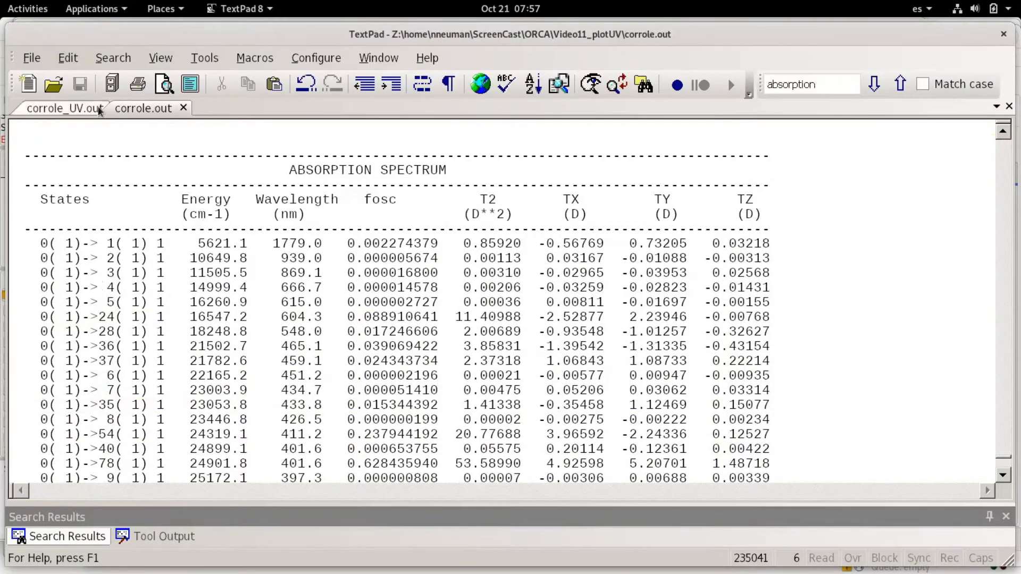
- Switch to corrole_UV.out and check character columns in the first transition row
click(63, 108)
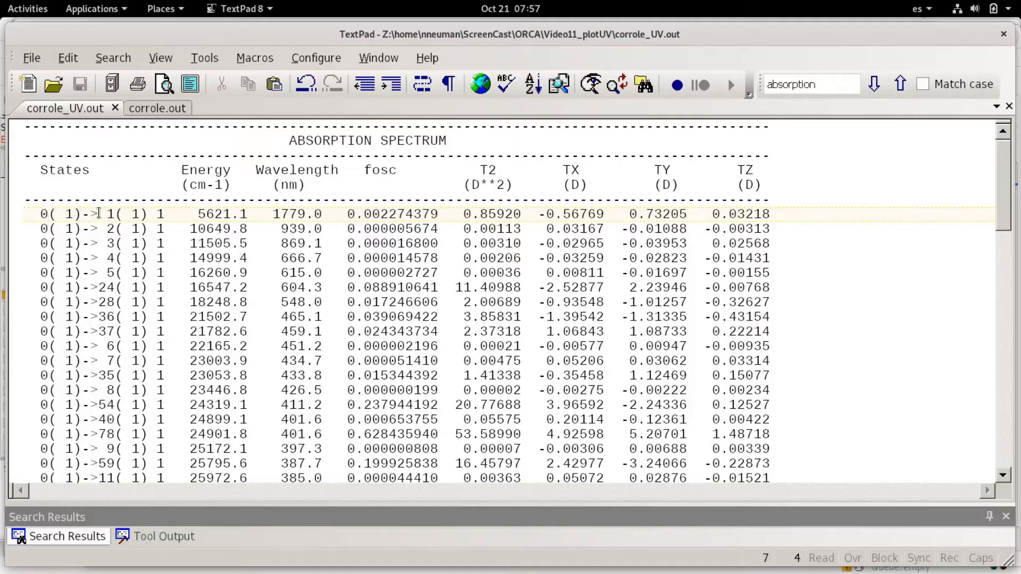
click(102, 213)
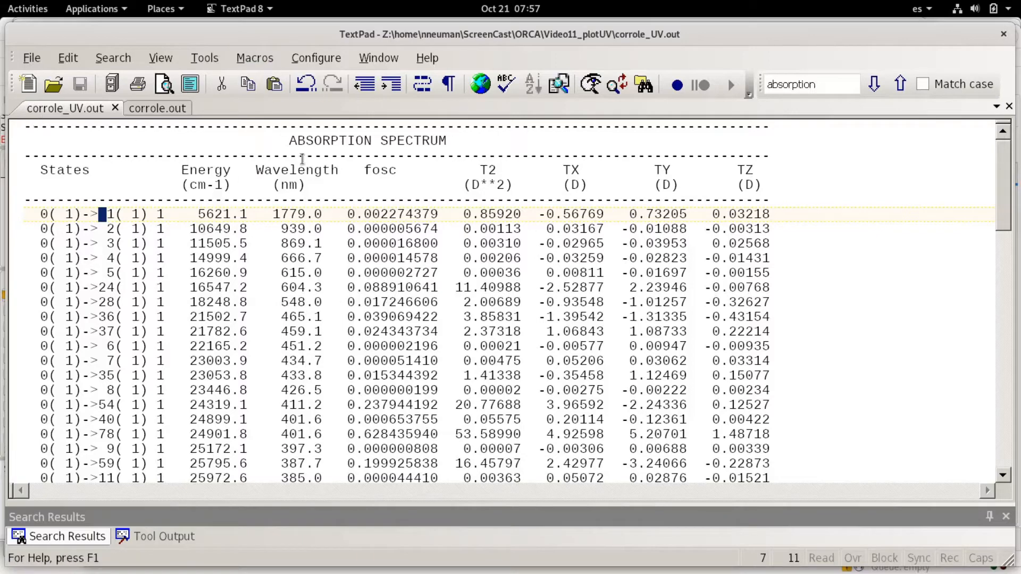
mouse_move(341, 255)
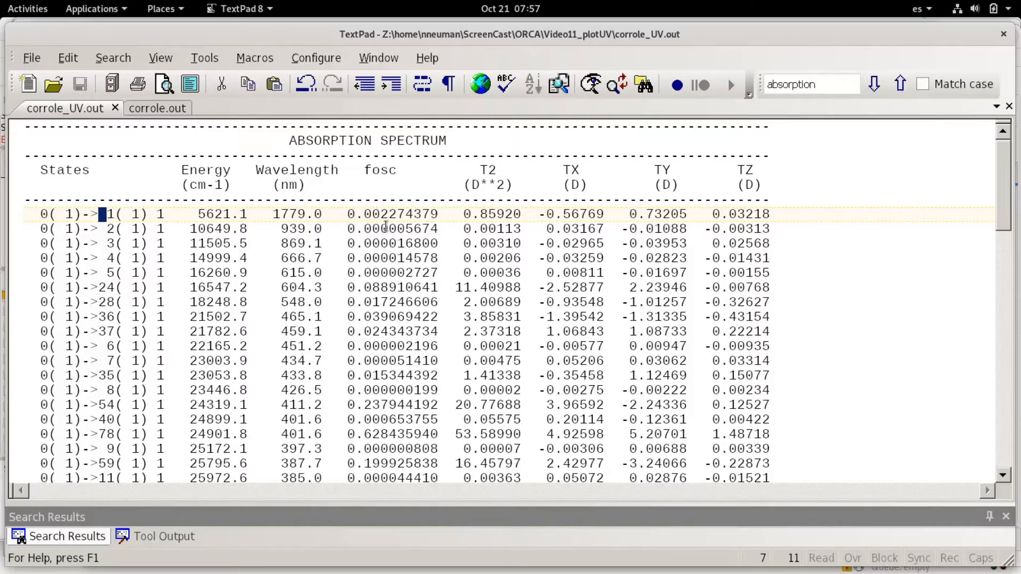
click(23, 9)
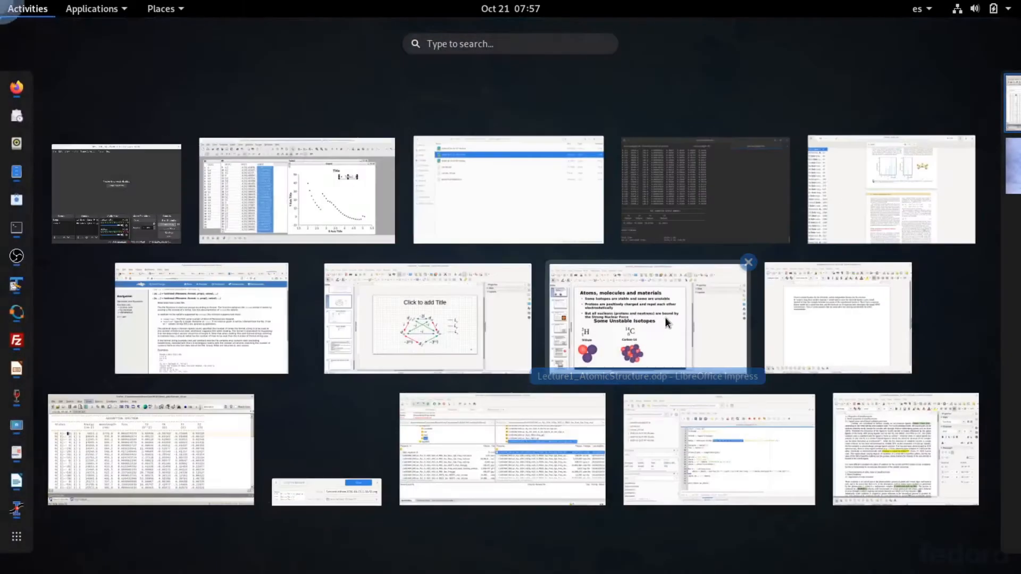
mouse_move(609, 440)
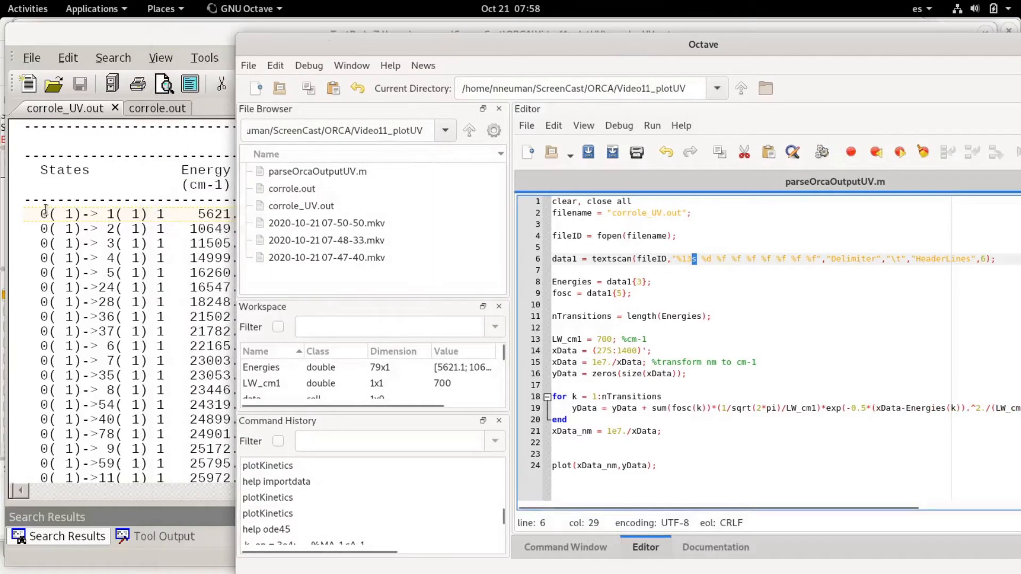
mouse_move(95, 211)
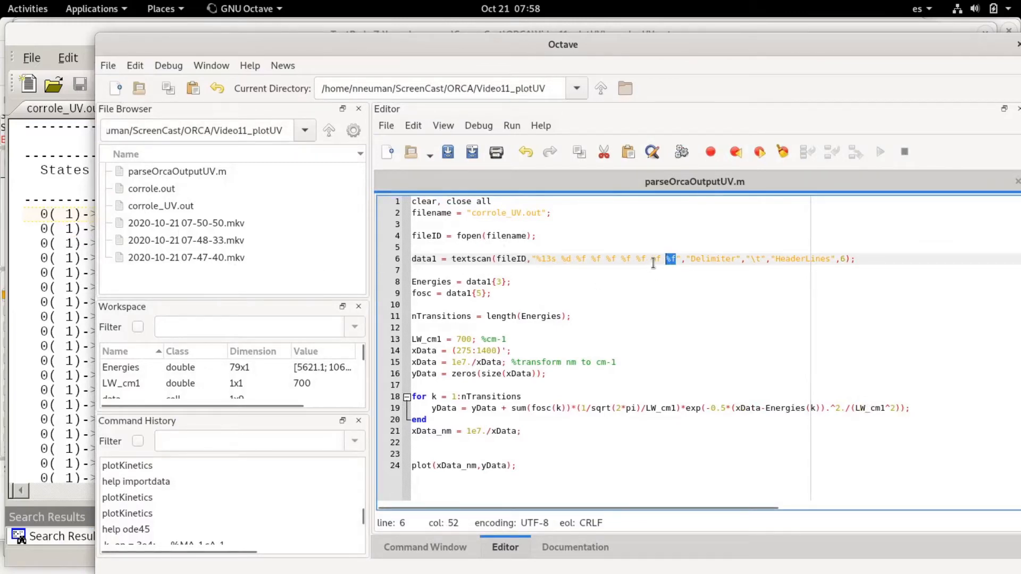
click(512, 282)
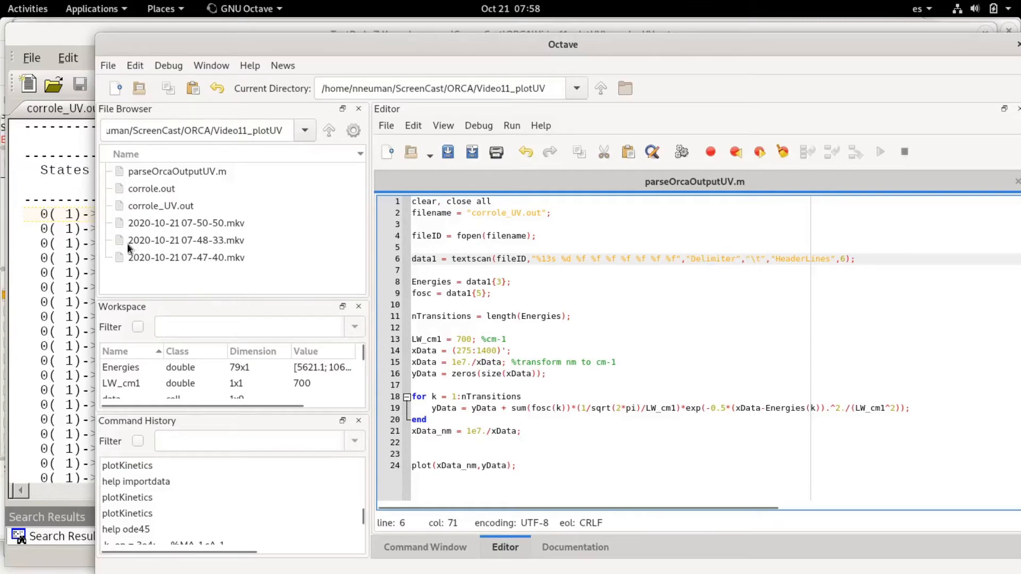
mouse_move(122, 256)
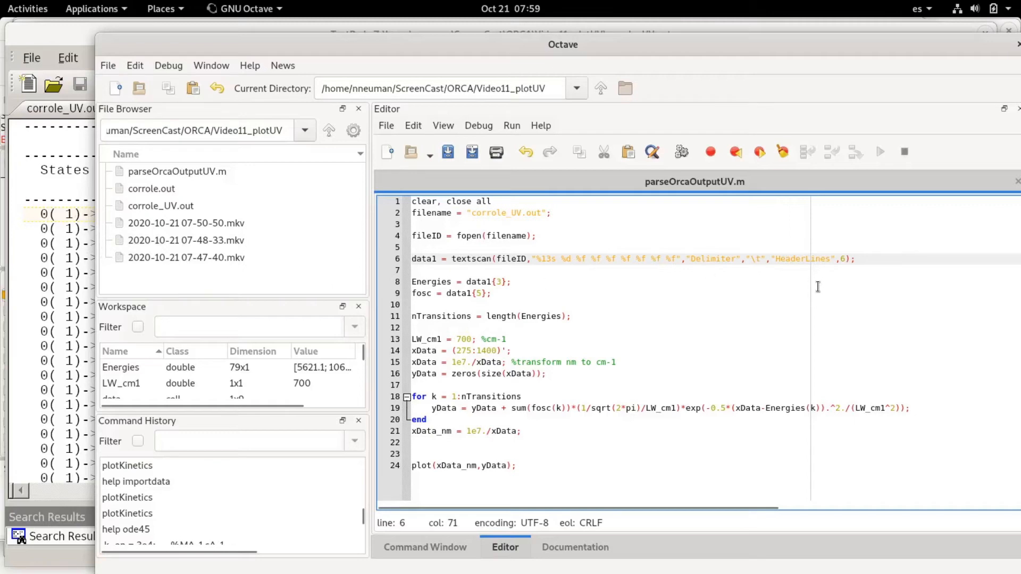
mouse_move(751, 258)
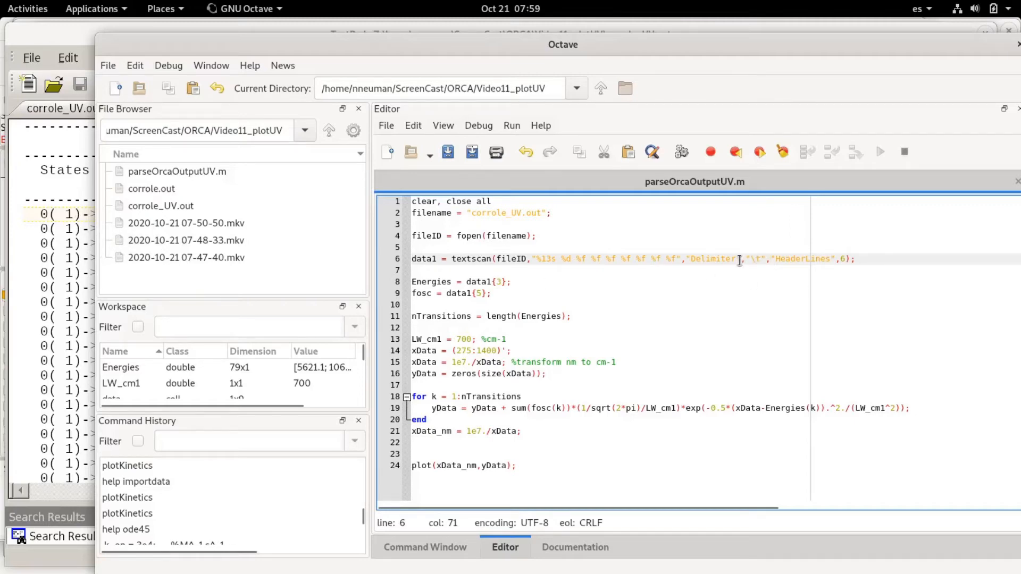
double_click(757, 258)
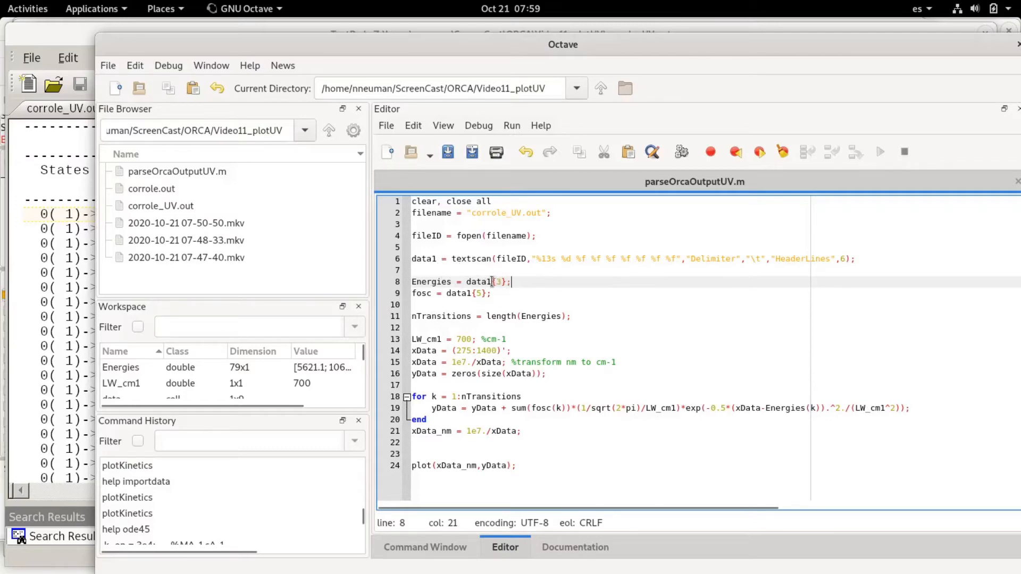
mouse_move(439, 258)
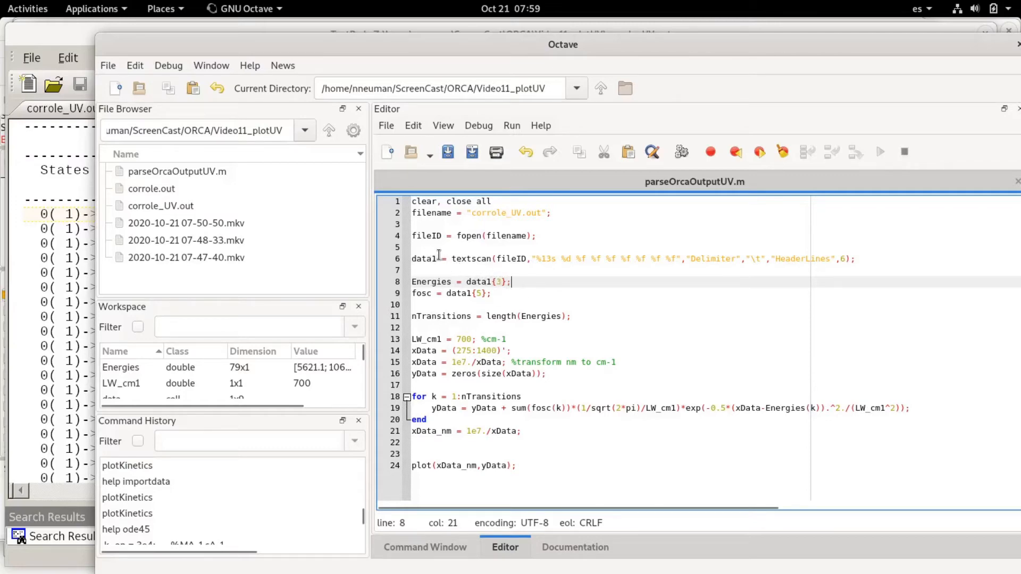
double_click(426, 258)
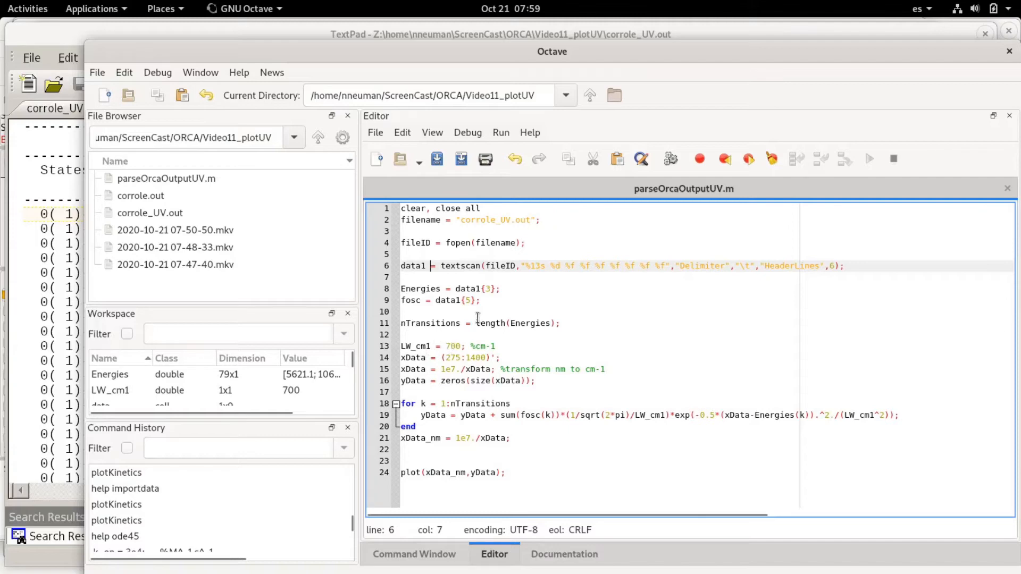
mouse_move(429, 289)
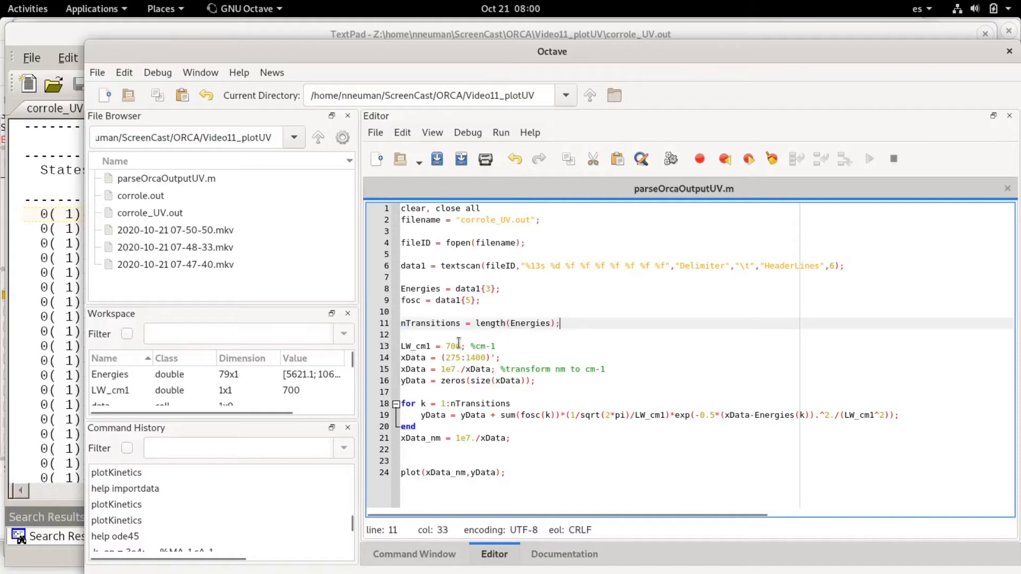
double_click(453, 347)
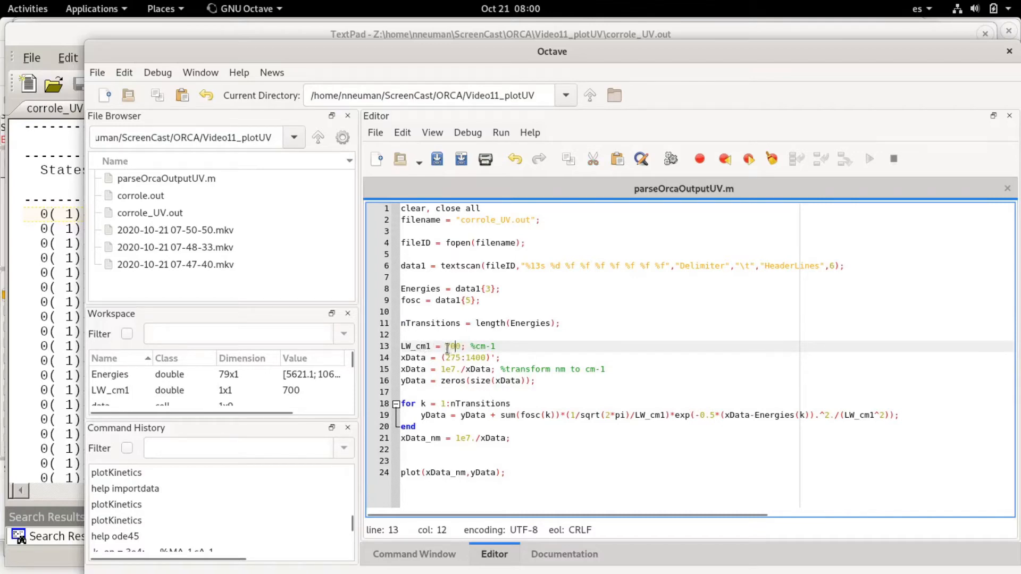
double_click(453, 347)
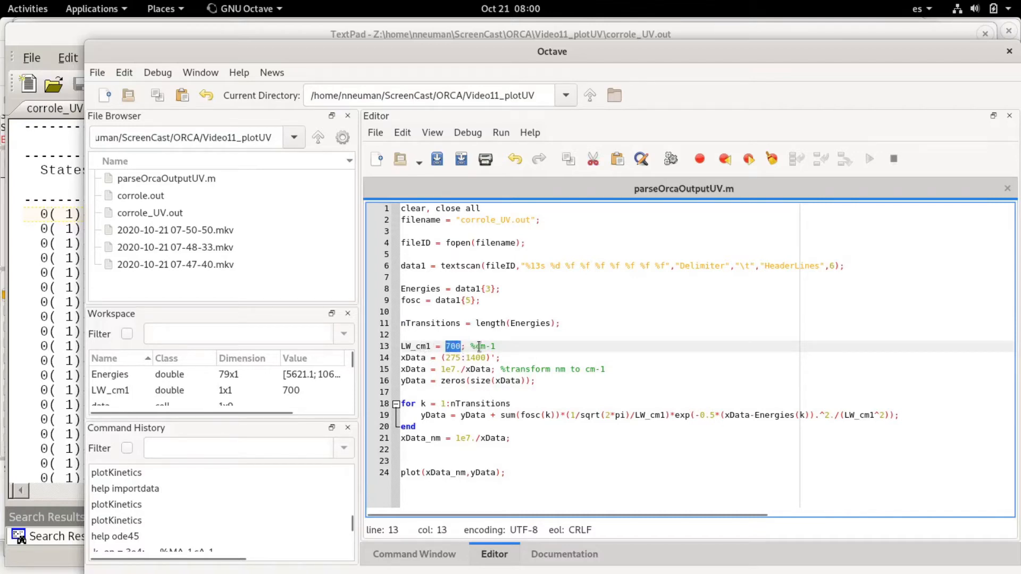
mouse_move(580, 343)
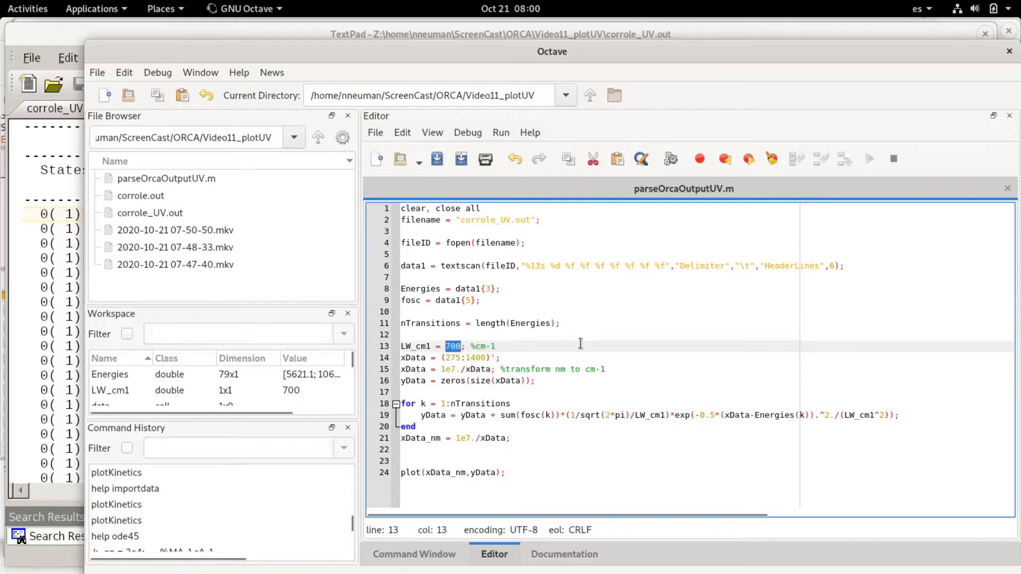
mouse_move(498, 364)
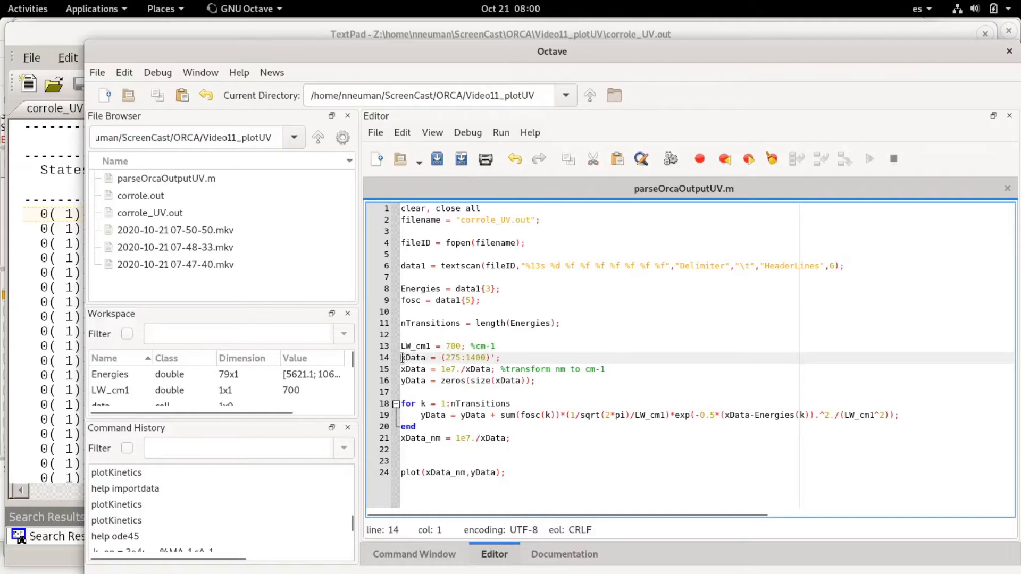
click(482, 357)
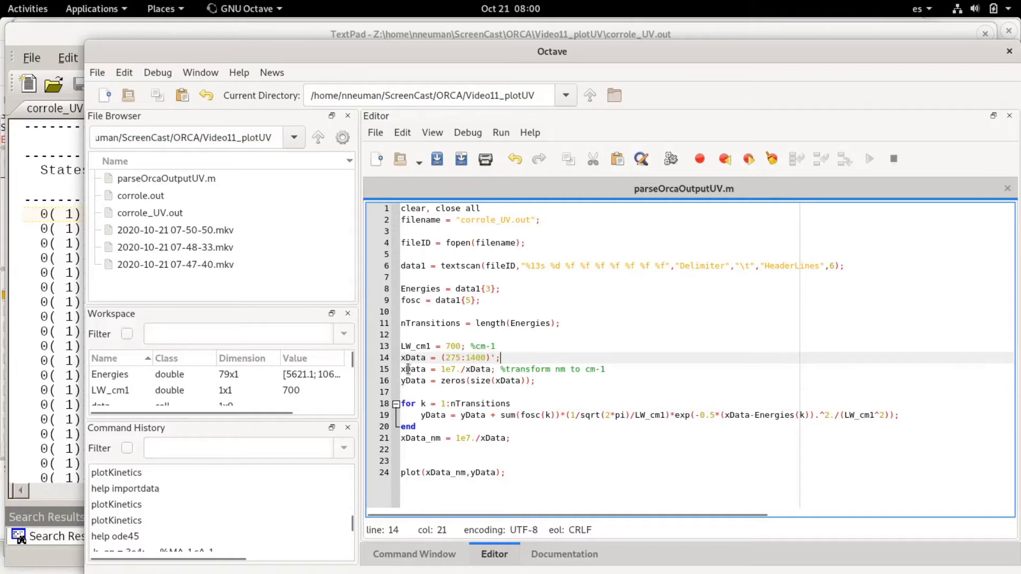
double_click(413, 369)
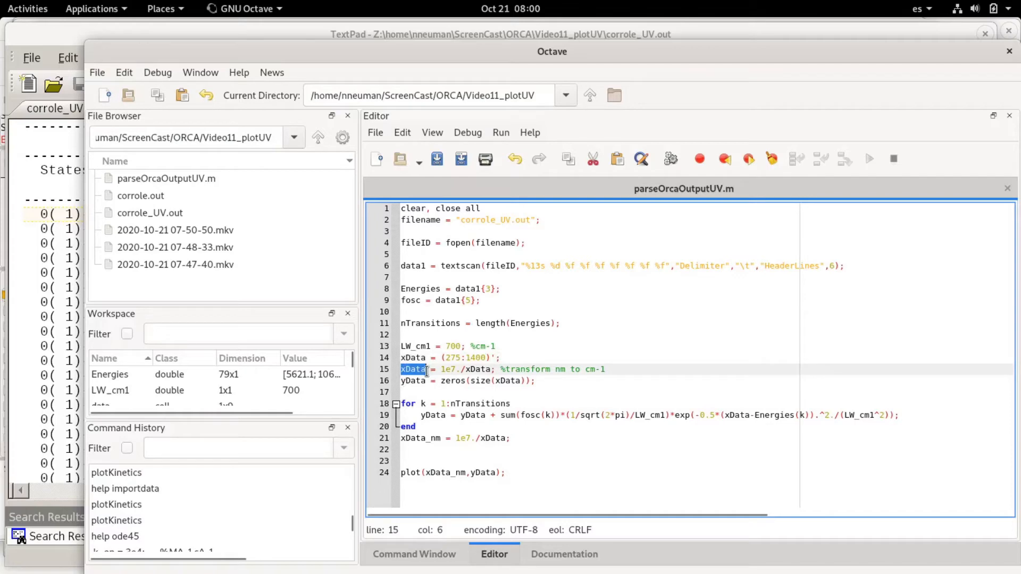
mouse_move(557, 370)
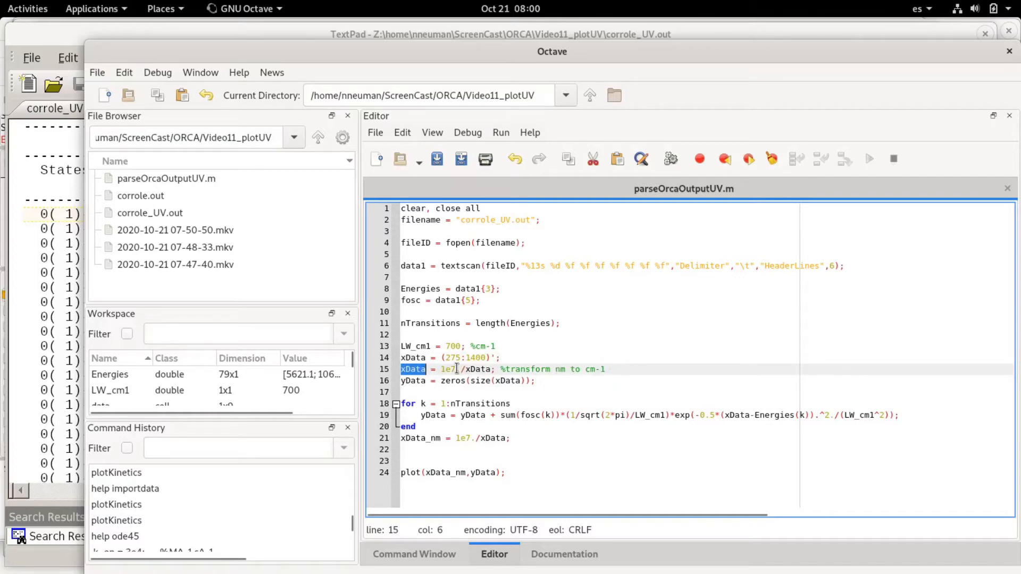
double_click(449, 369)
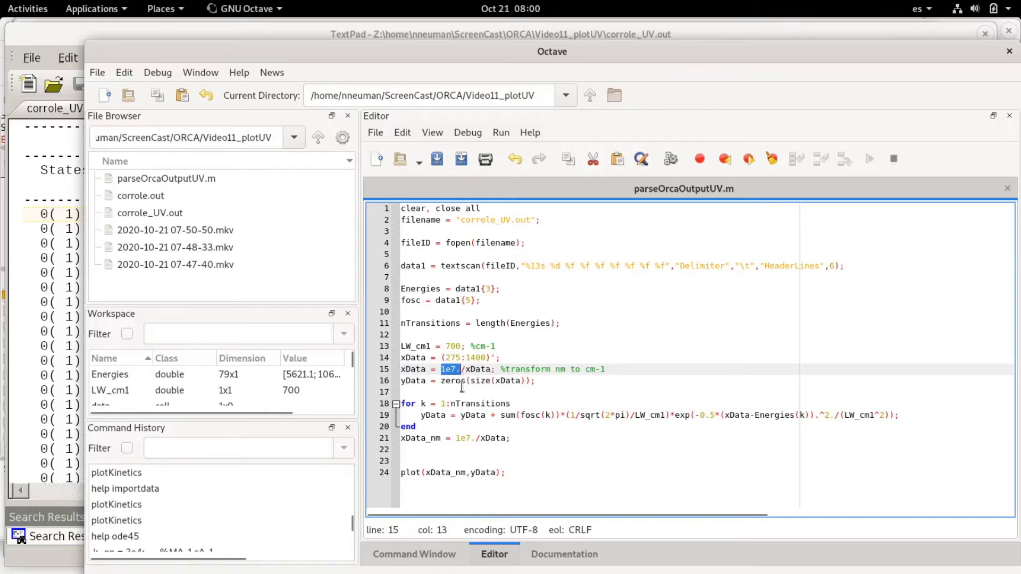
mouse_move(457, 374)
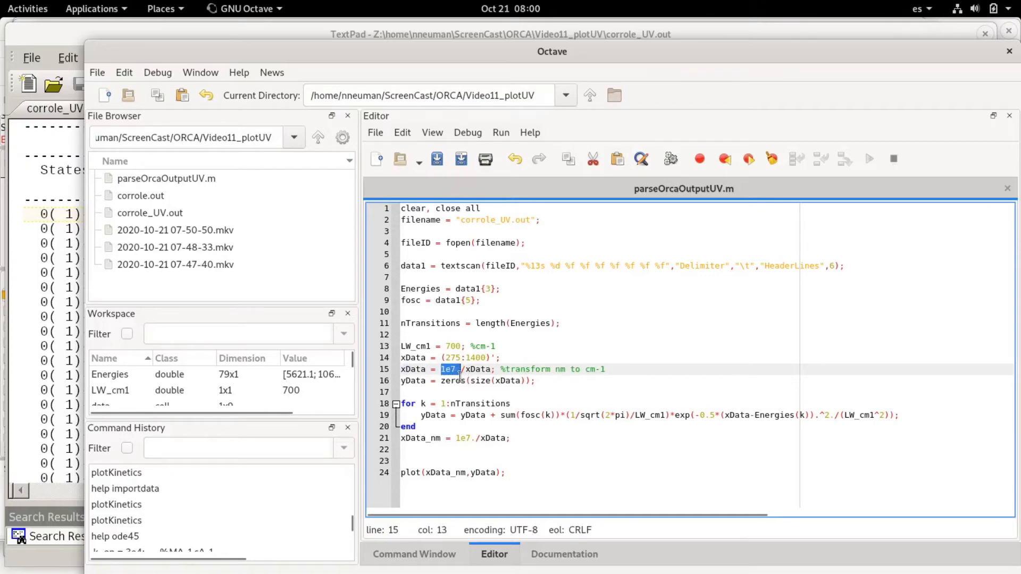
click(458, 369)
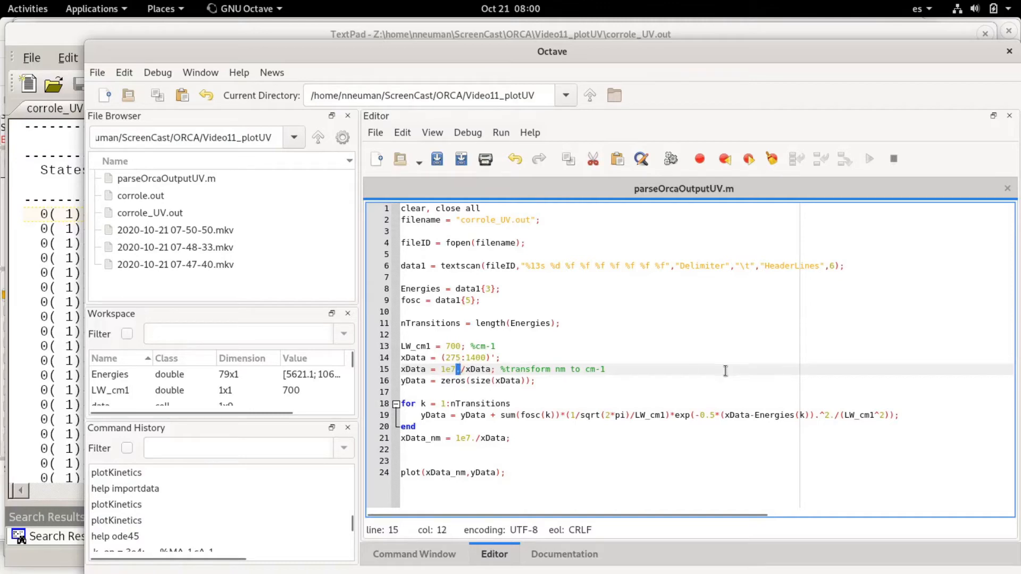
click(607, 369)
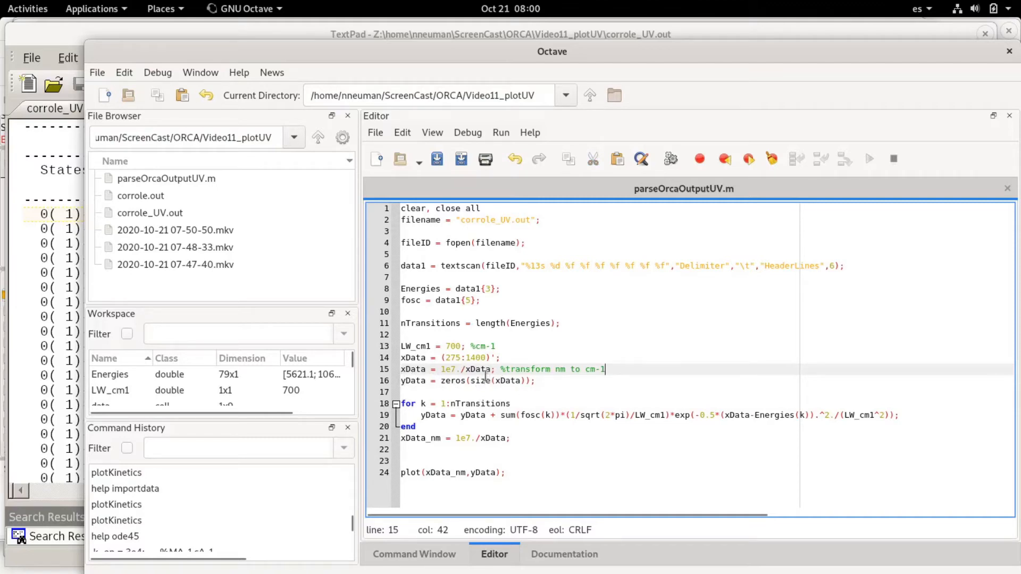
mouse_move(516, 438)
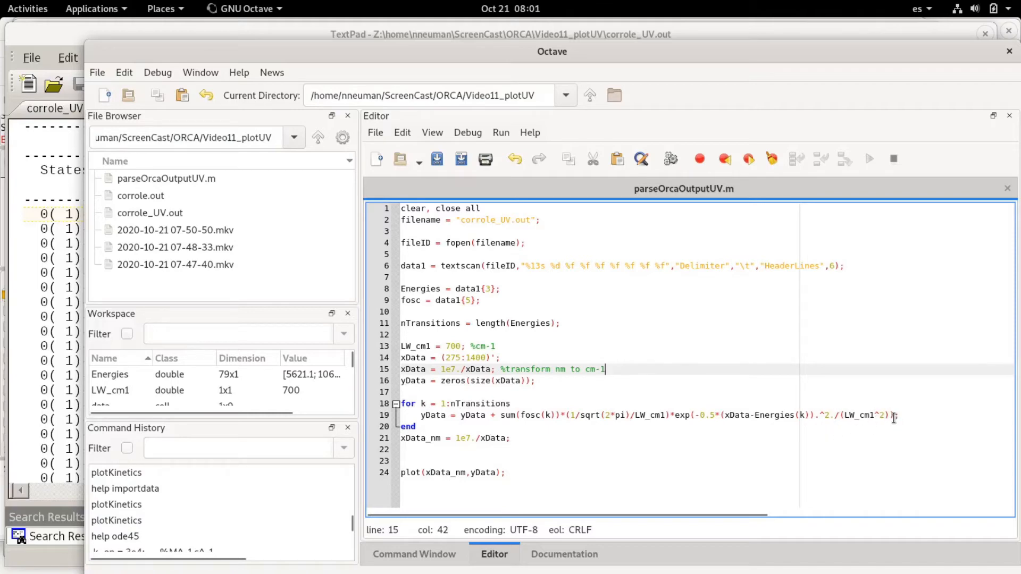
- Strip the sum() wrapper around fosc(k) in the Gaussian term on line 19
drag(568, 416, 898, 416)
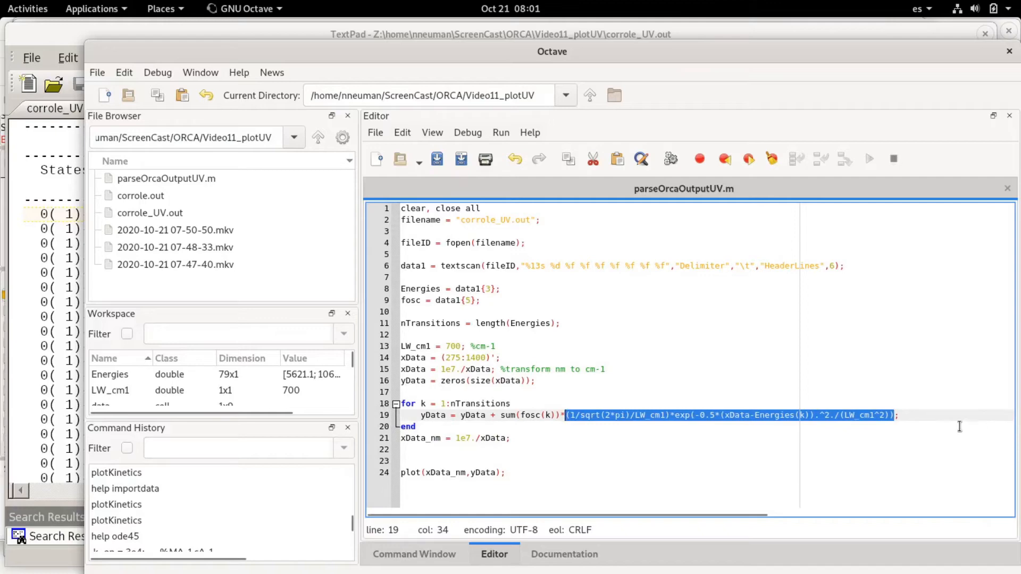
mouse_move(900, 434)
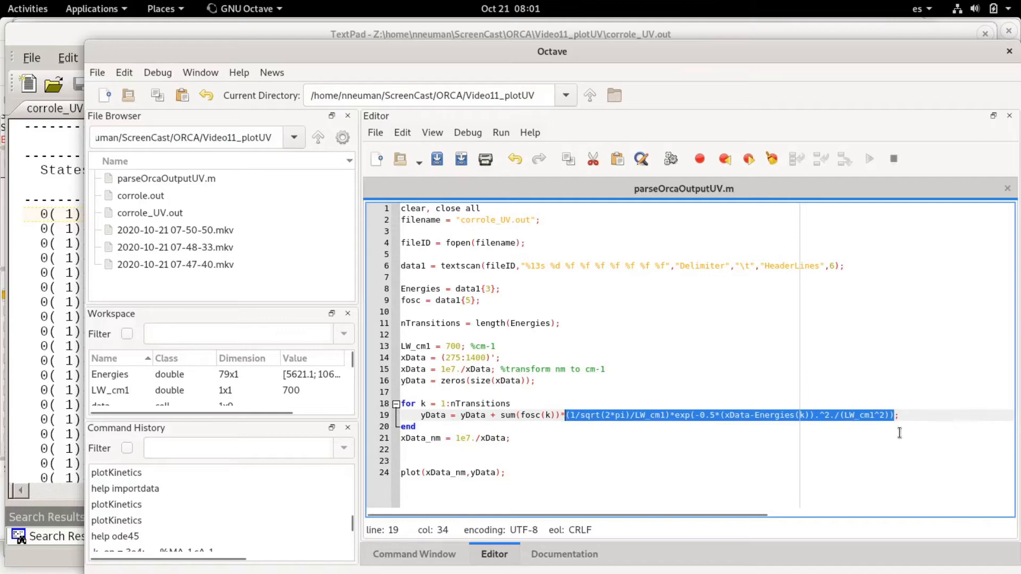
mouse_move(690, 424)
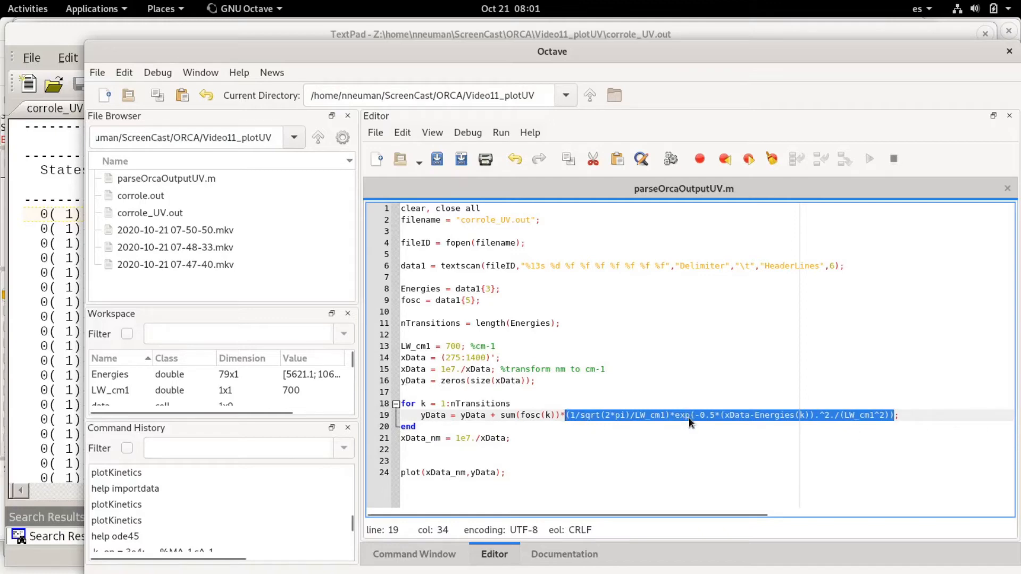
mouse_move(879, 461)
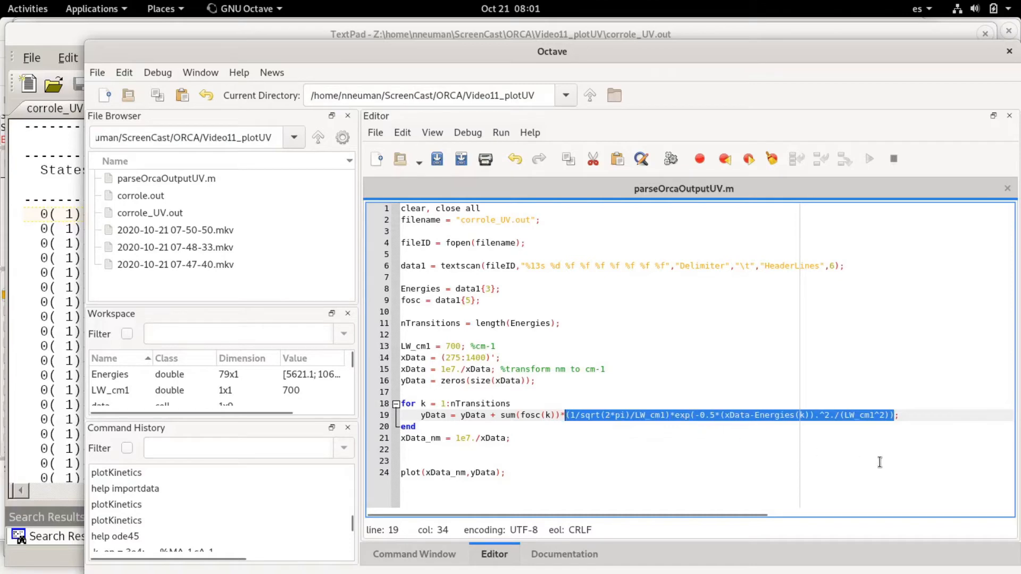
mouse_move(792, 457)
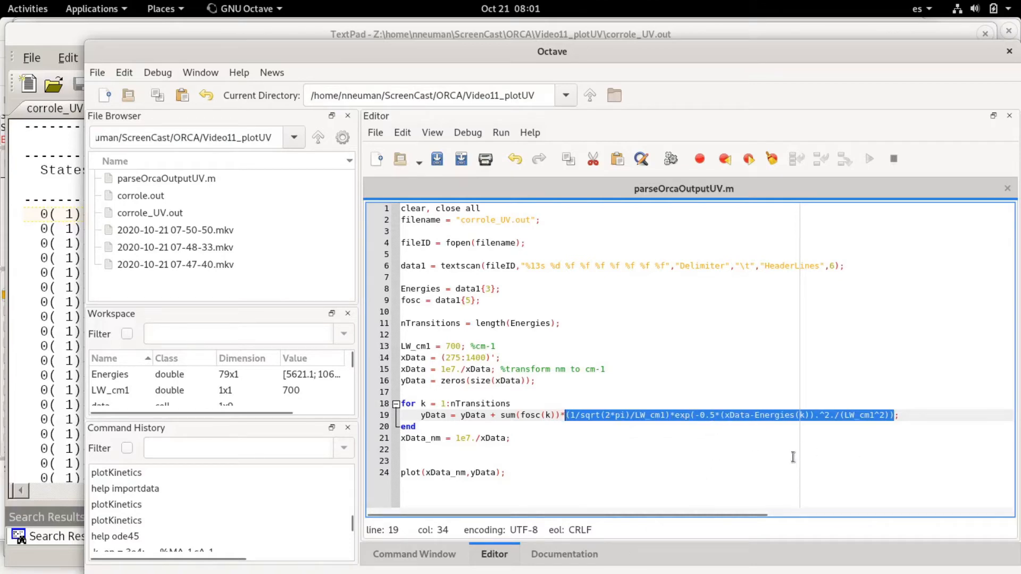
mouse_move(757, 448)
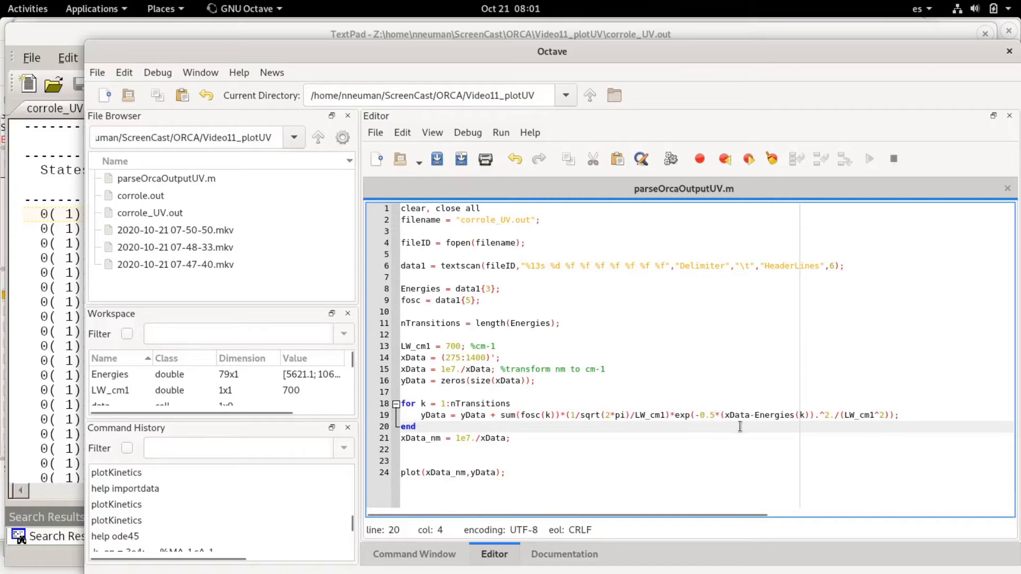
mouse_move(757, 415)
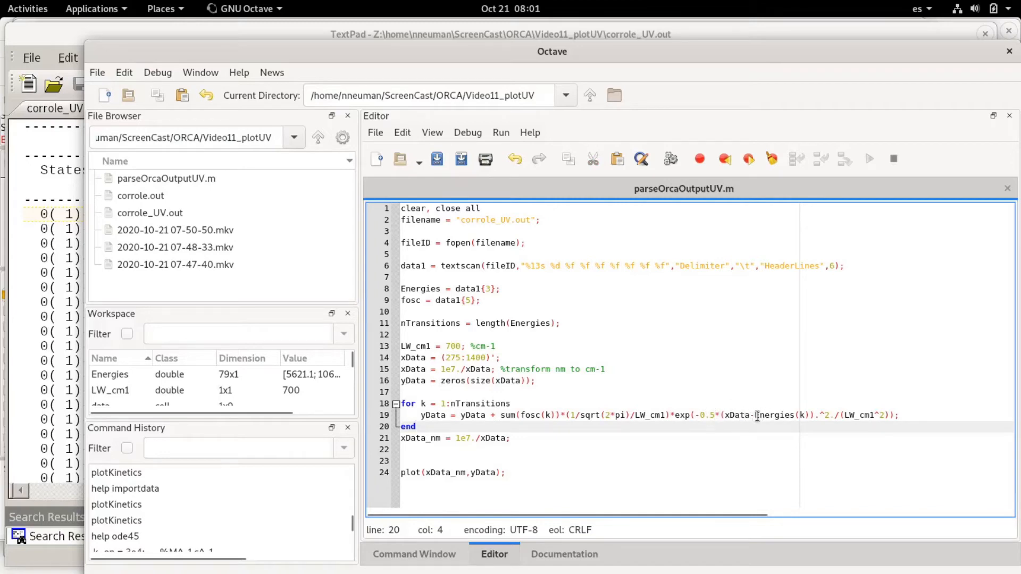
double_click(736, 415)
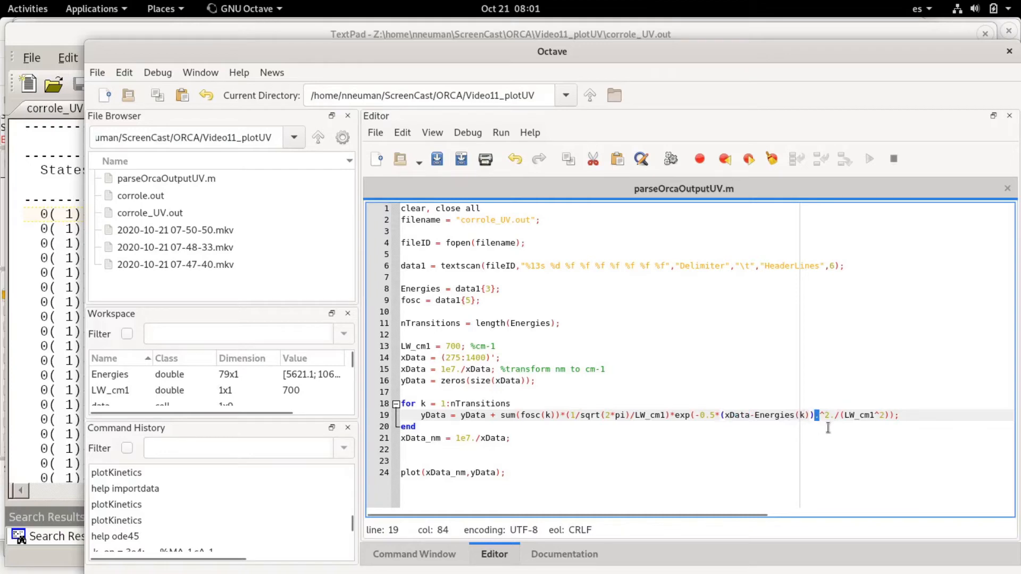
mouse_move(738, 415)
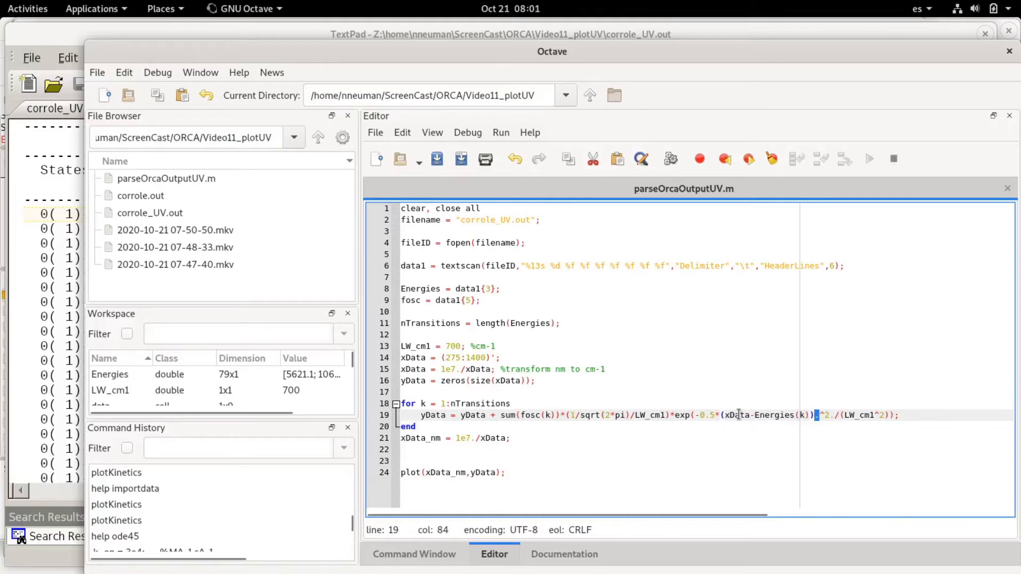
double_click(736, 414)
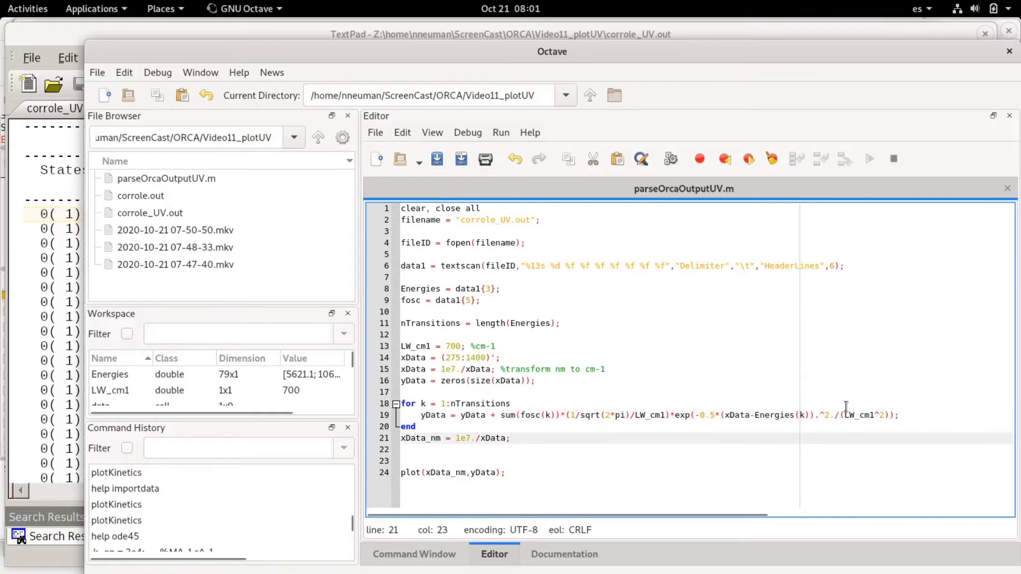
mouse_move(670, 423)
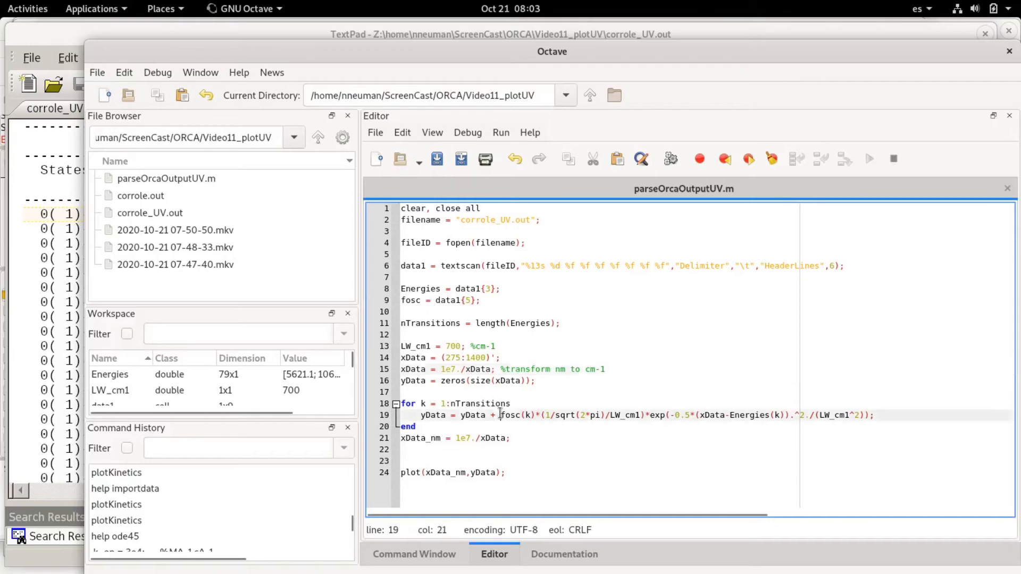
- Add xData_nm = 1e7./xData after the loop and plot yData against xData_nm
double_click(516, 415)
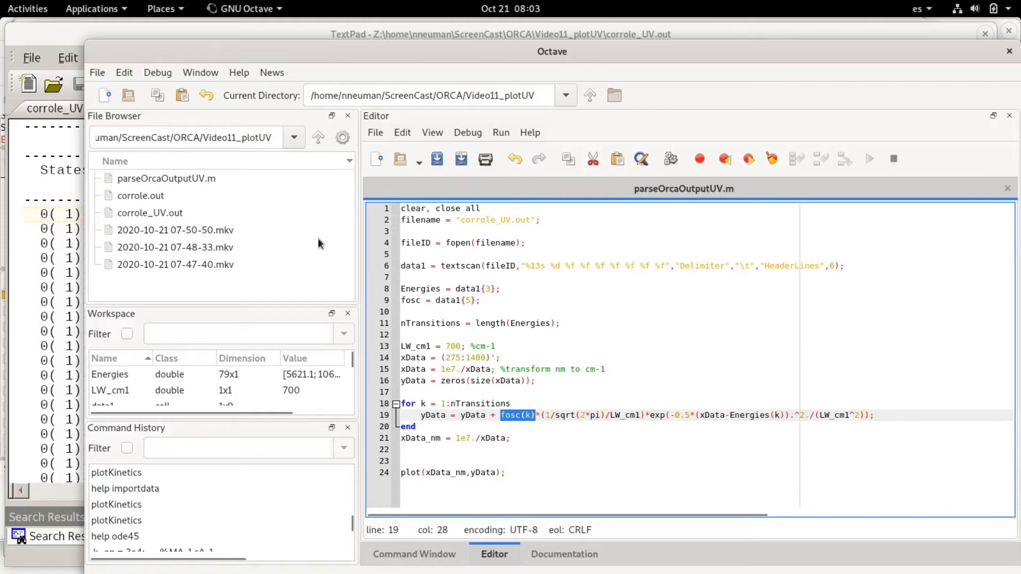
mouse_move(463, 403)
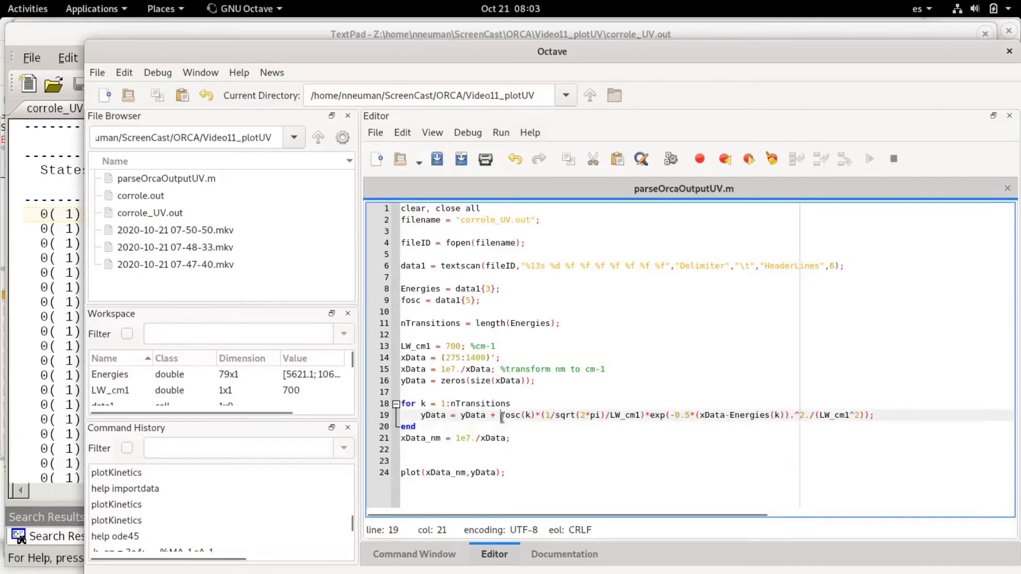
drag(500, 416, 872, 416)
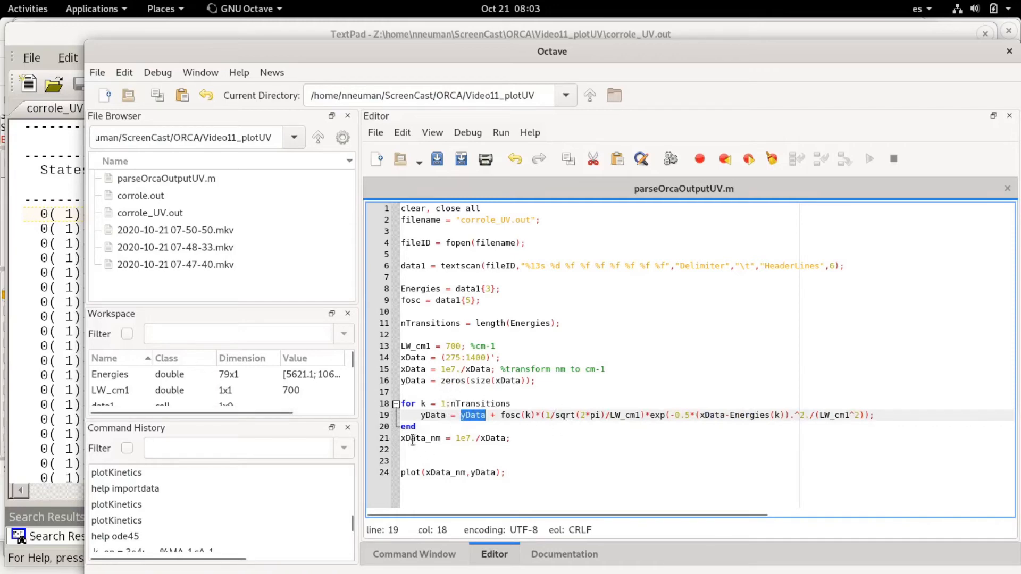
double_click(419, 438)
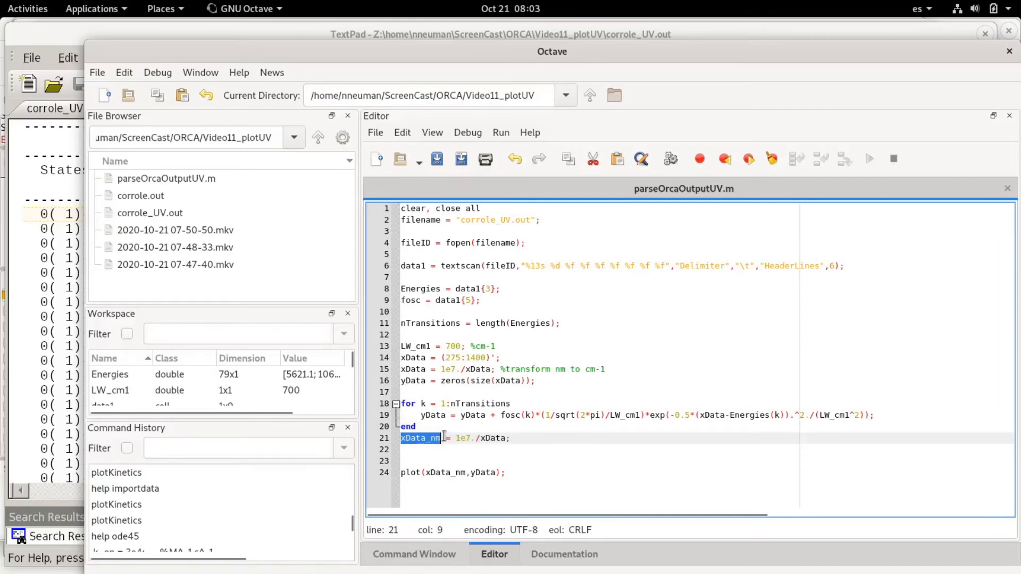
mouse_move(413, 472)
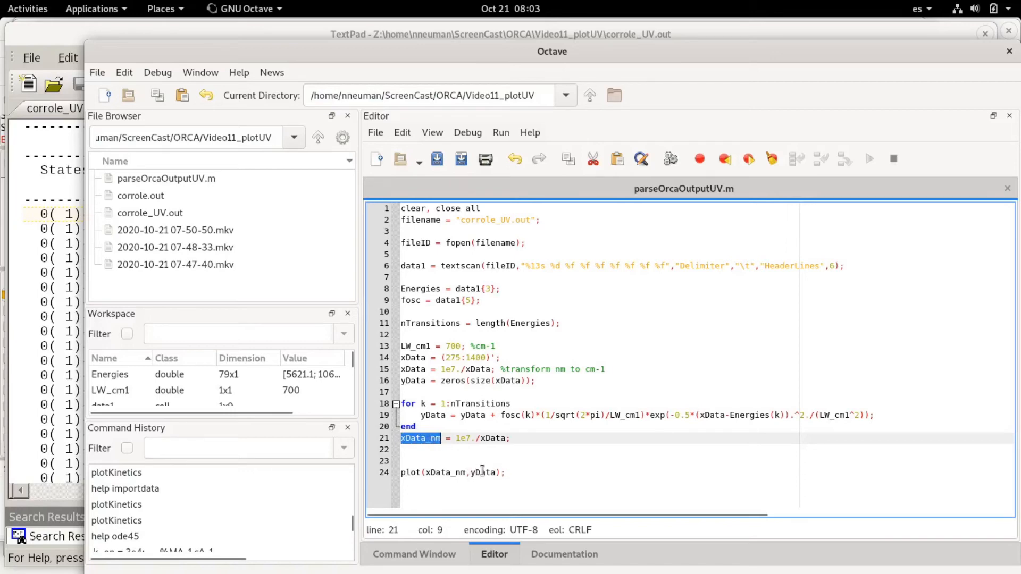
mouse_move(643, 404)
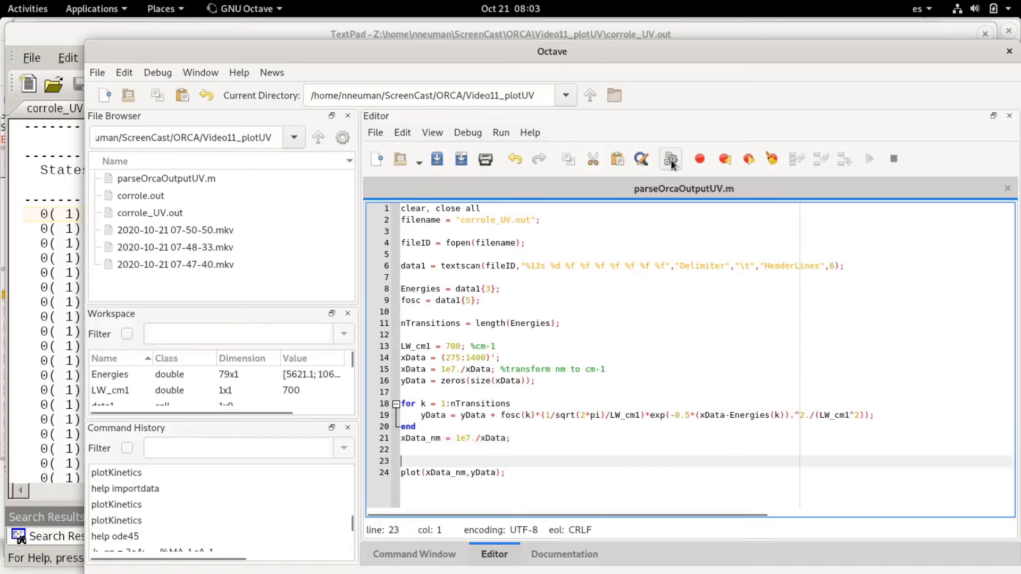
click(700, 159)
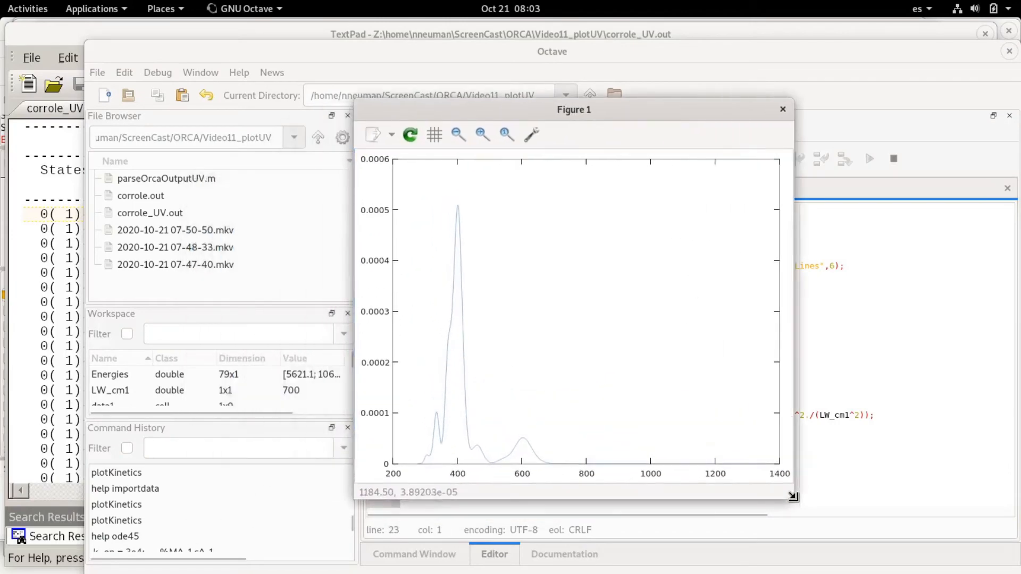
drag(573, 110, 684, 79)
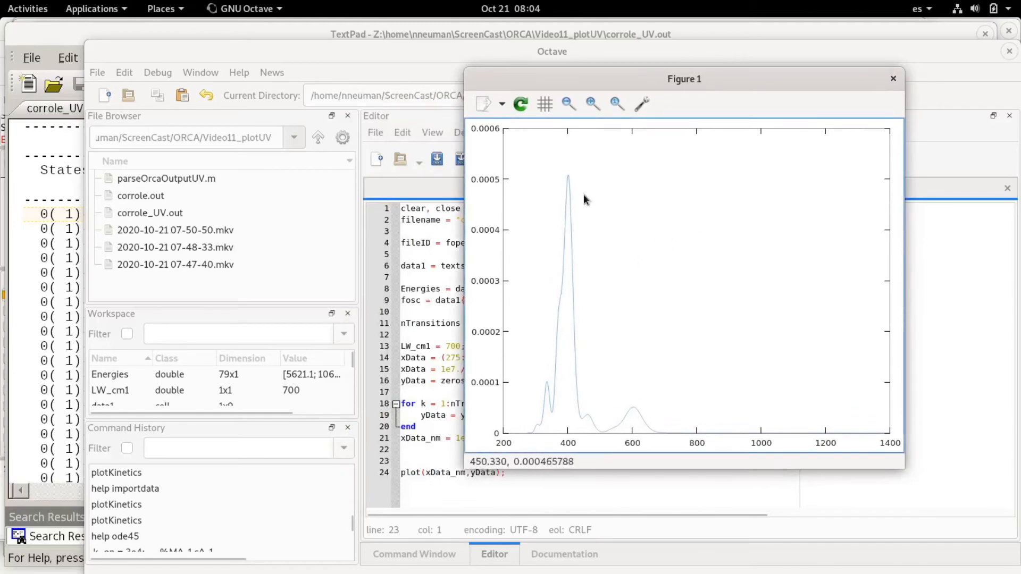
mouse_move(583, 256)
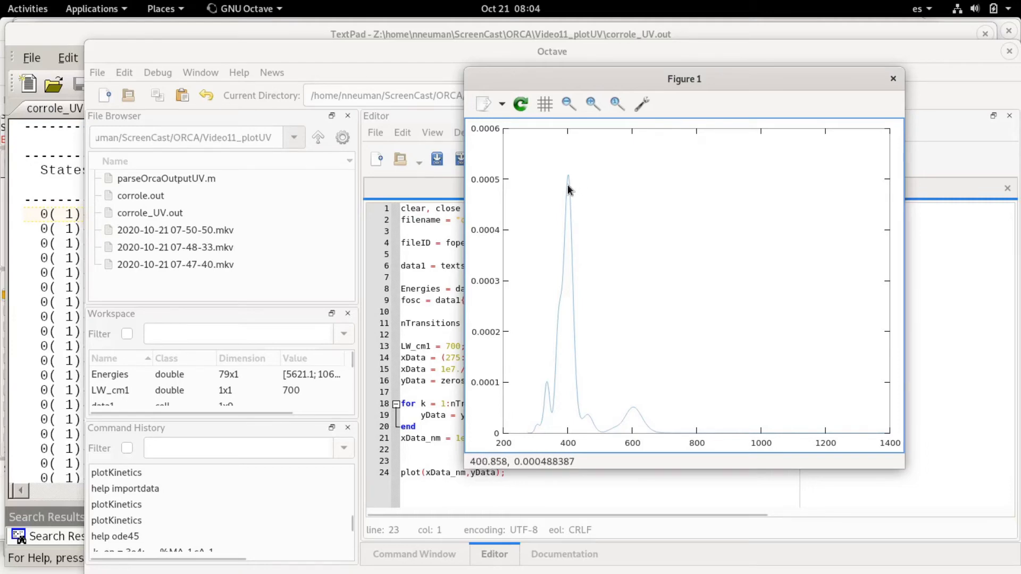
mouse_move(645, 276)
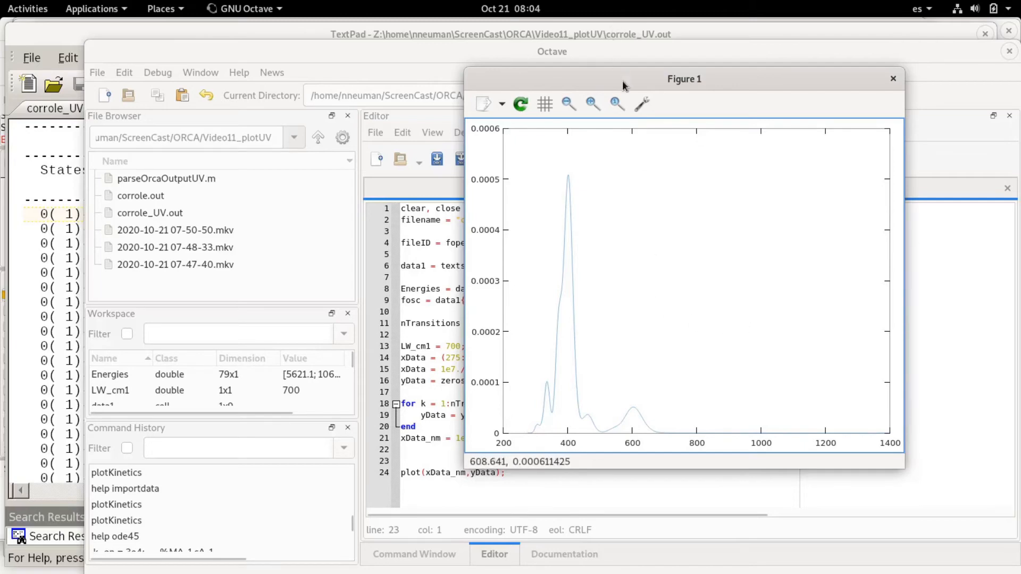
click(893, 78)
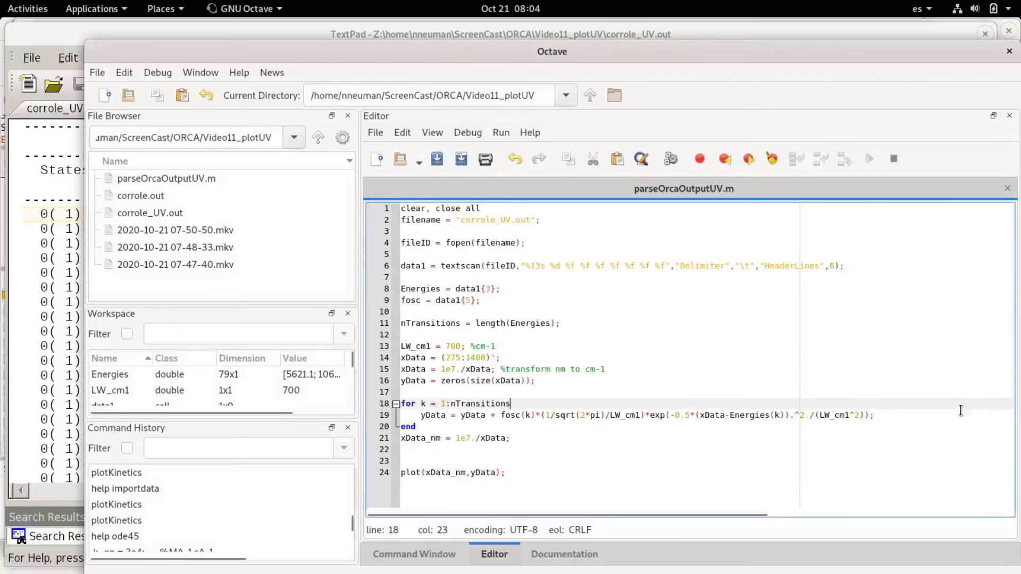
- Add ,'LineWidth',2 to the plot call, save and run
click(505, 473)
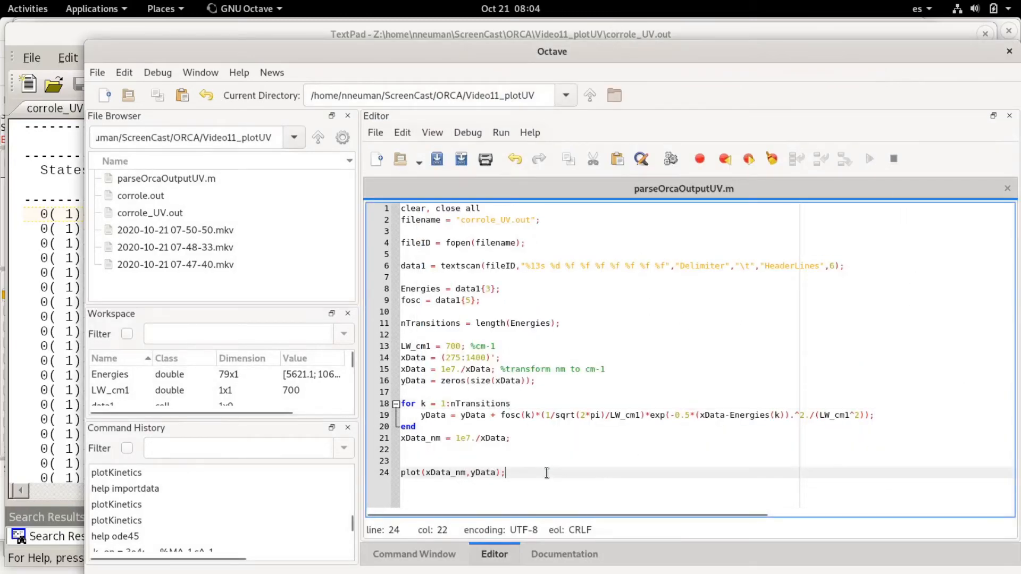
text(,)
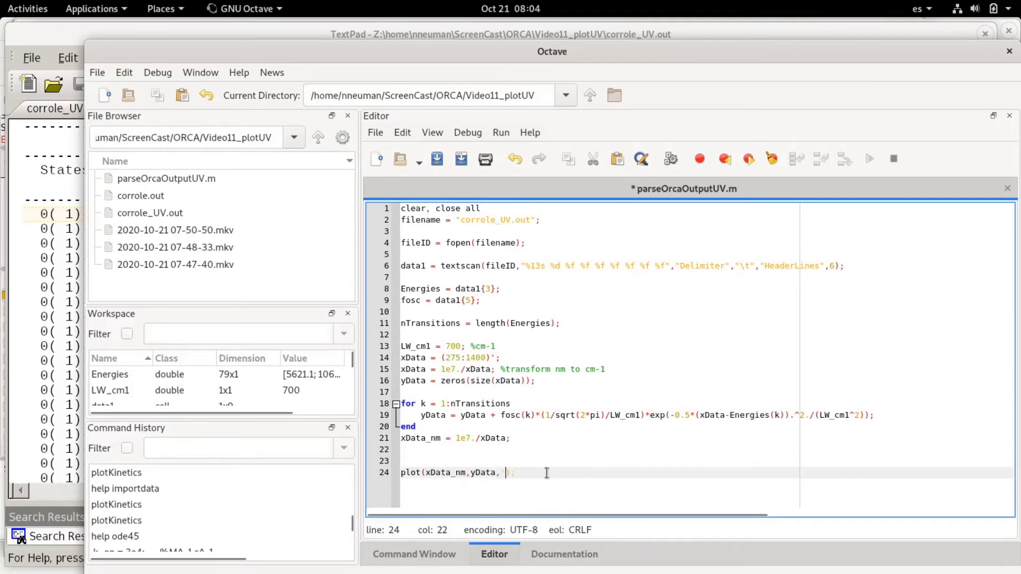
text('LineWidth',)
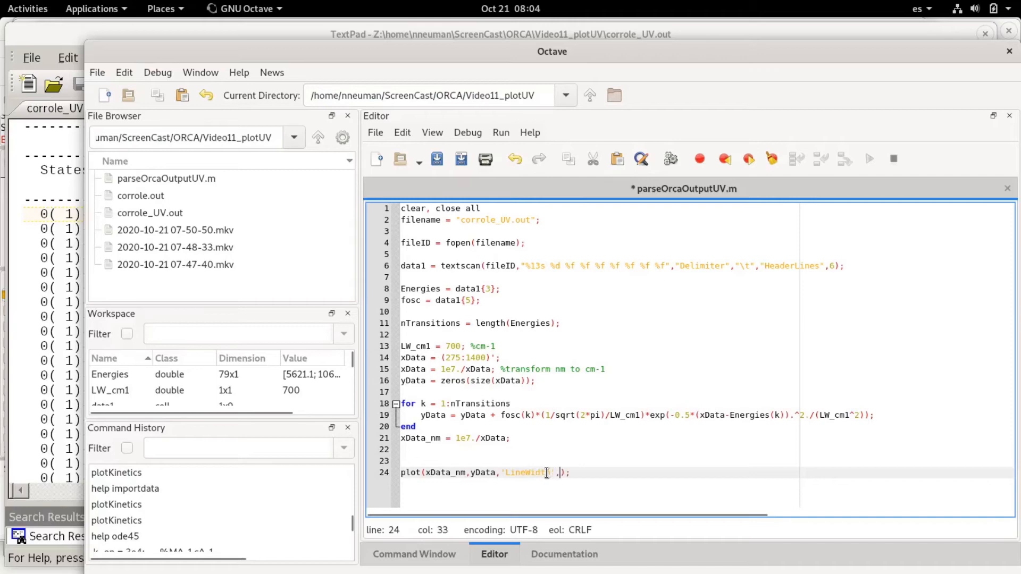
text(2)
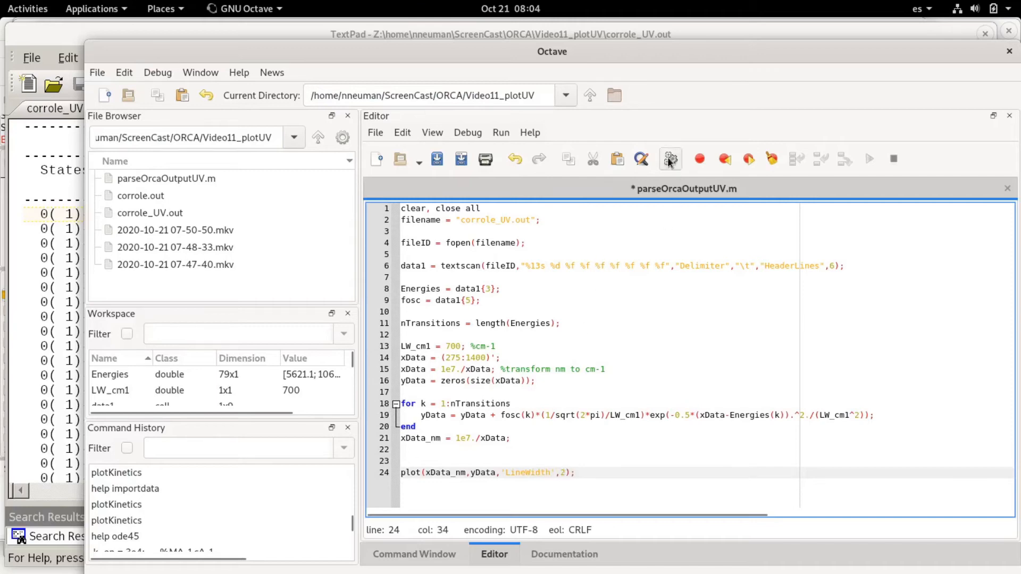
click(870, 159)
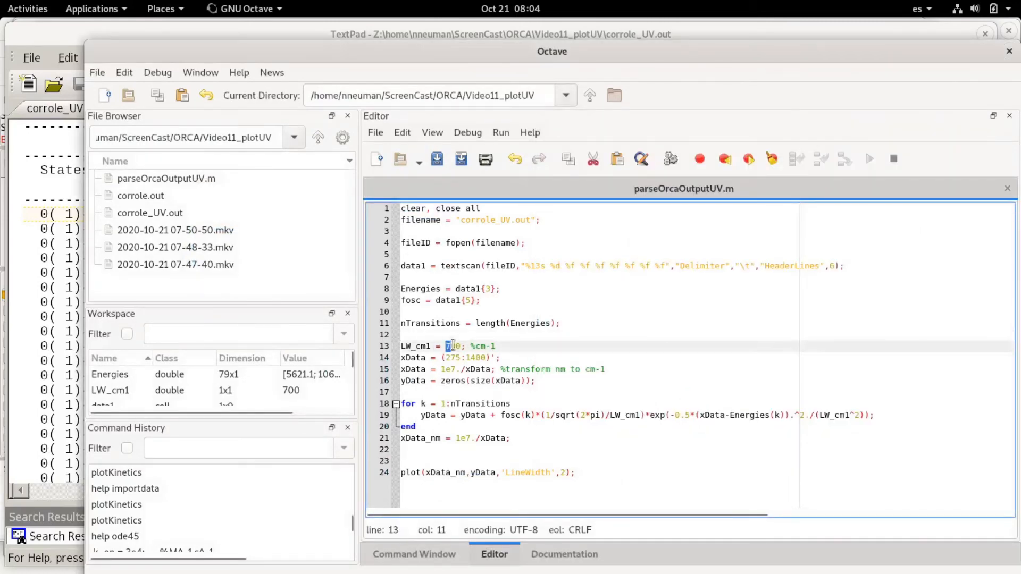
- Rerun the spectrum with LW_cm1 = 300 and inspect the figure beside the code
text(300)
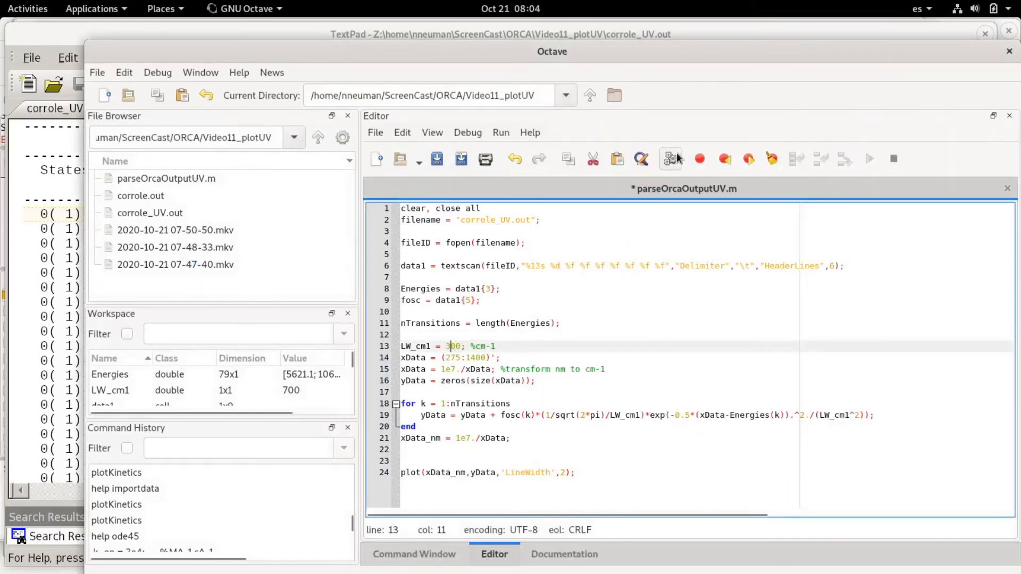
click(869, 158)
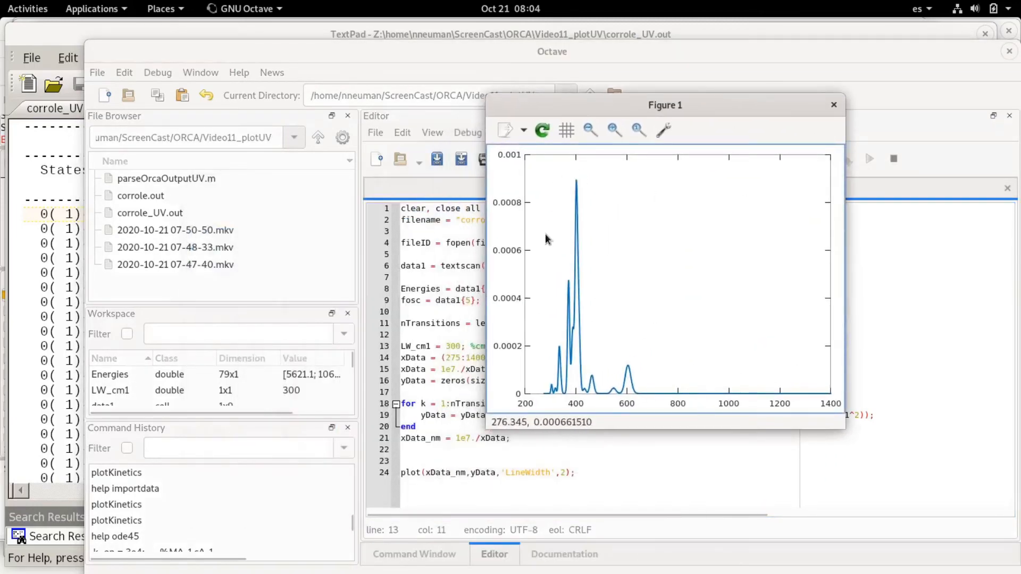
drag(665, 105, 711, 98)
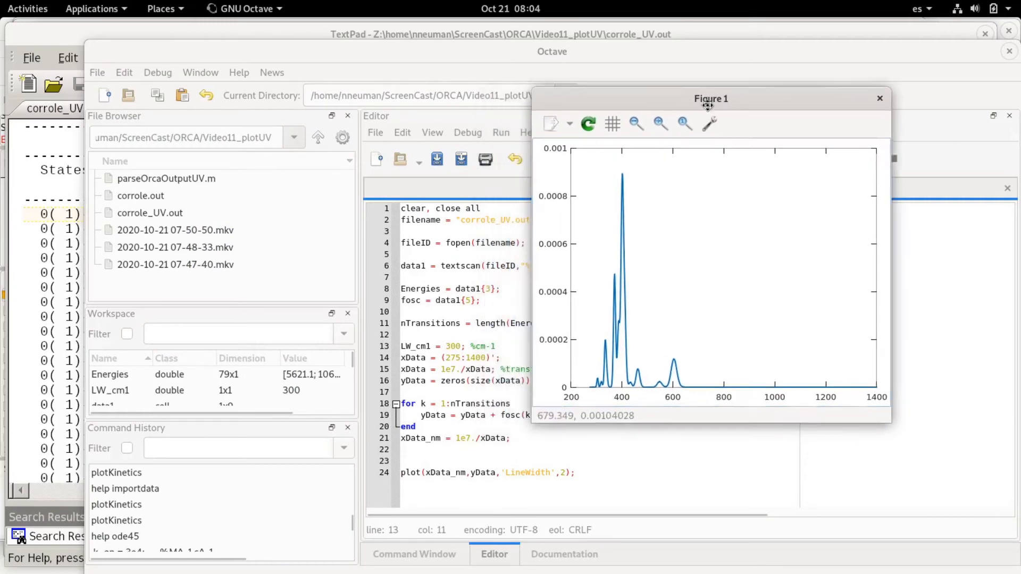
drag(708, 98, 742, 97)
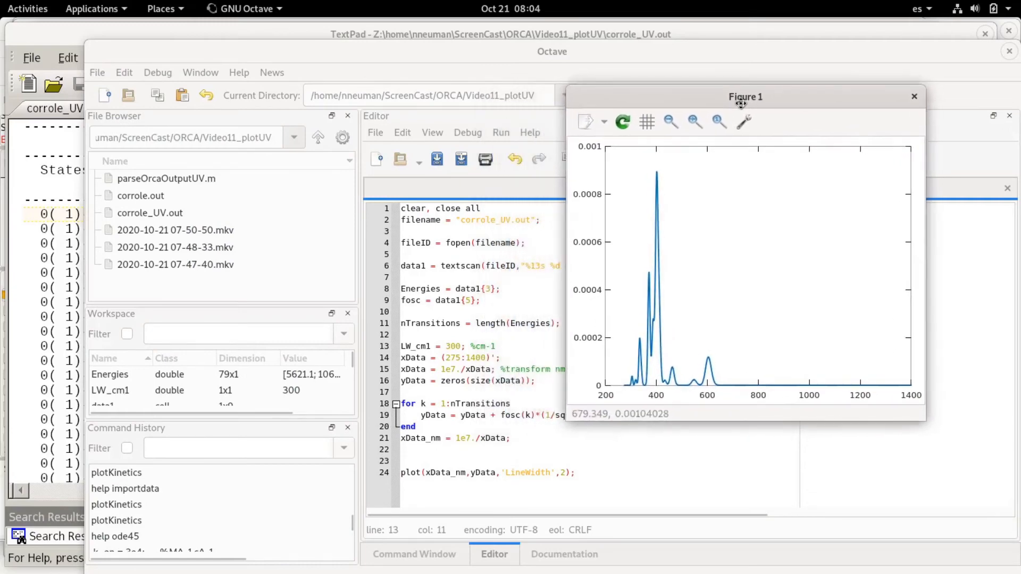
drag(744, 97, 722, 85)
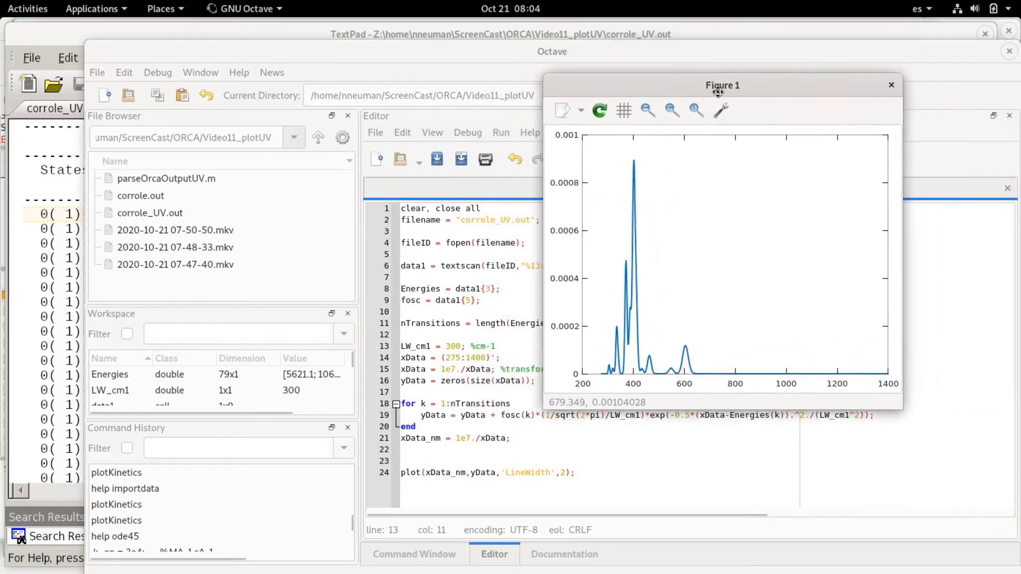
click(891, 85)
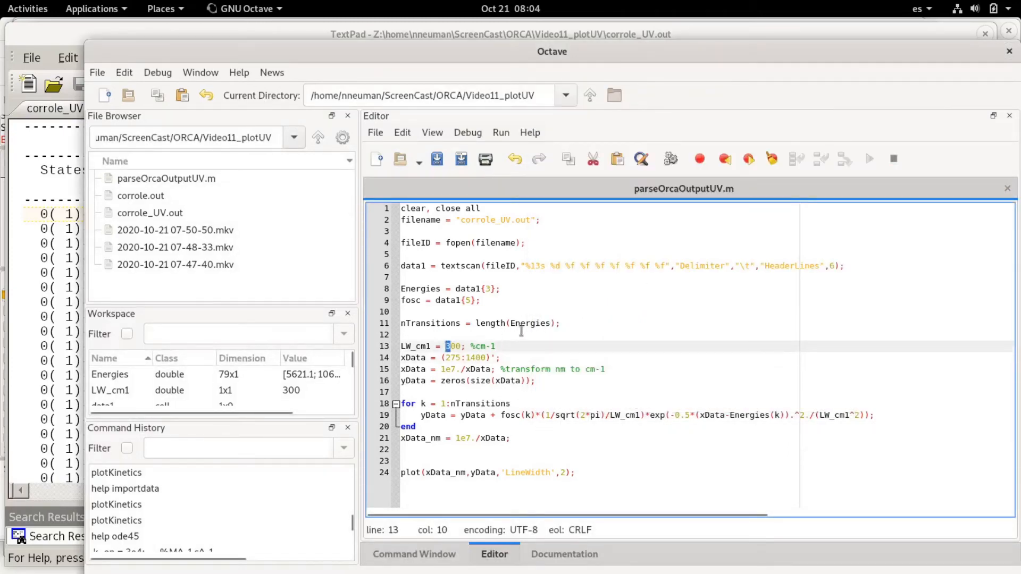
- Rerun with LW_cm1 = 1000 and move the wider-band plot aside
click(870, 158)
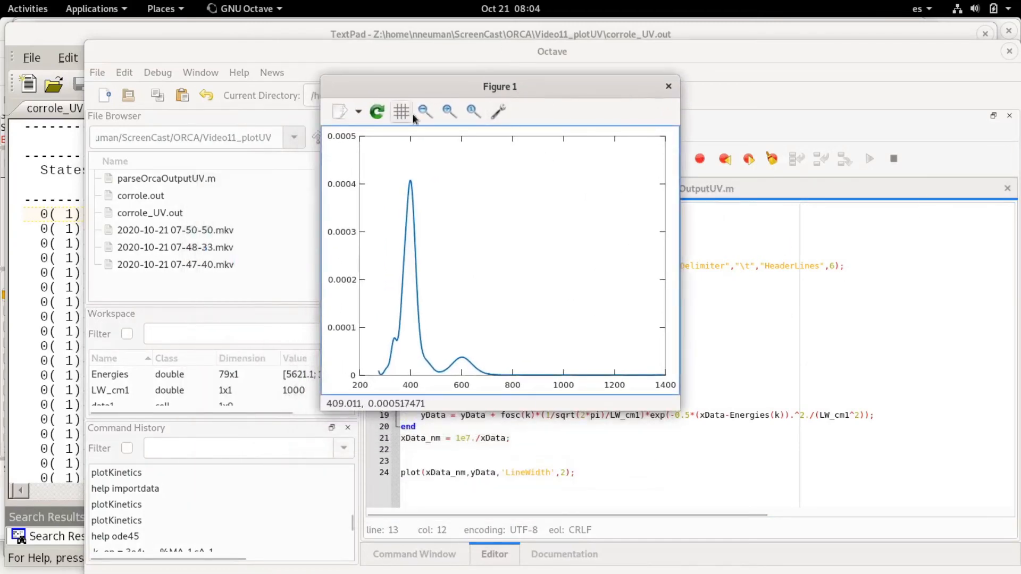
drag(500, 86, 196, 100)
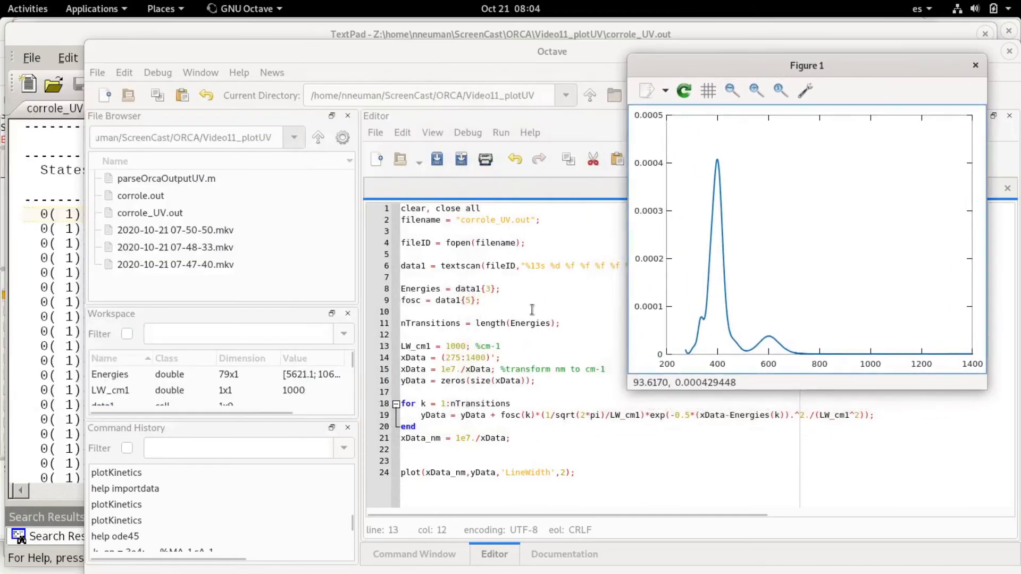
mouse_move(803, 351)
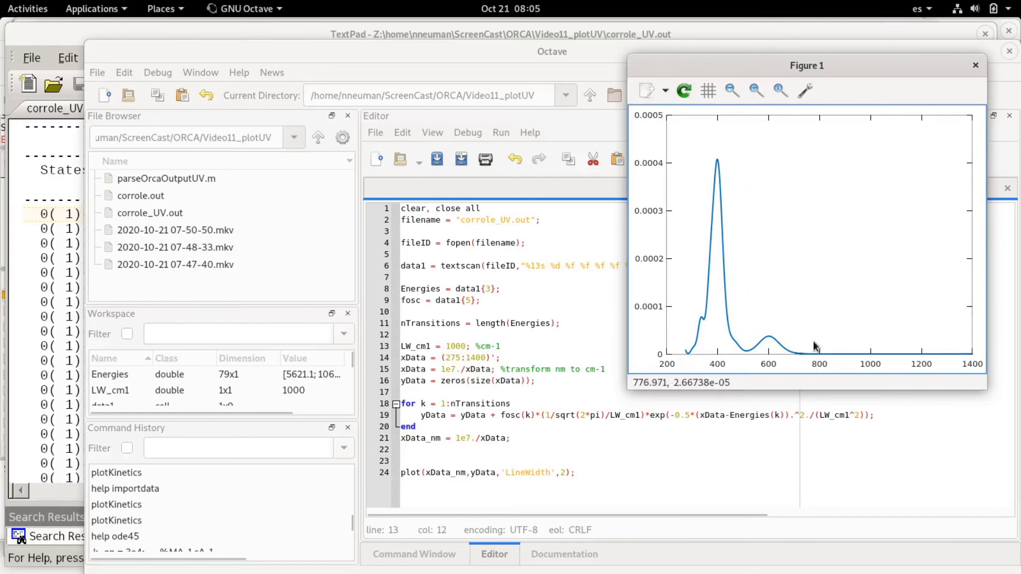
mouse_move(825, 346)
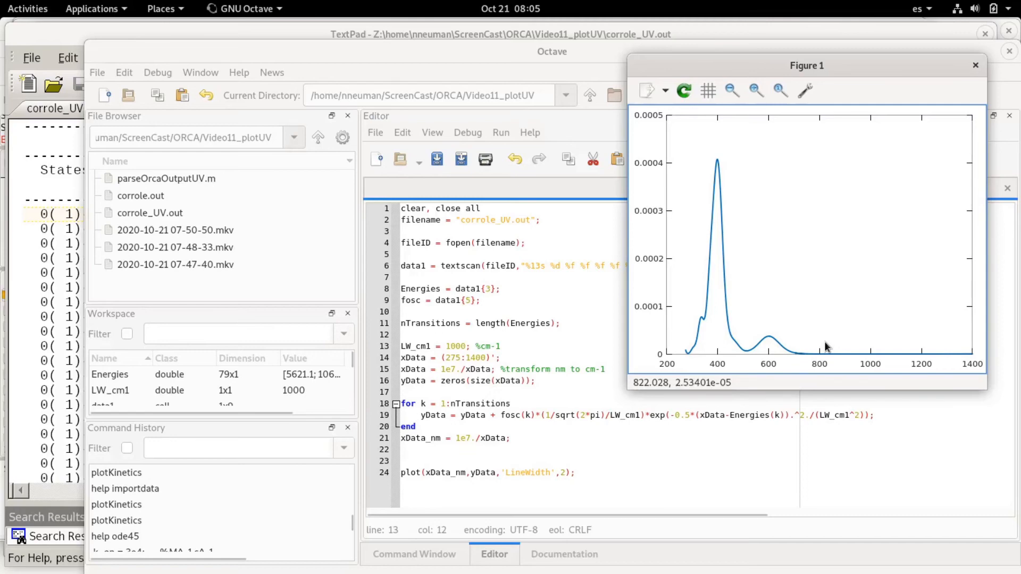
mouse_move(823, 347)
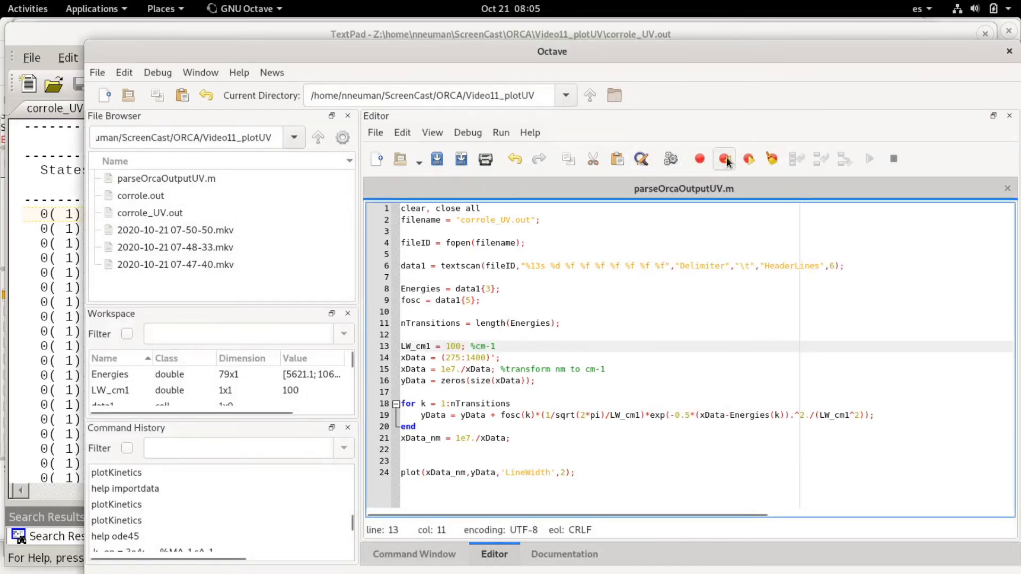
- Run with LW_cm1 = 100, then change line 13 to LW_cm1 = 2000
click(723, 158)
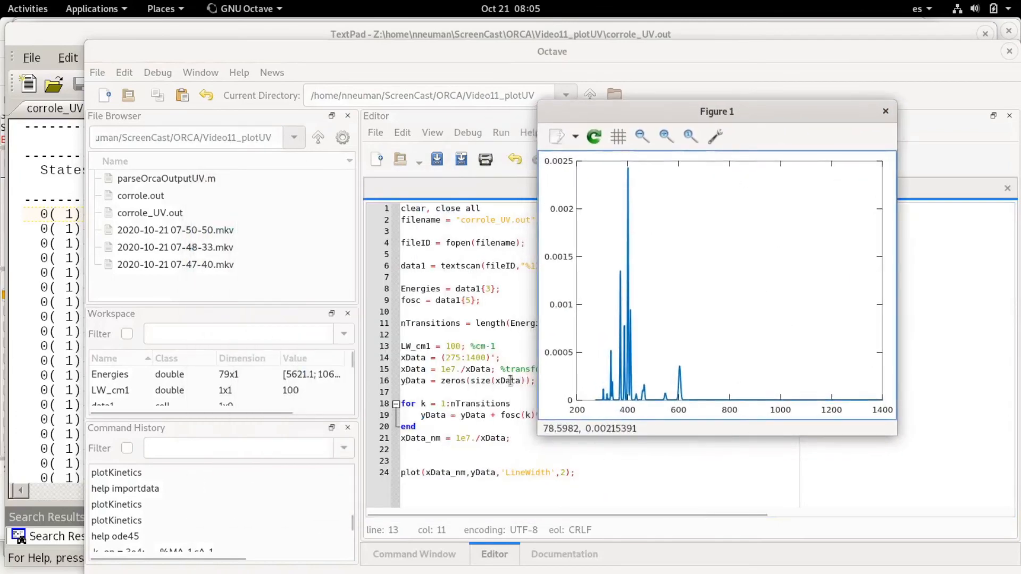
mouse_move(666, 373)
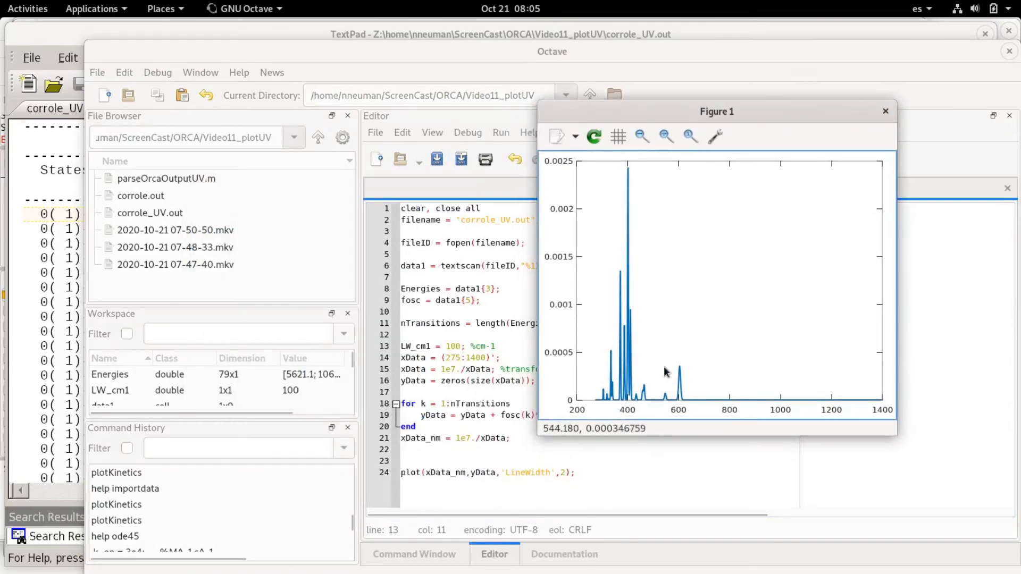
mouse_move(703, 363)
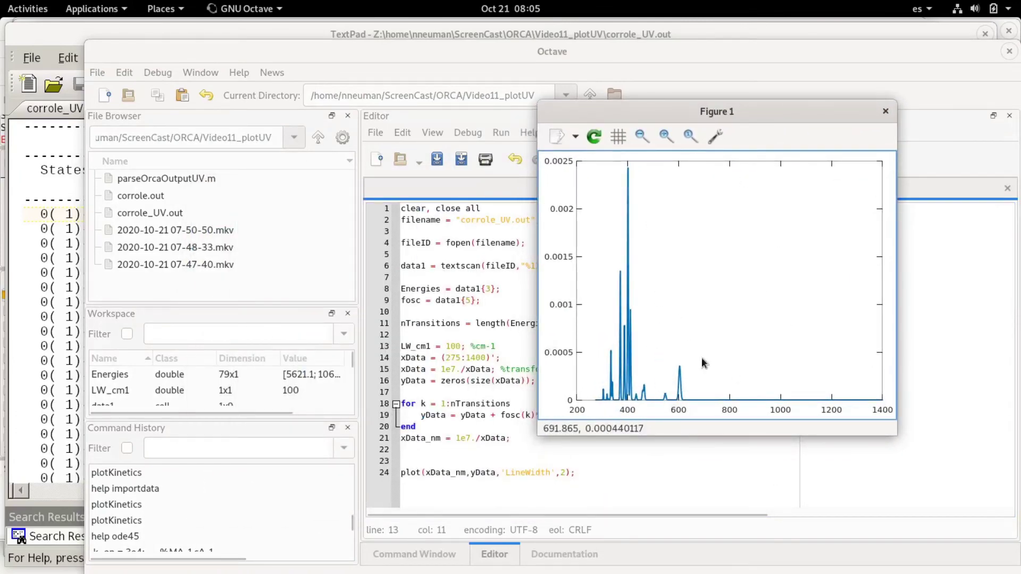
mouse_move(896, 453)
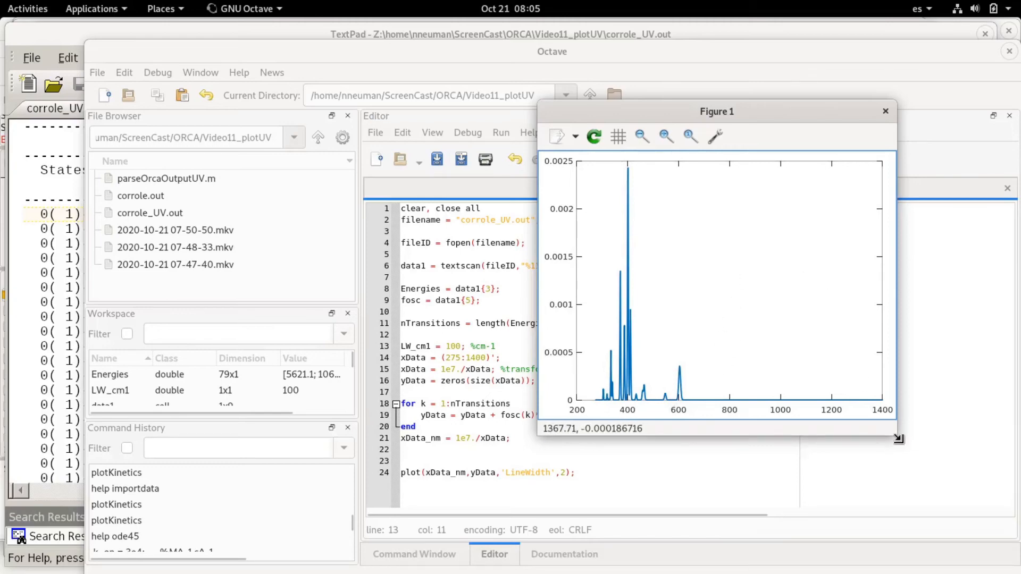
mouse_move(922, 25)
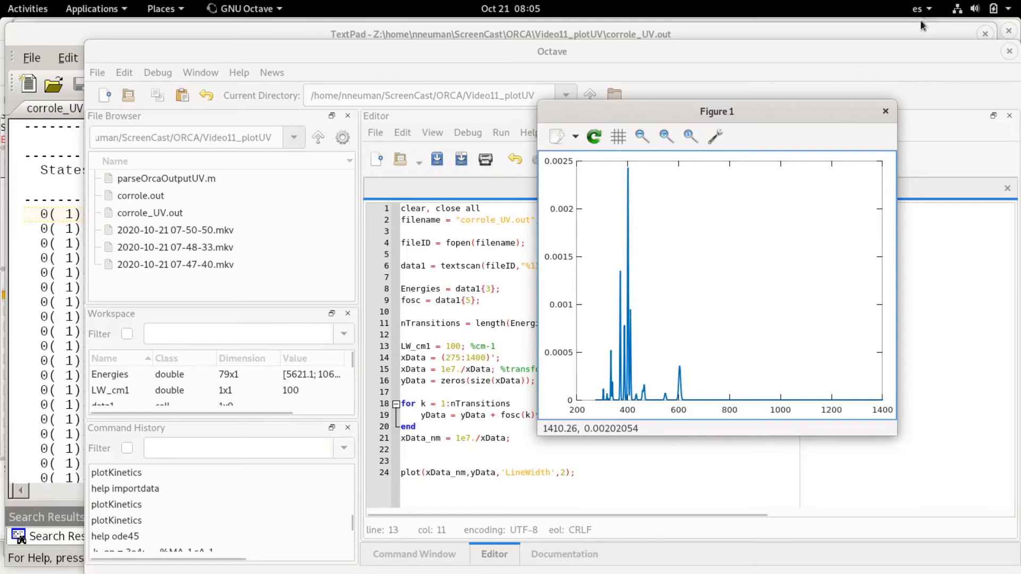
drag(715, 112, 750, 96)
text(20)
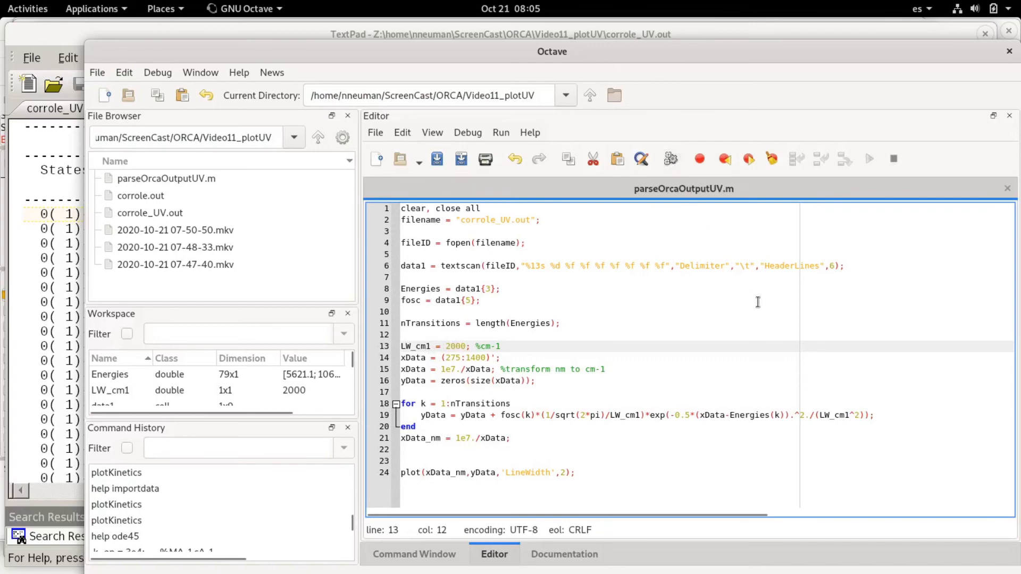
- Run the 2000 cm-1 broadened spectrum, then change line 24 to plot(xData,yData,'LineWidth',2)
click(869, 160)
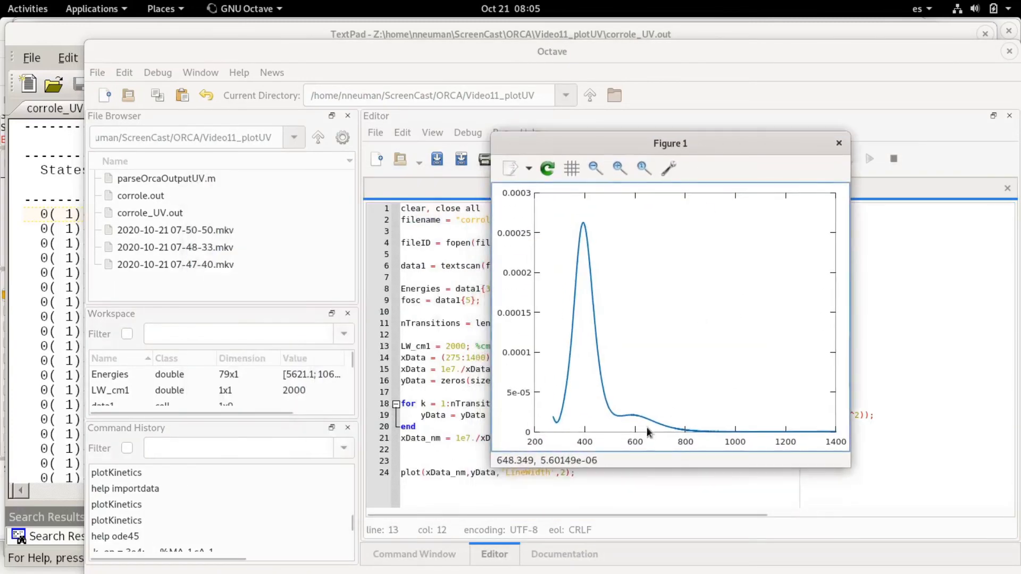
mouse_move(629, 444)
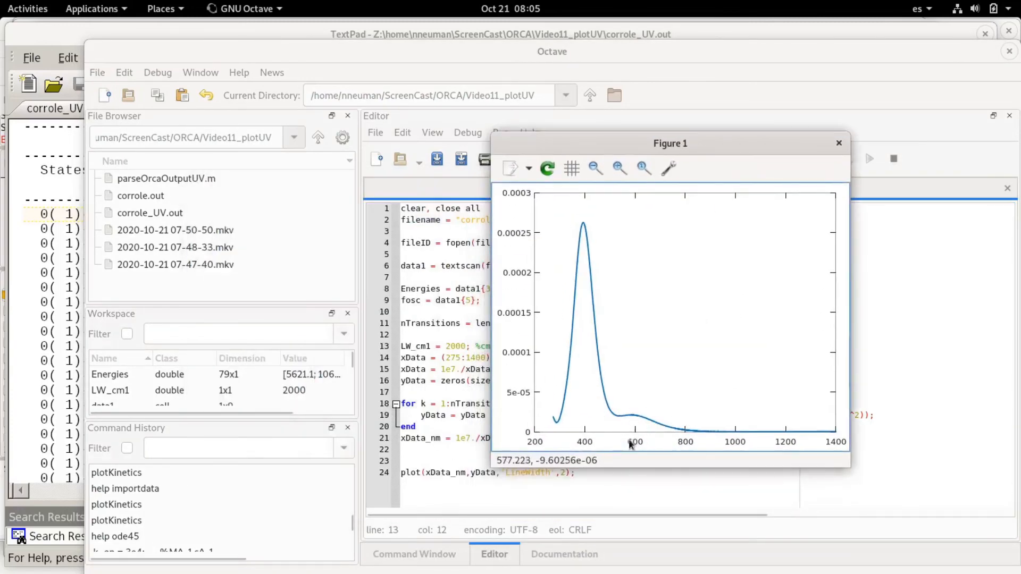
mouse_move(629, 419)
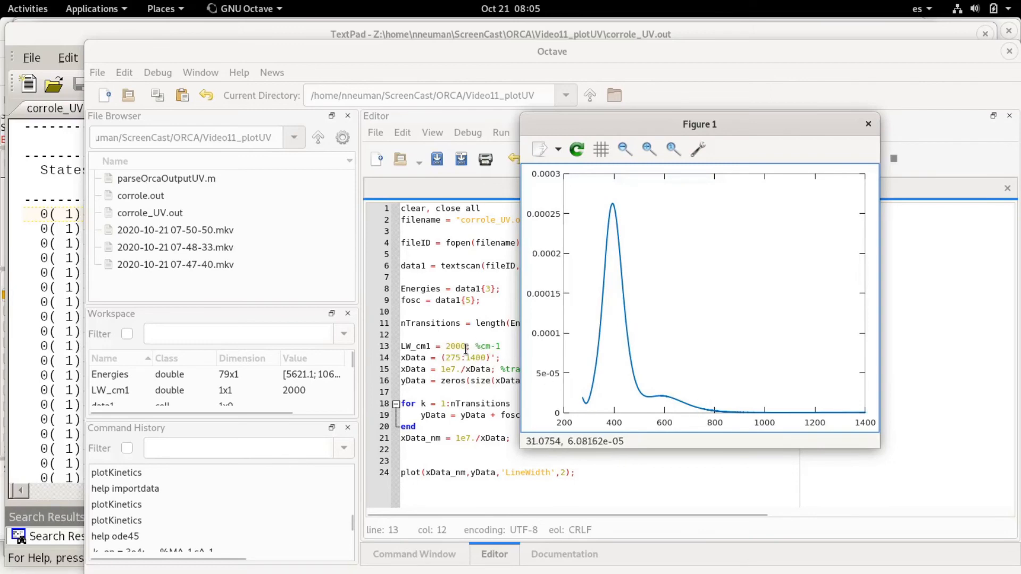
mouse_move(538, 406)
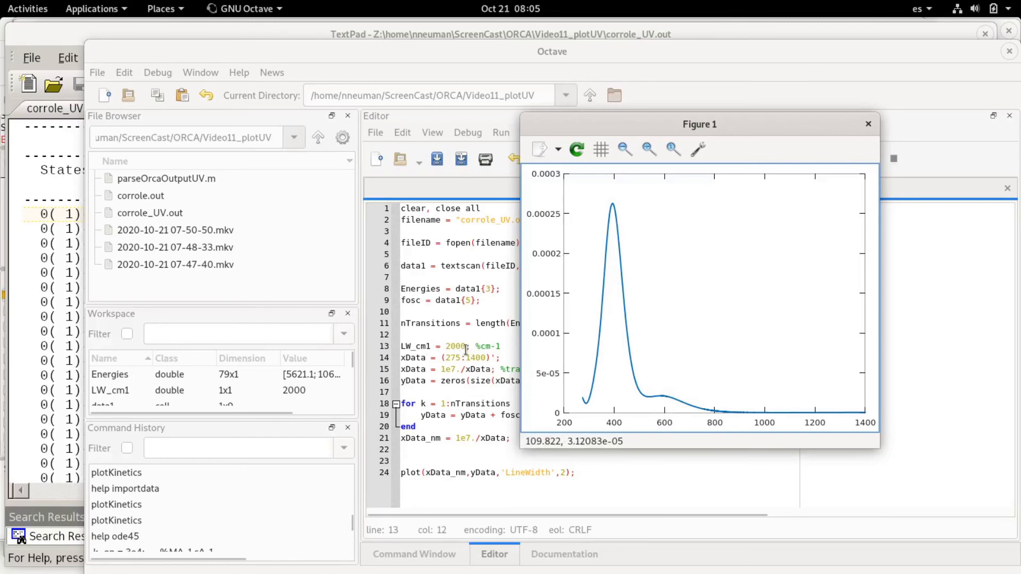
mouse_move(632, 417)
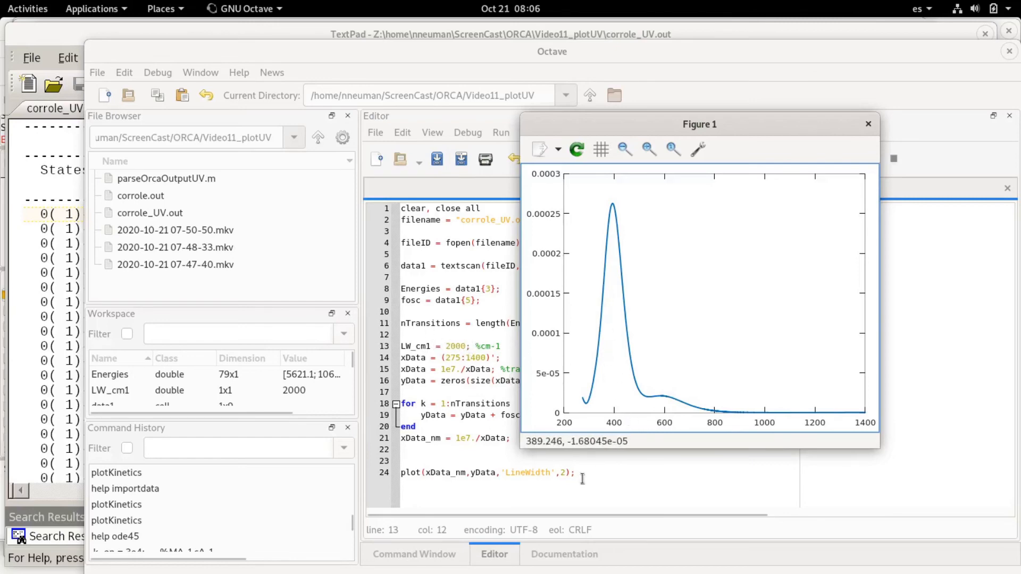
click(867, 123)
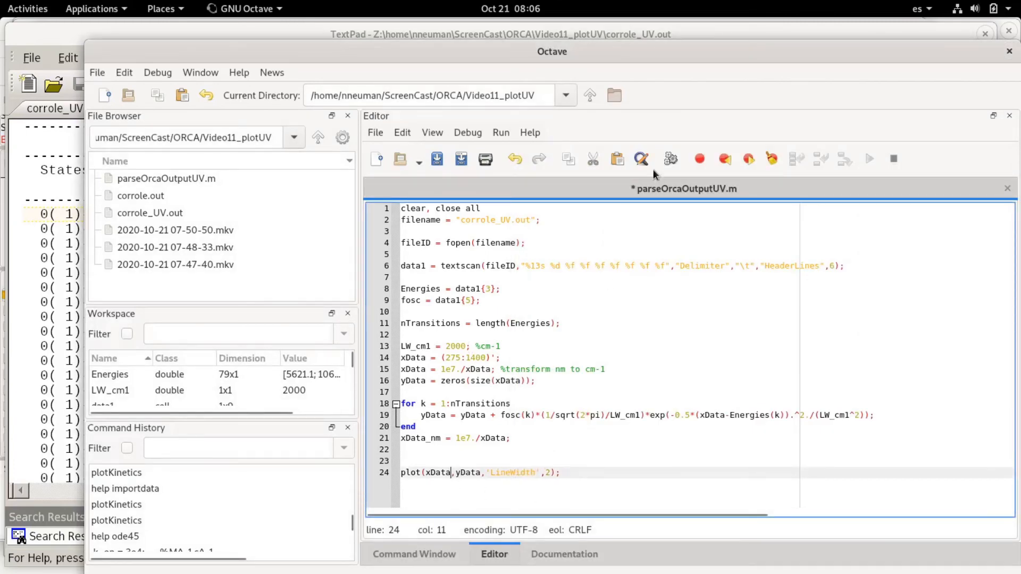
- Run the script and position Figure 1 showing the spectrum against wavenumber, 5000 to 40000 cm-1
click(869, 158)
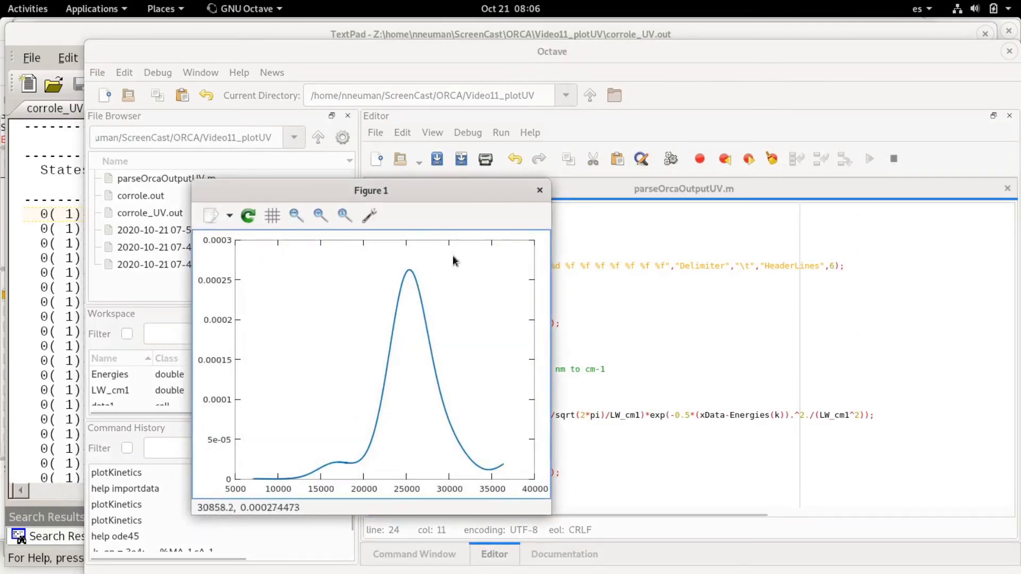
drag(370, 191, 606, 144)
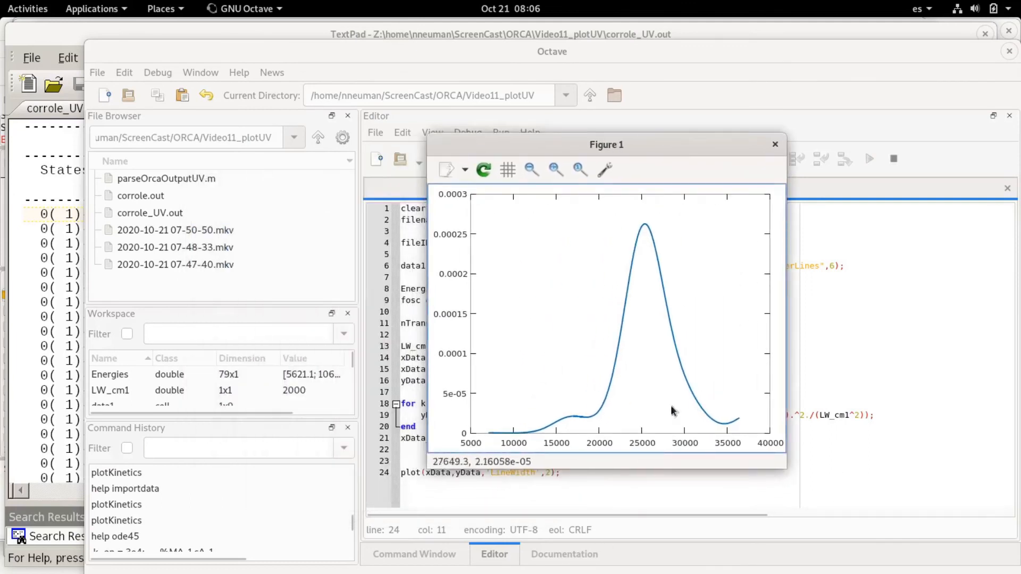
mouse_move(472, 451)
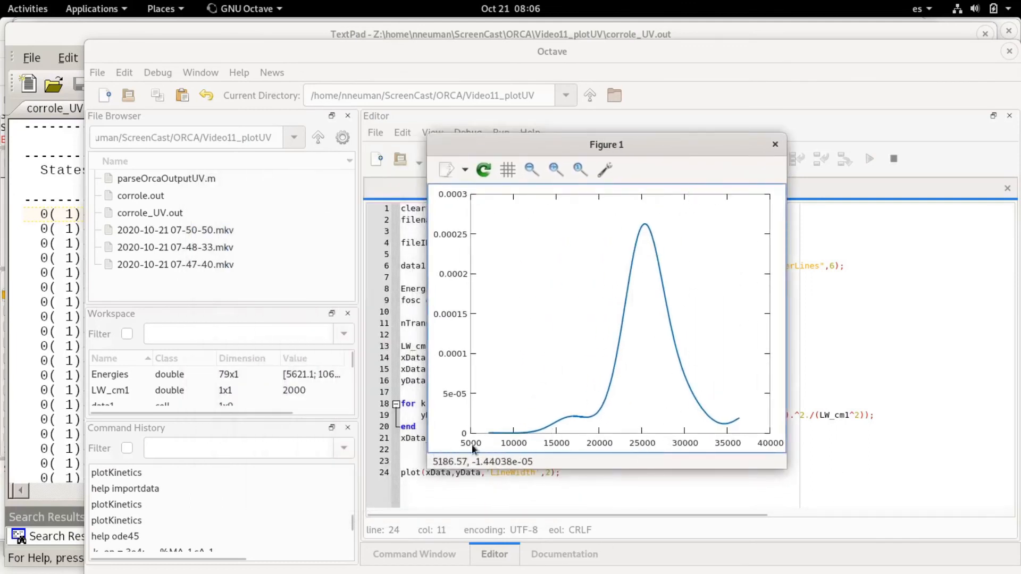
mouse_move(768, 440)
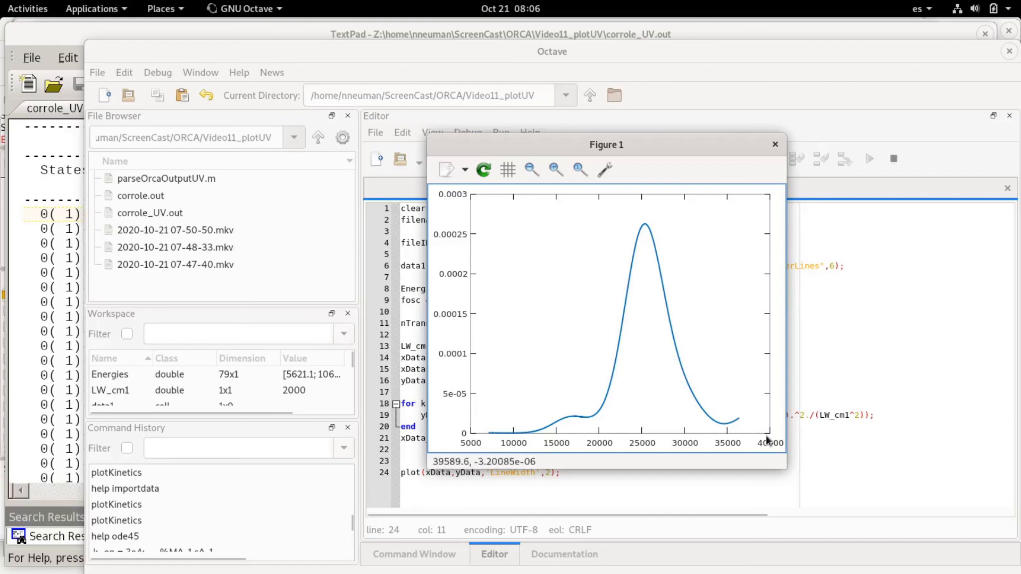
mouse_move(747, 424)
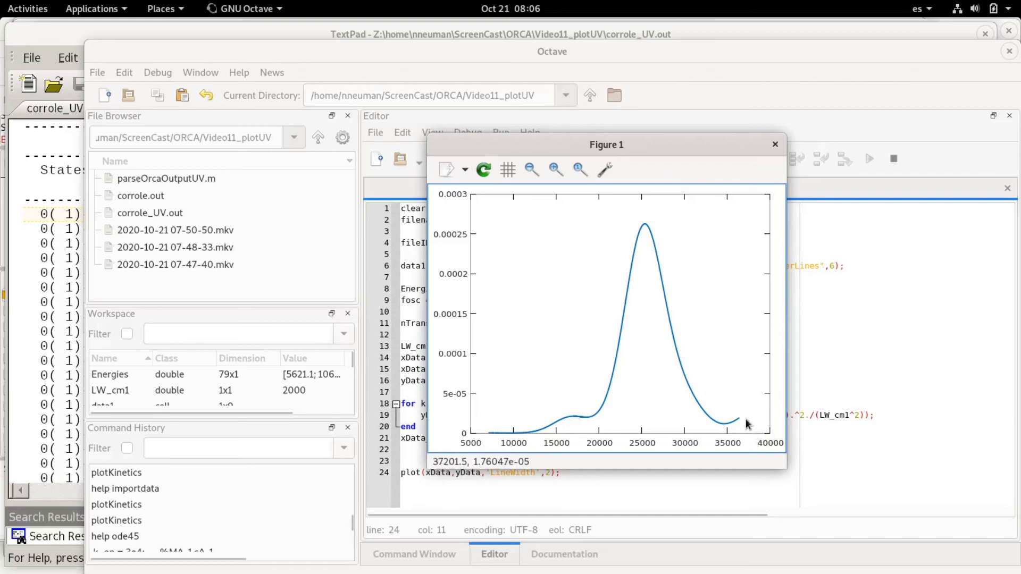
mouse_move(748, 404)
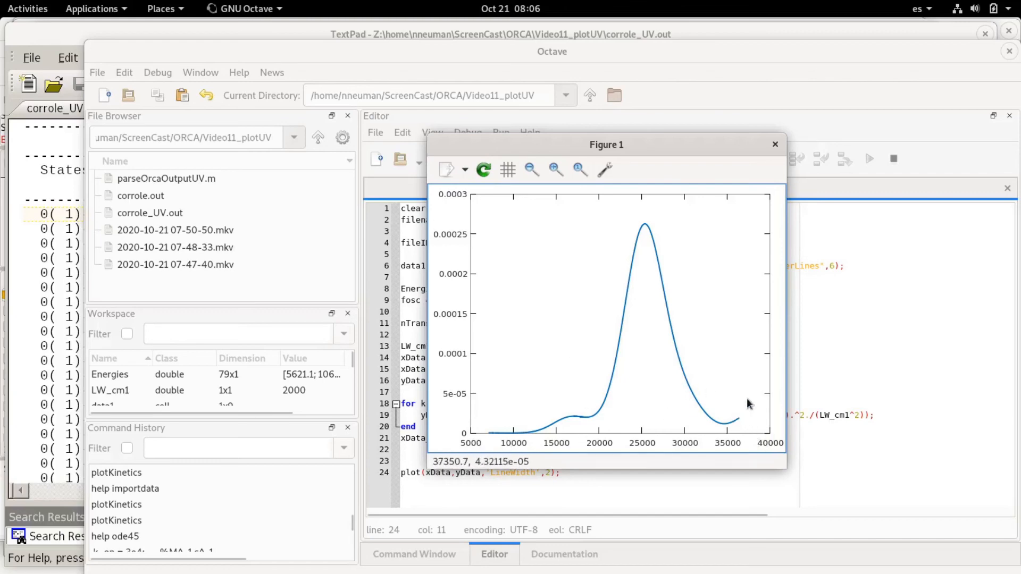
mouse_move(456, 301)
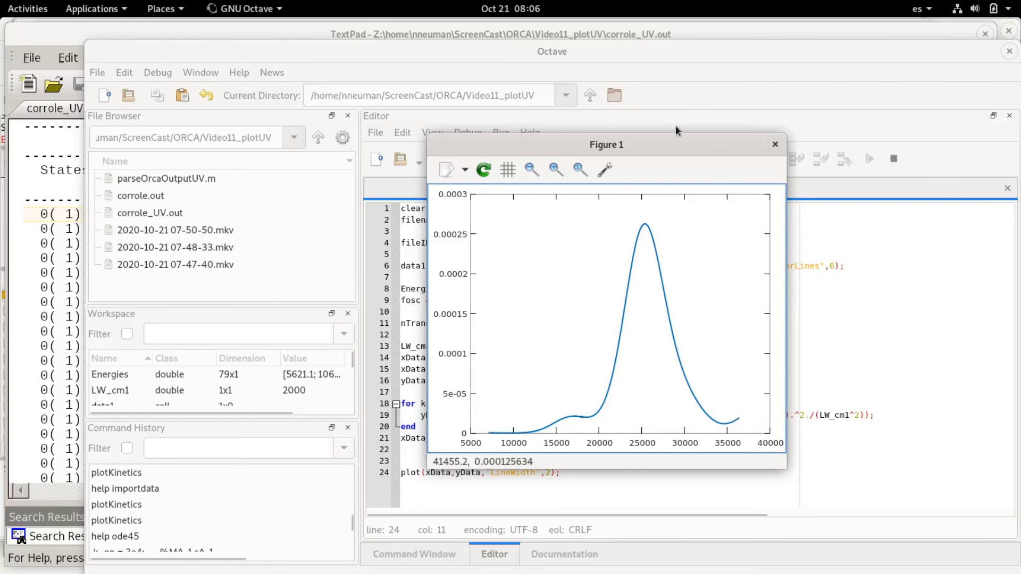
drag(605, 145, 667, 121)
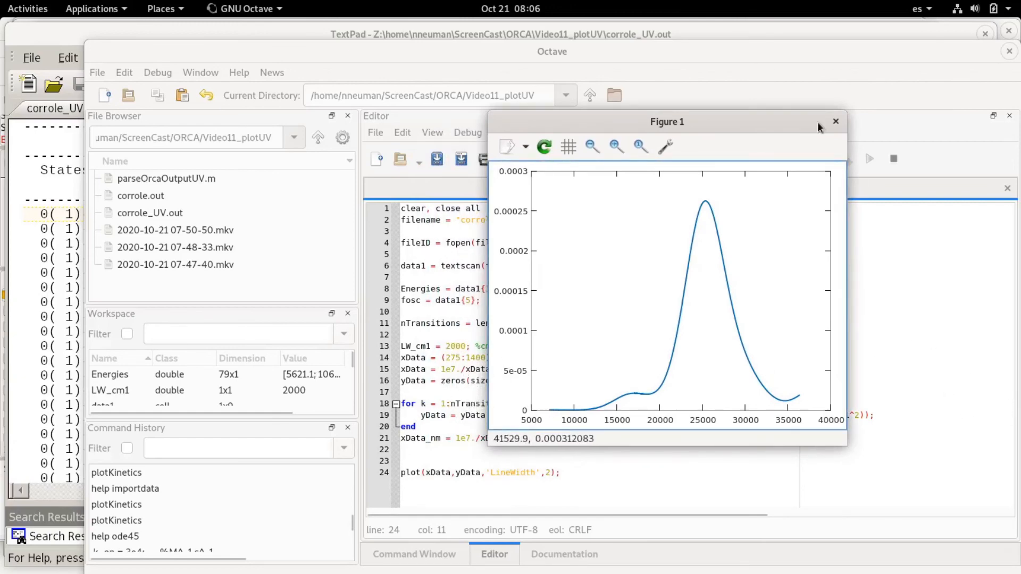
mouse_move(787, 125)
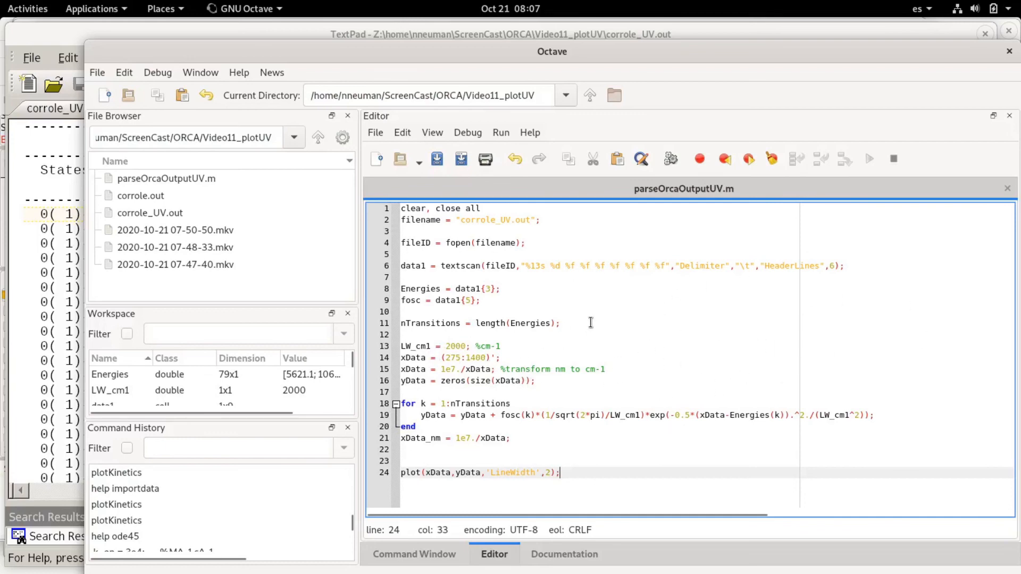
mouse_move(639, 315)
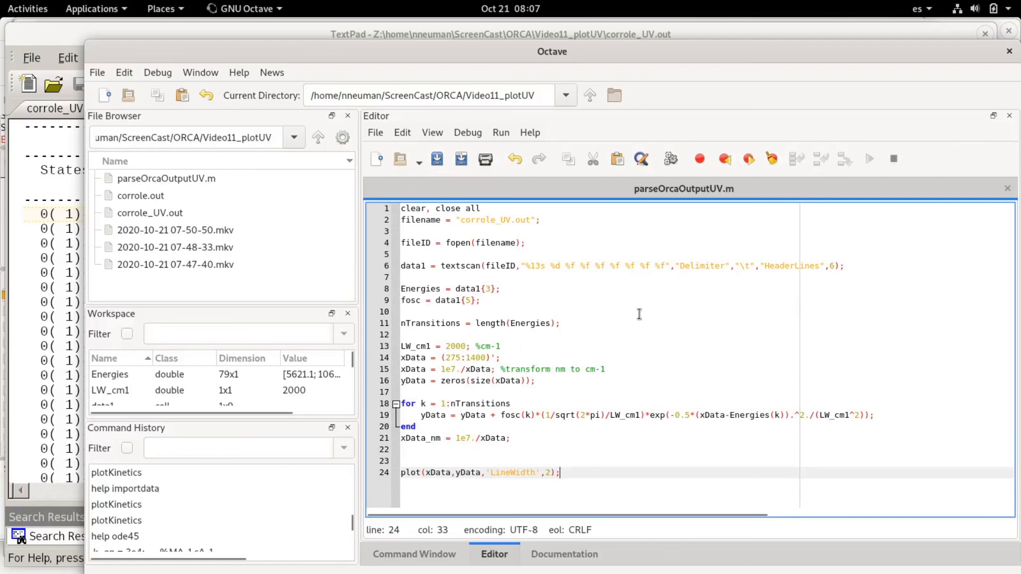
mouse_move(637, 315)
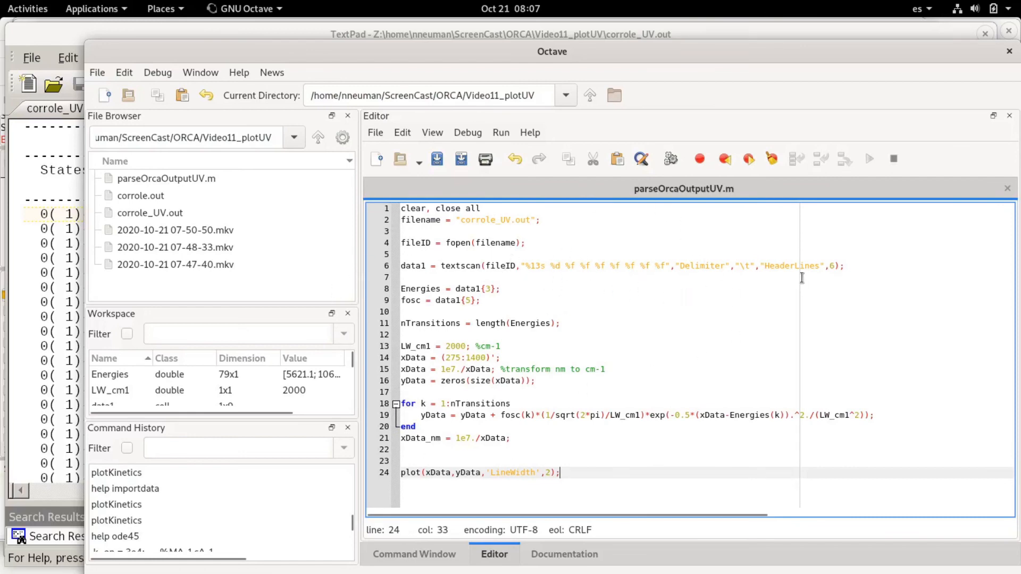
mouse_move(745, 278)
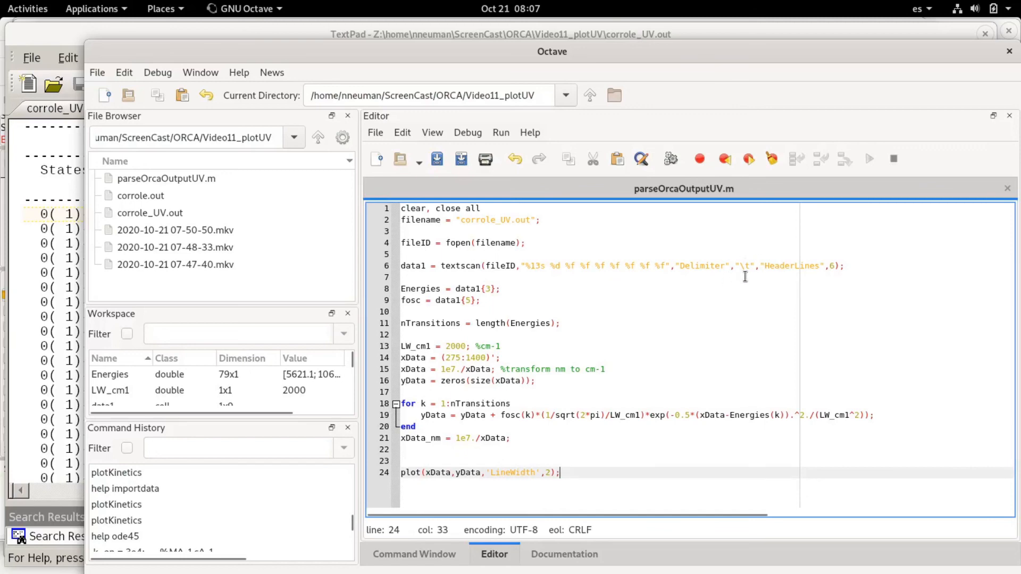
mouse_move(764, 272)
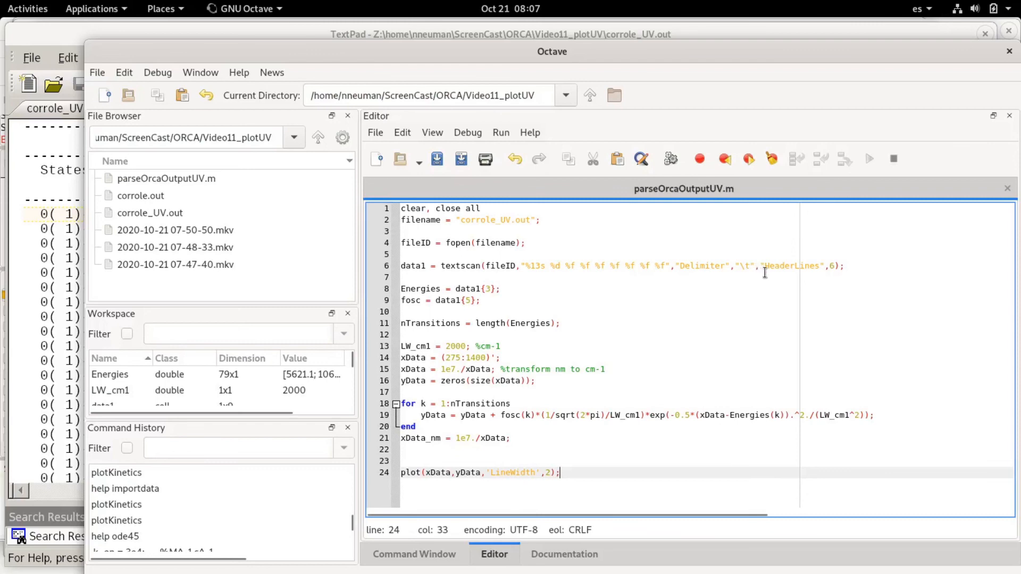
mouse_move(770, 272)
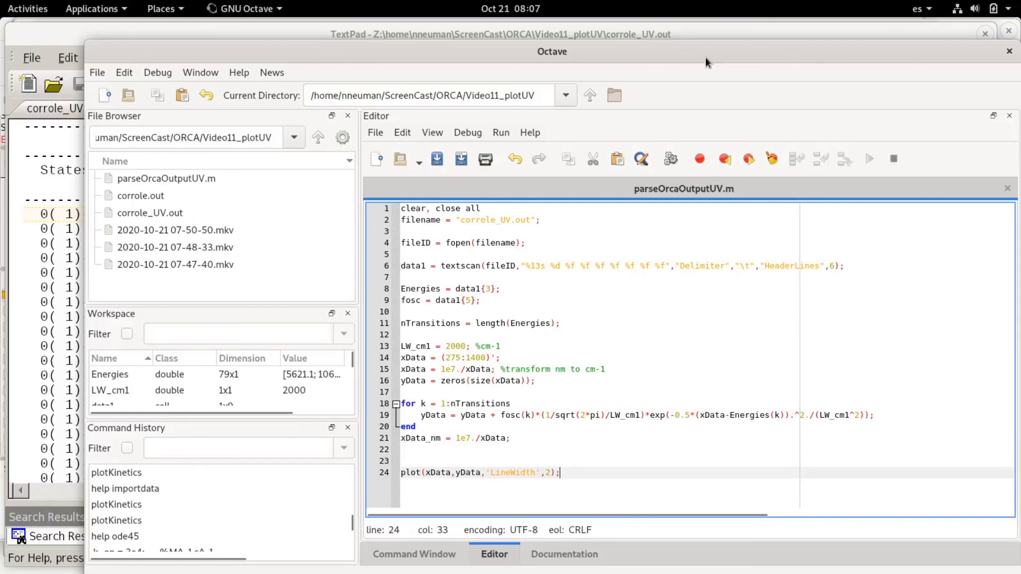
mouse_move(717, 58)
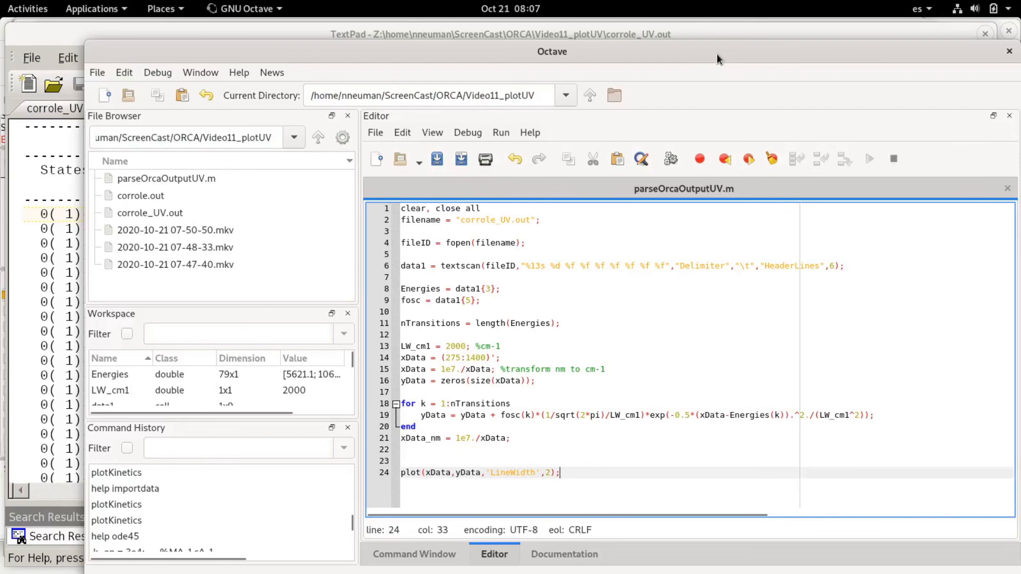
mouse_move(722, 55)
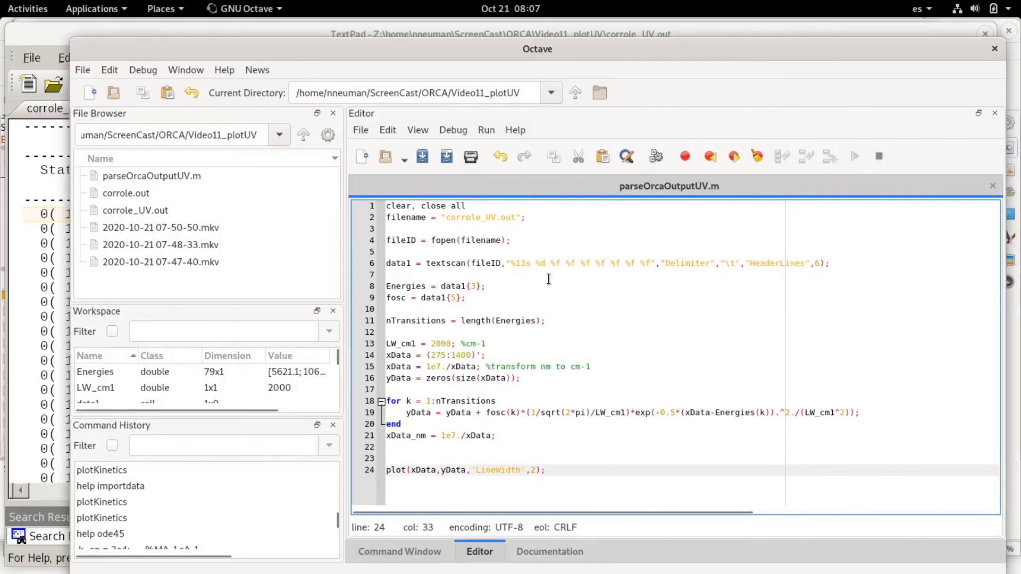
mouse_move(527, 173)
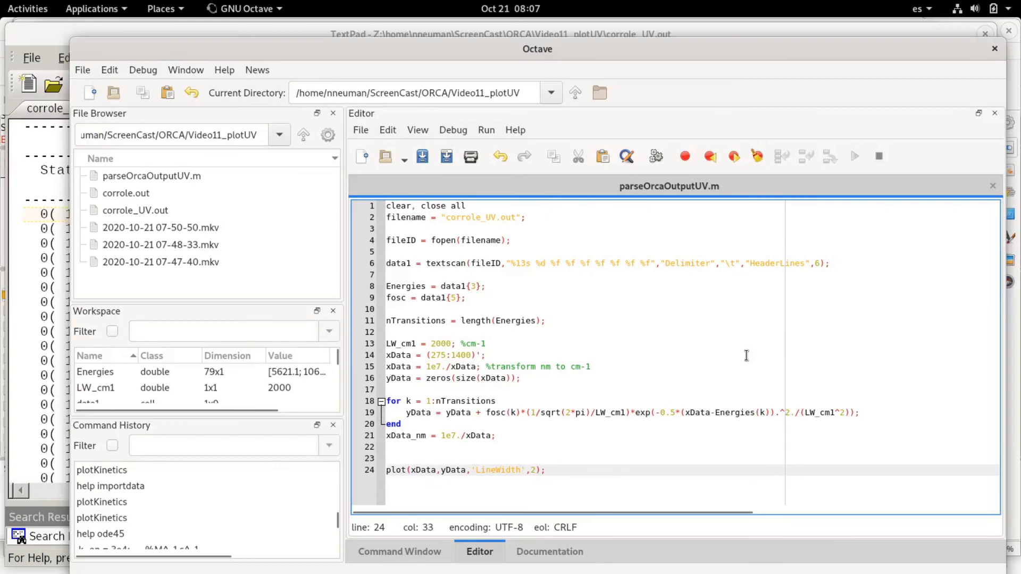
mouse_move(841, 357)
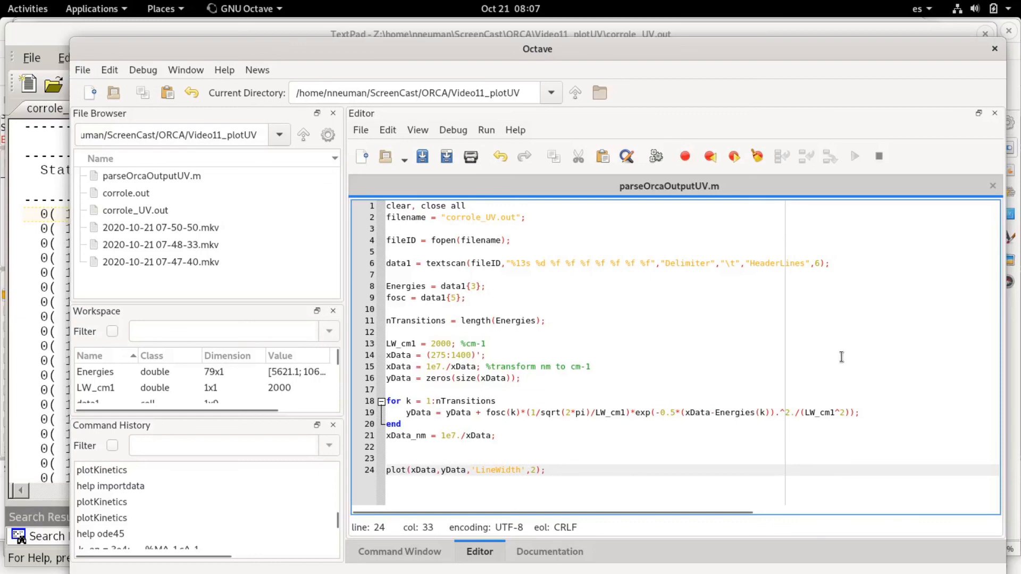